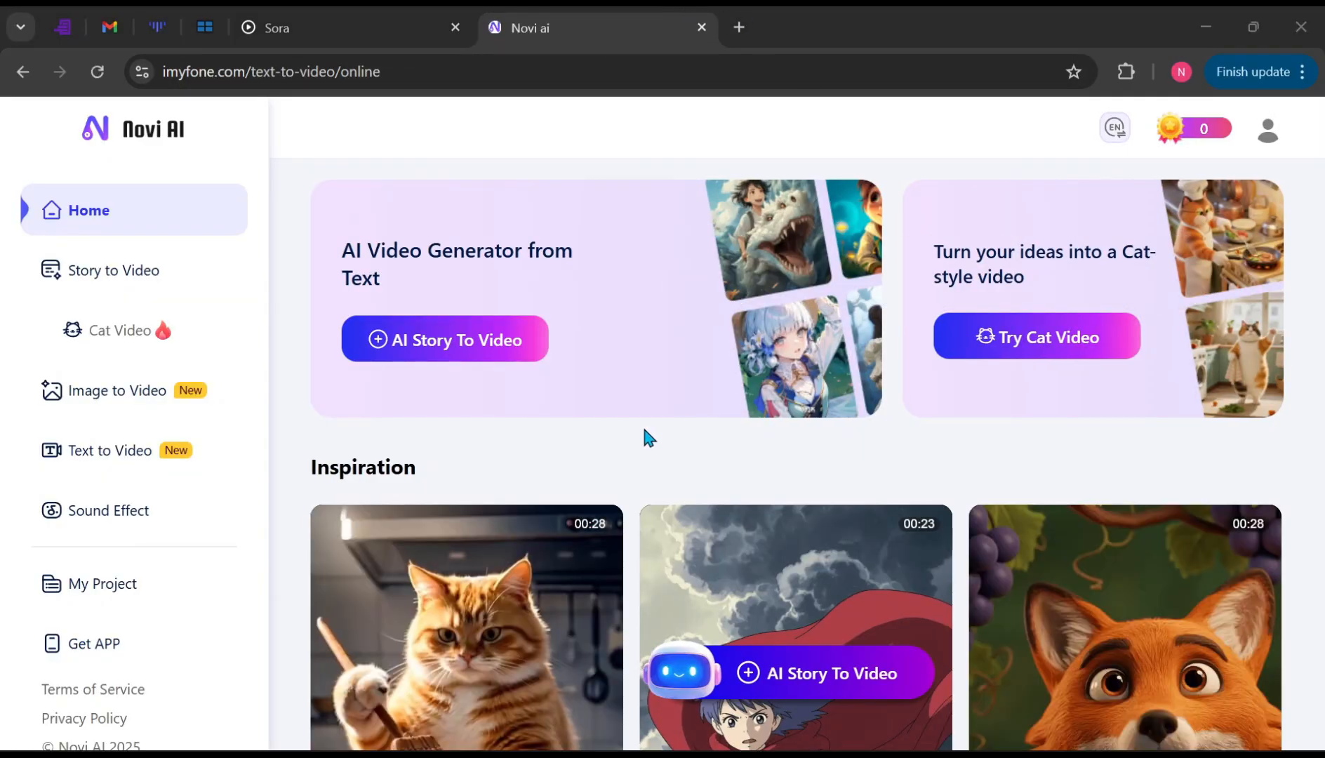
pyautogui.moveTo(587, 423)
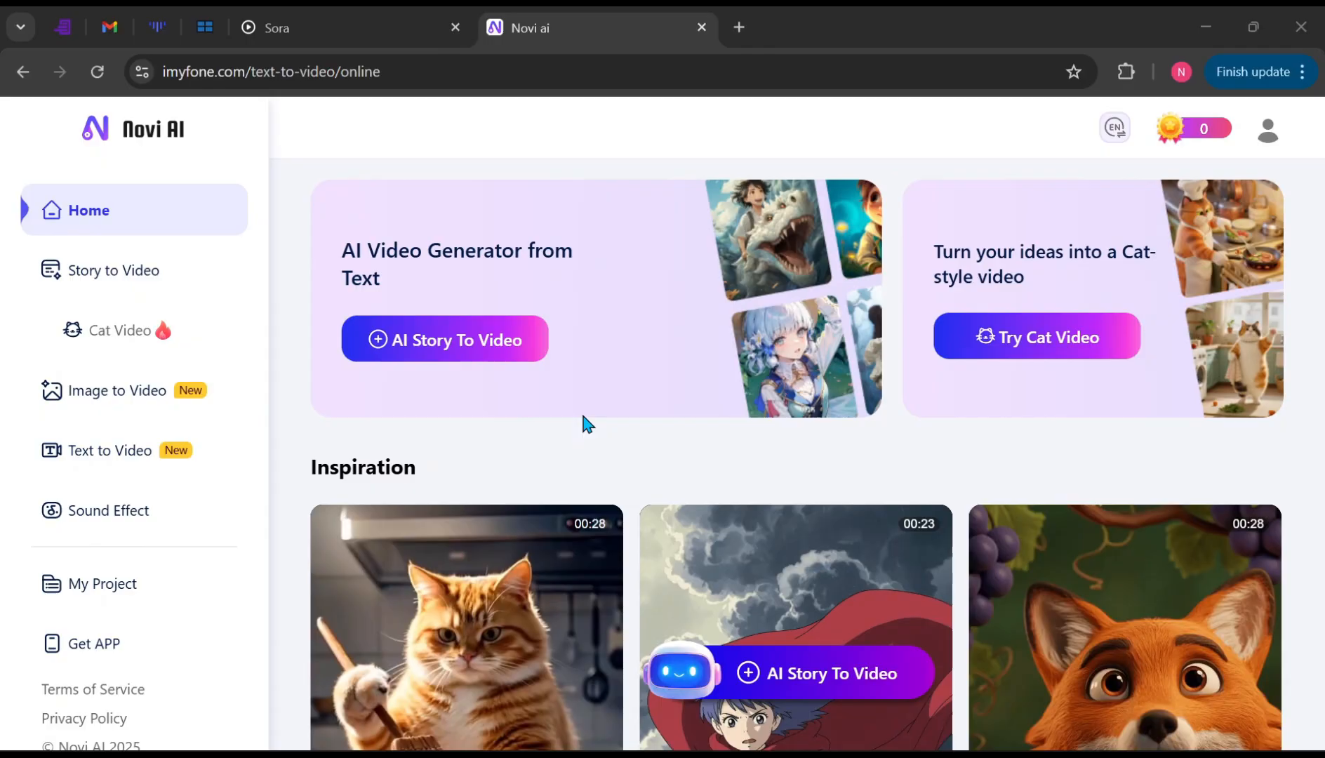
pyautogui.moveTo(545, 456)
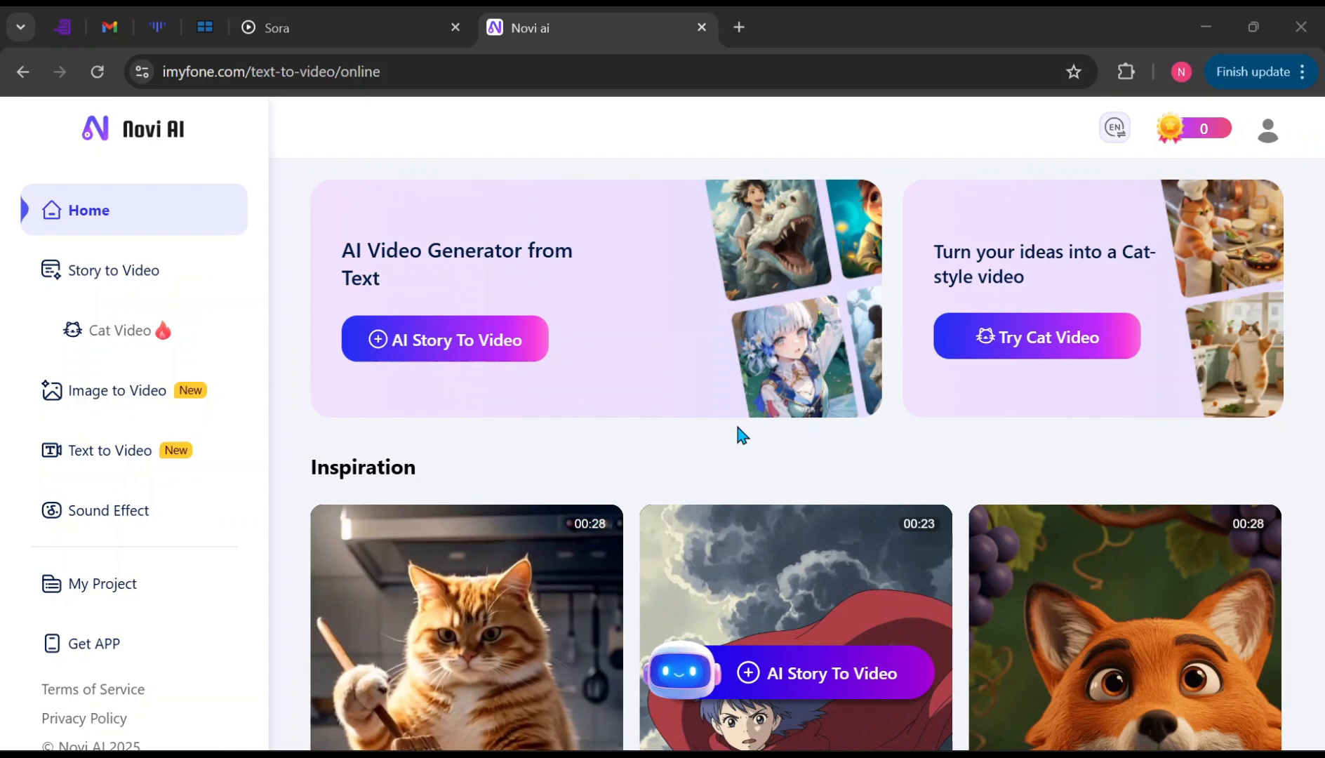
pyautogui.moveTo(1036, 346)
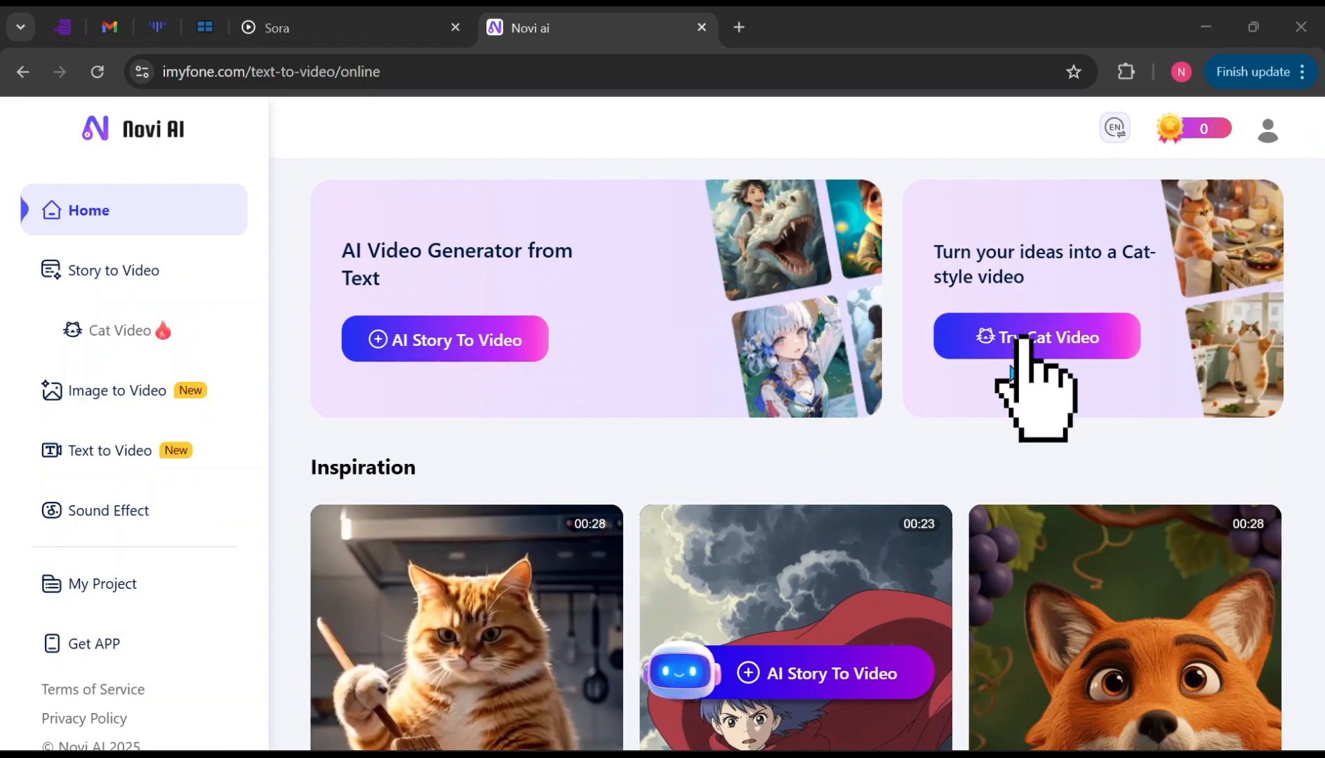
pyautogui.moveTo(701, 448)
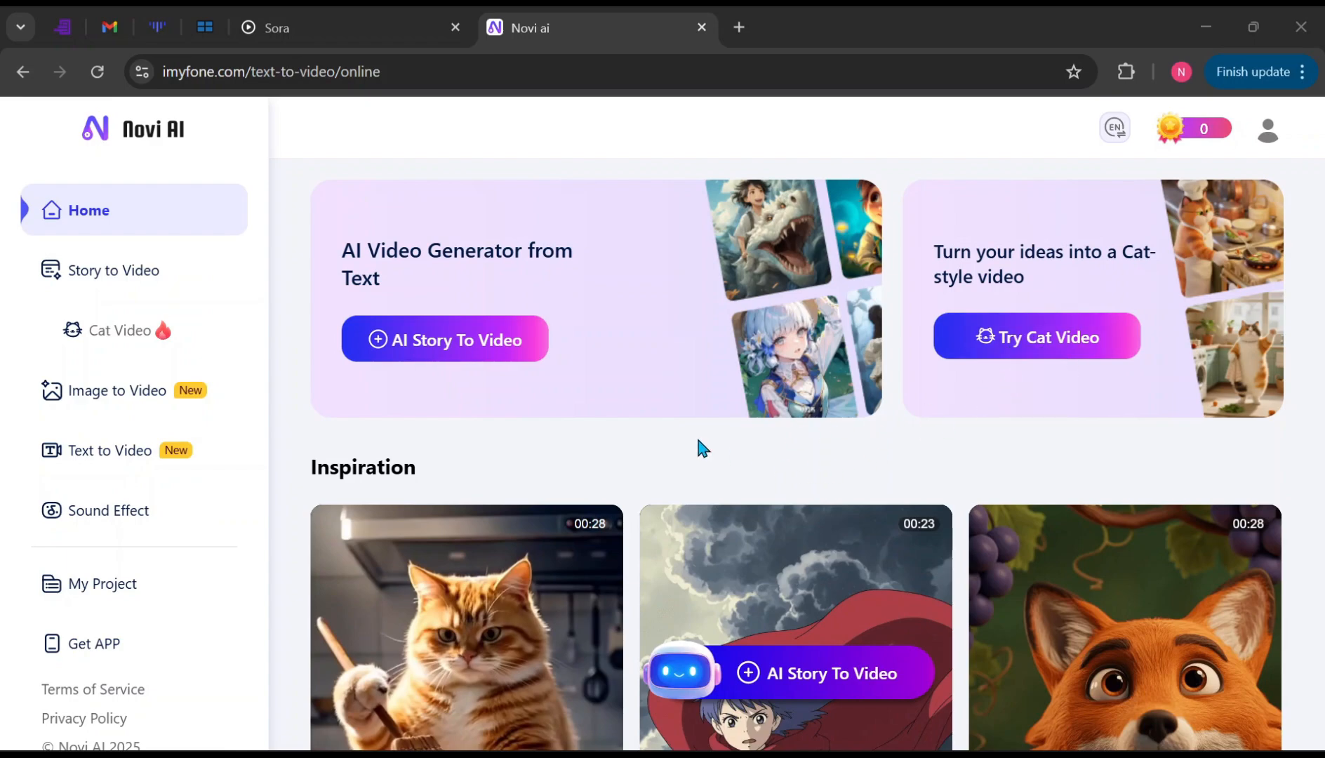
# Step: Log in with the saved iMyFone ID credentials so the home page shows 720 coins
pyautogui.scroll(-3)
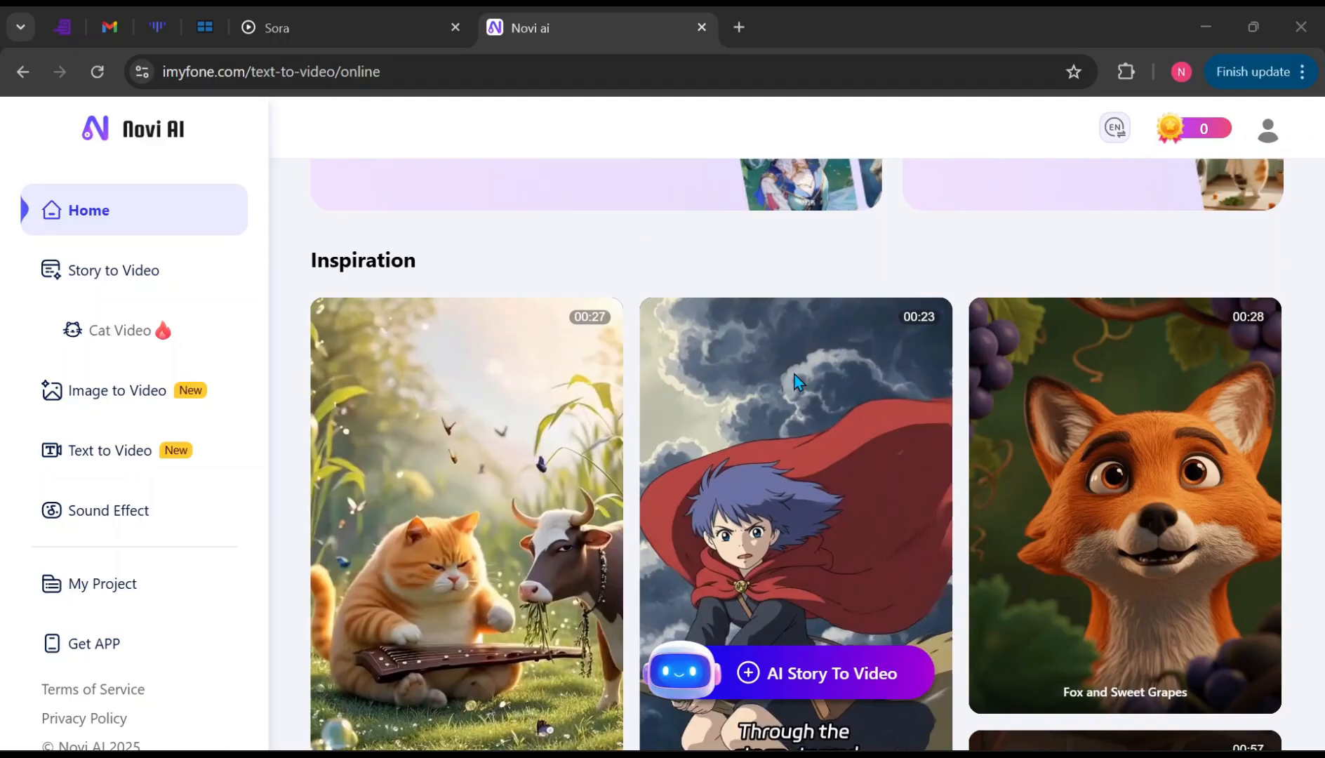
pyautogui.scroll(-3)
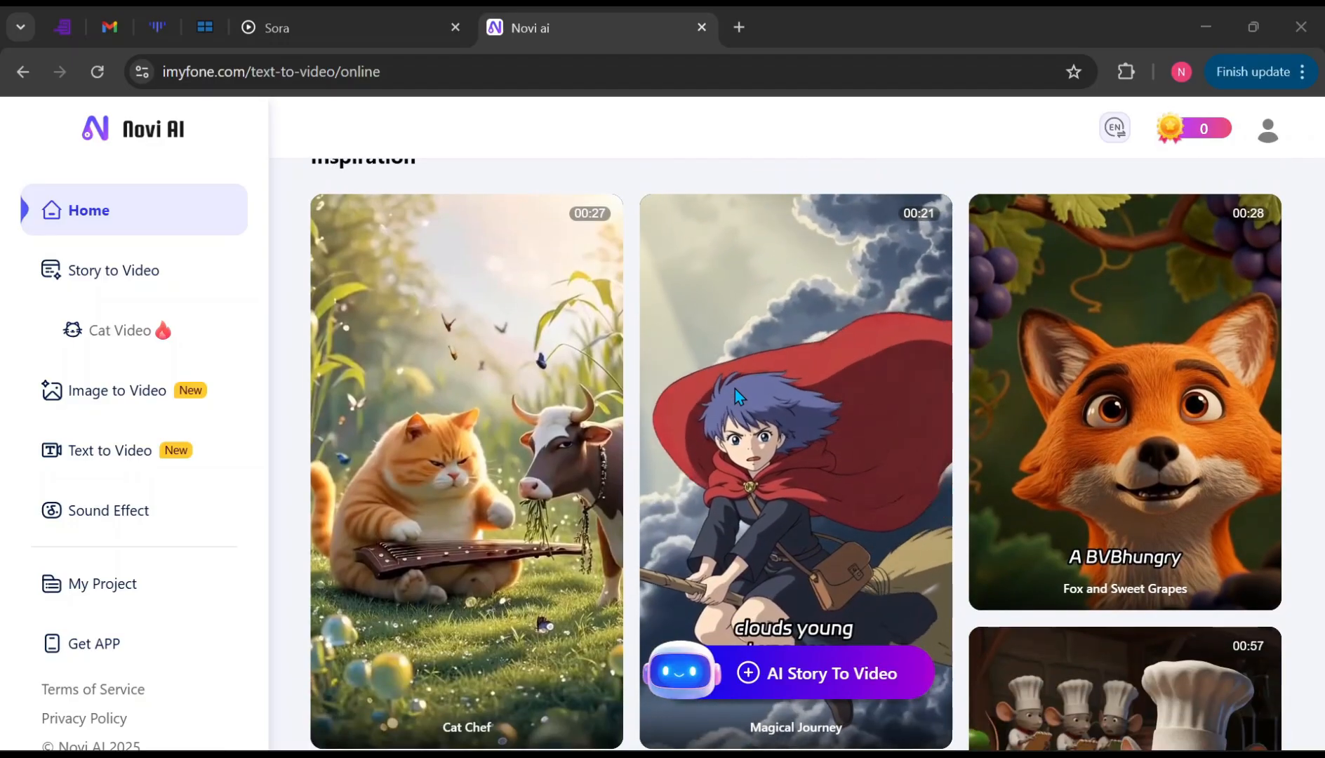
pyautogui.scroll(-3)
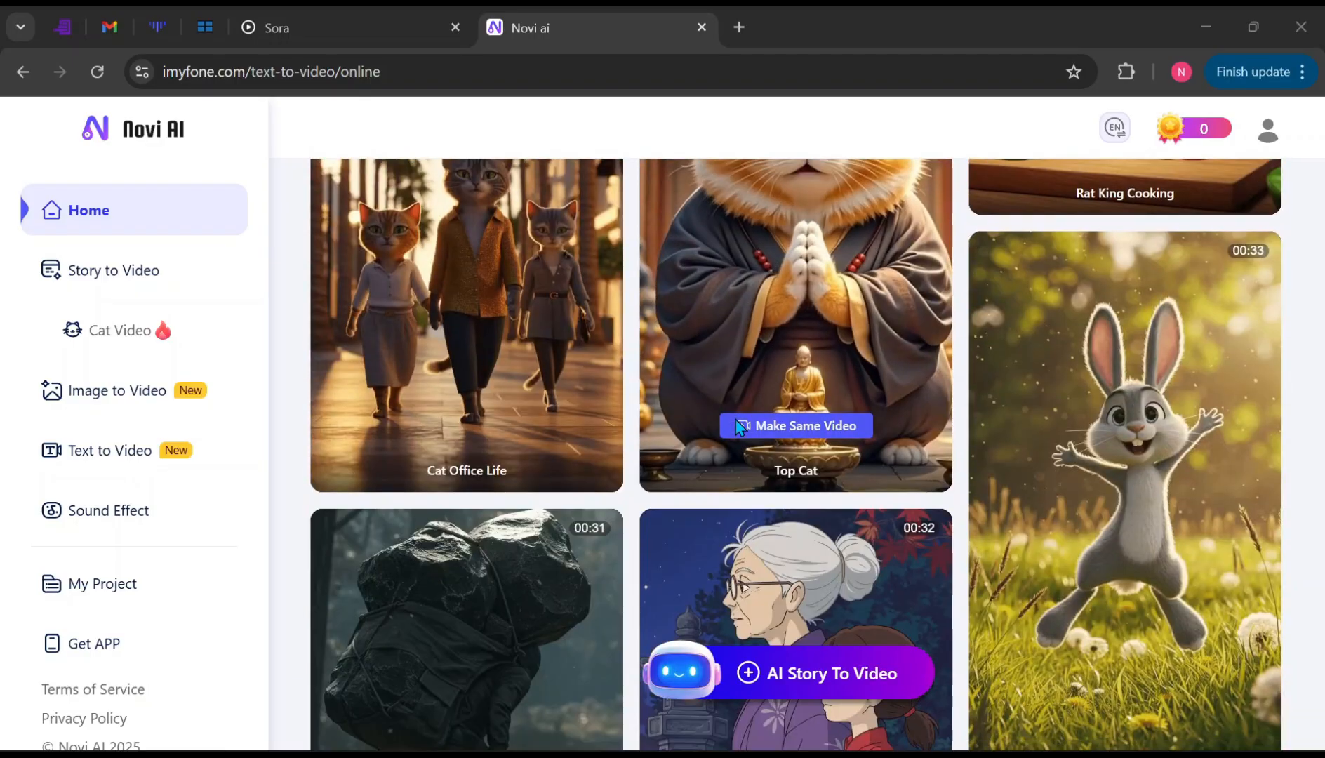
pyautogui.scroll(-3)
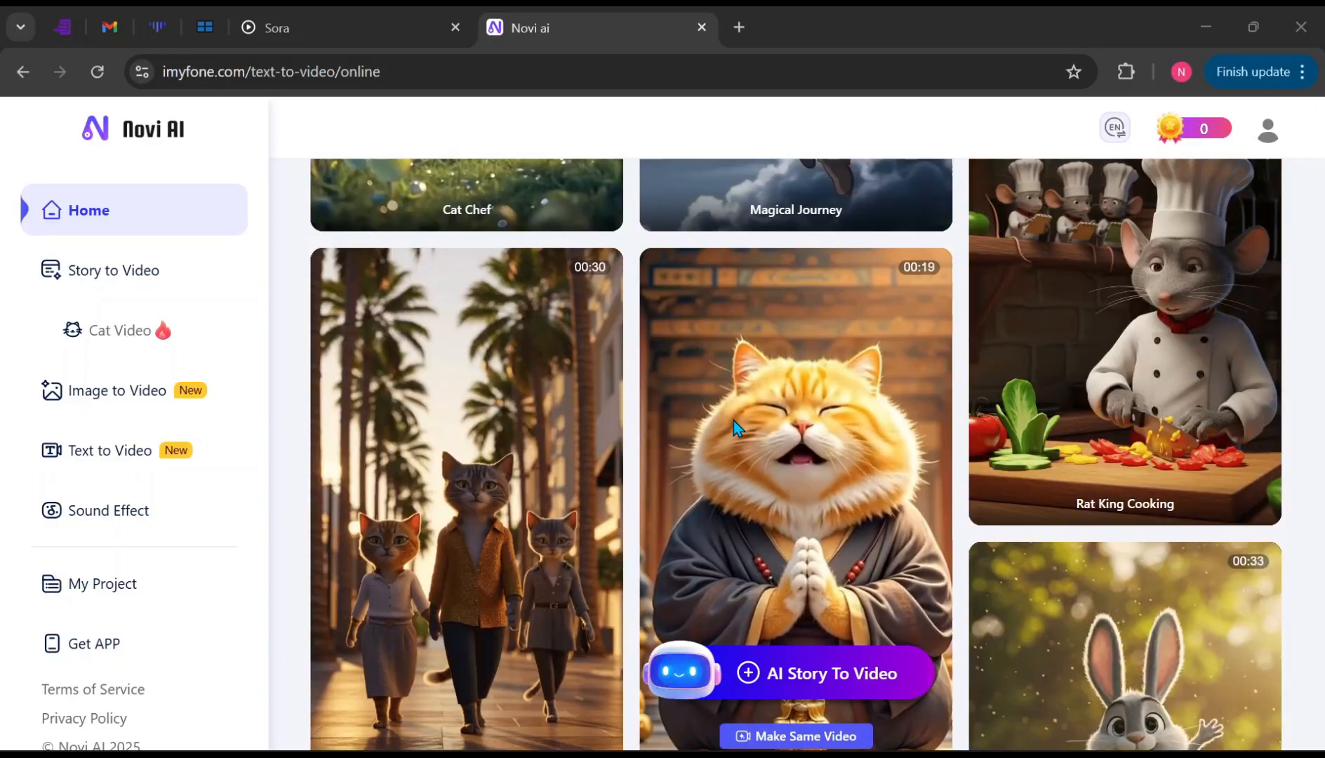
pyautogui.scroll(-3)
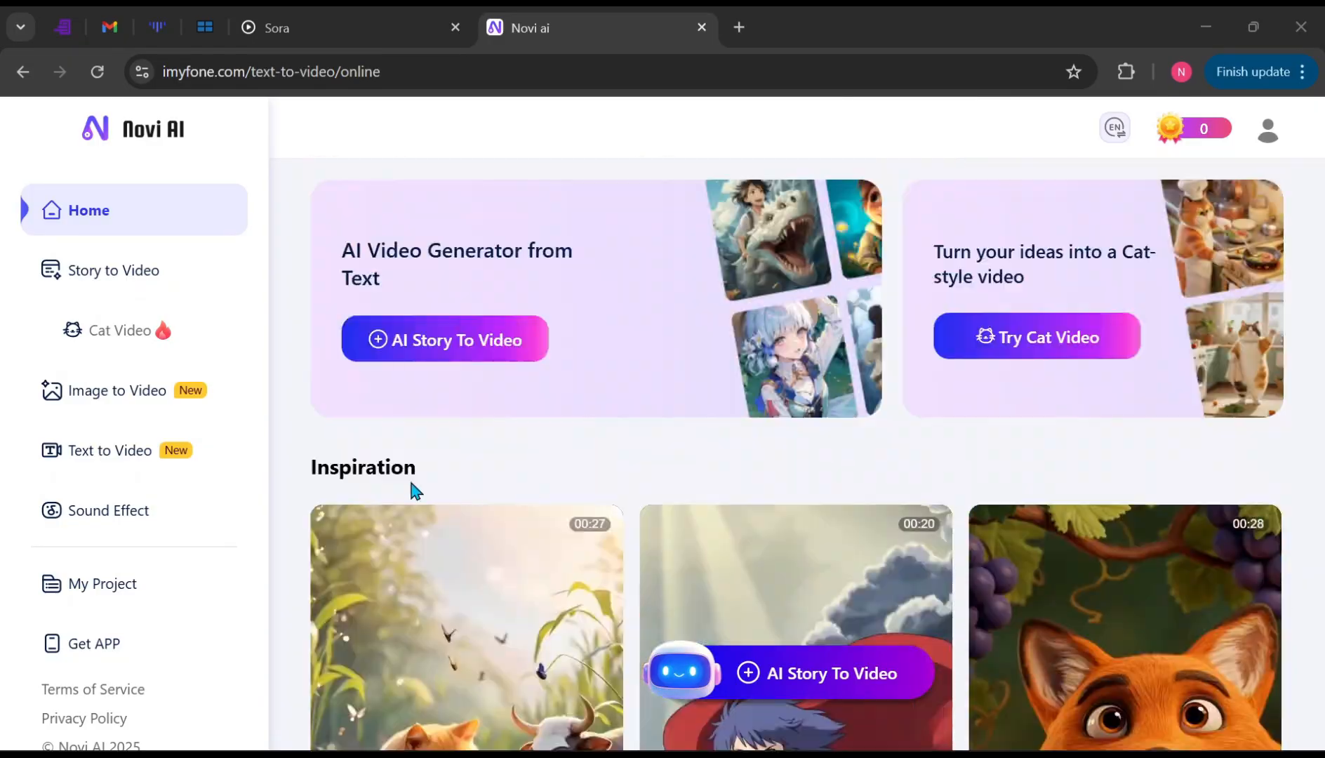
pyautogui.moveTo(88, 211)
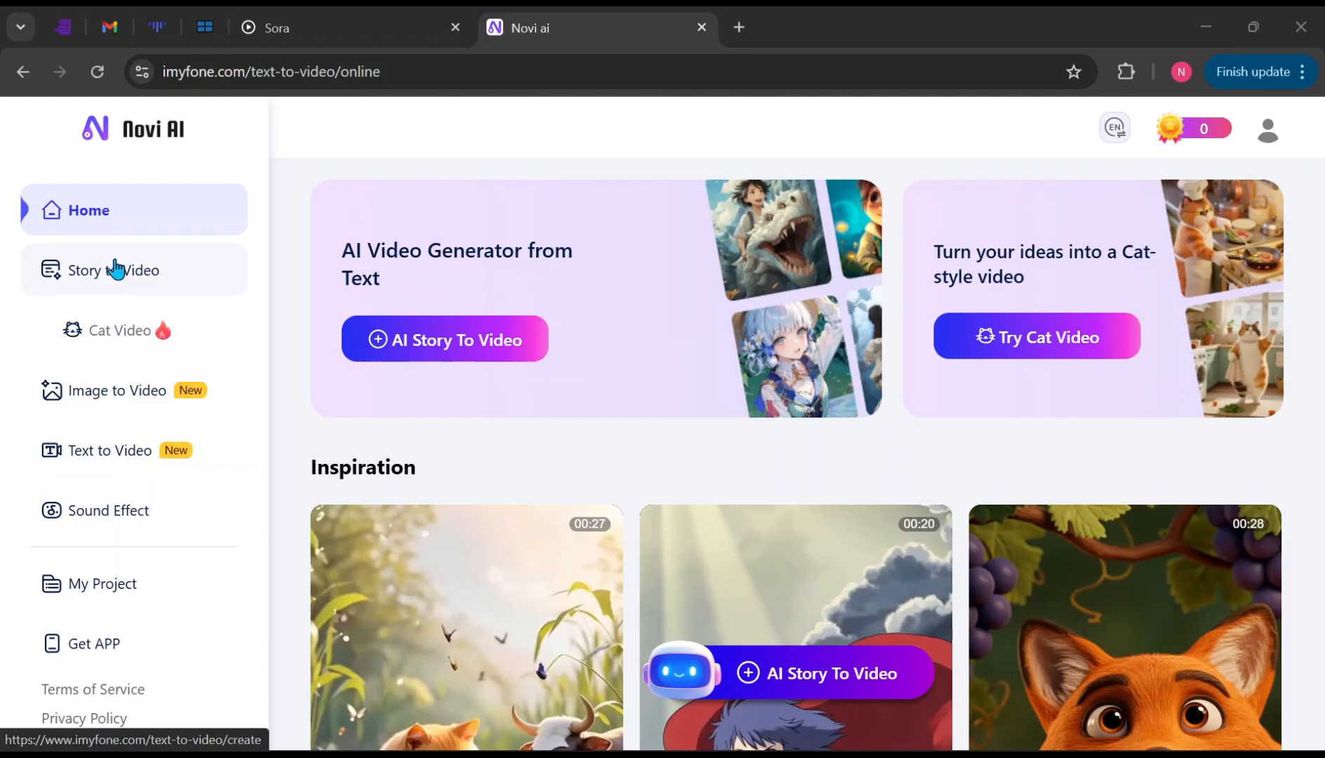
pyautogui.moveTo(108, 450)
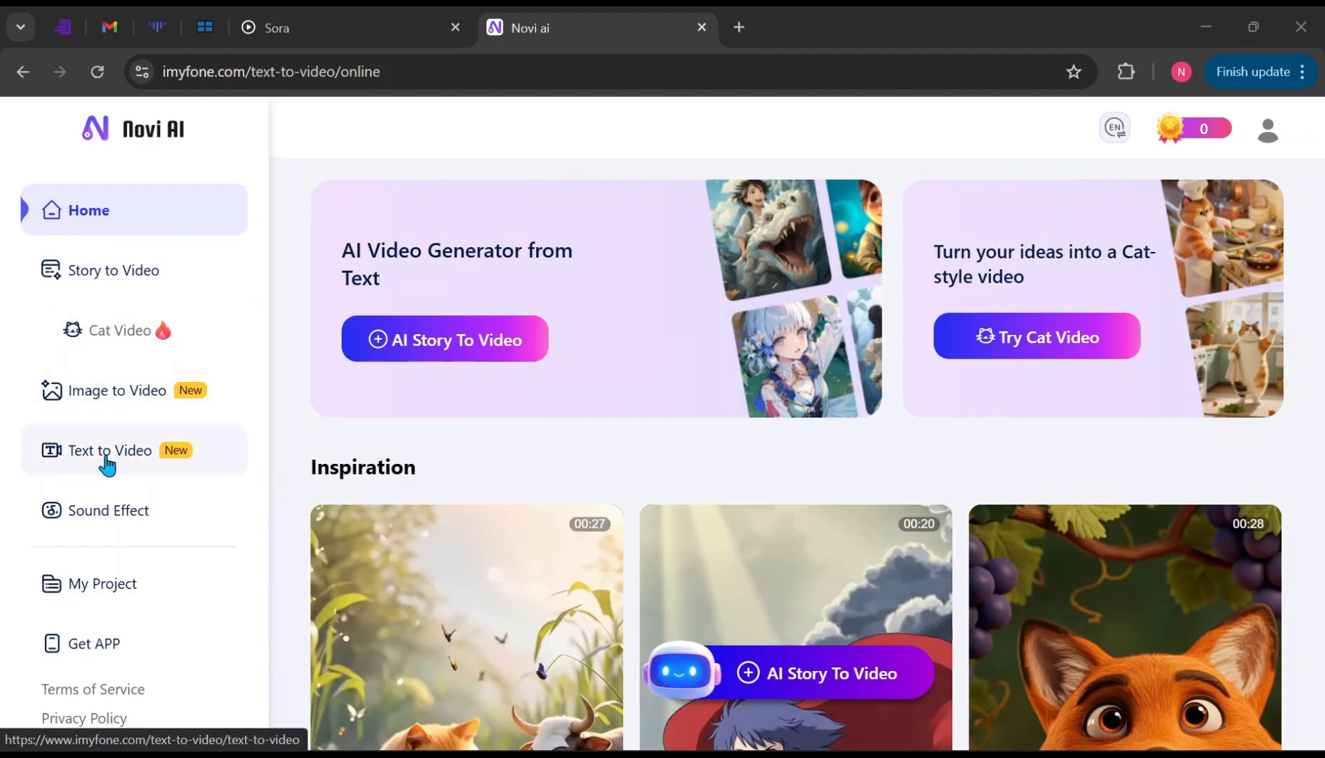
pyautogui.moveTo(106, 518)
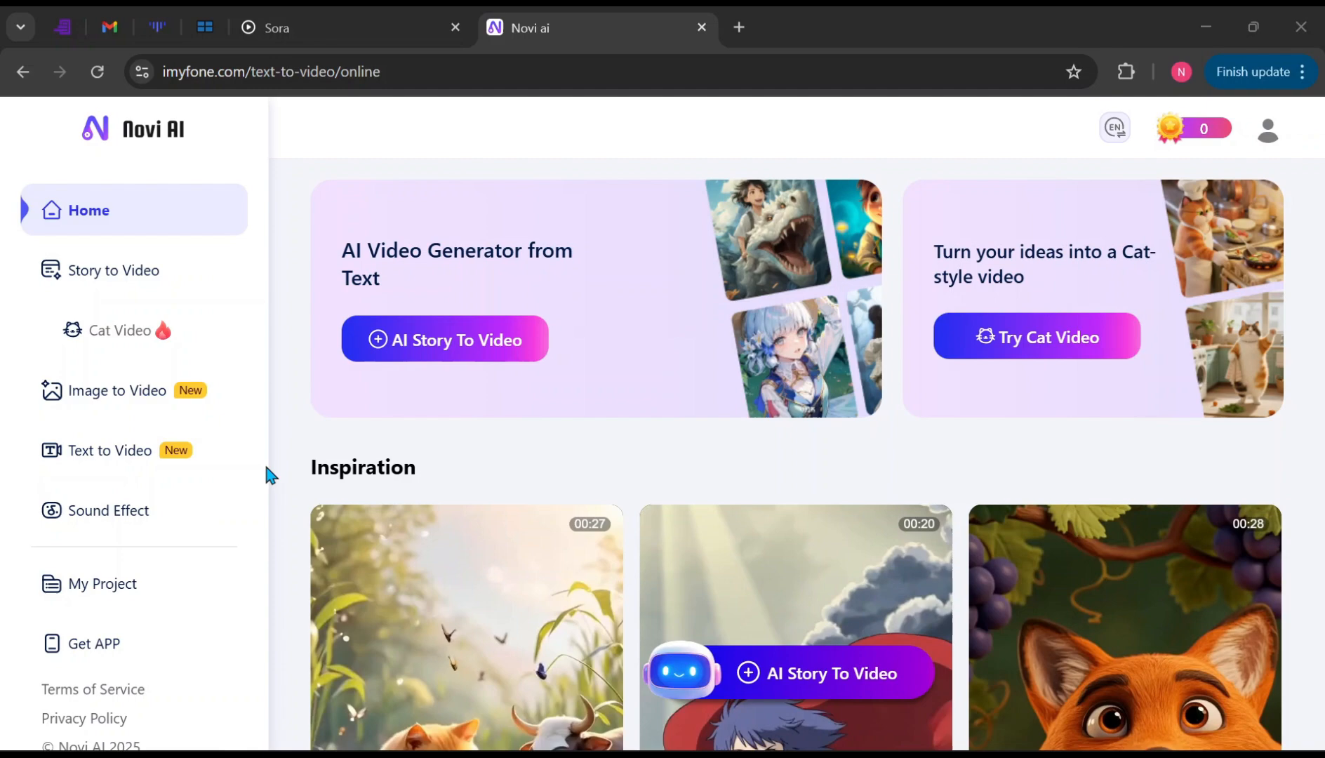
pyautogui.moveTo(1064, 162)
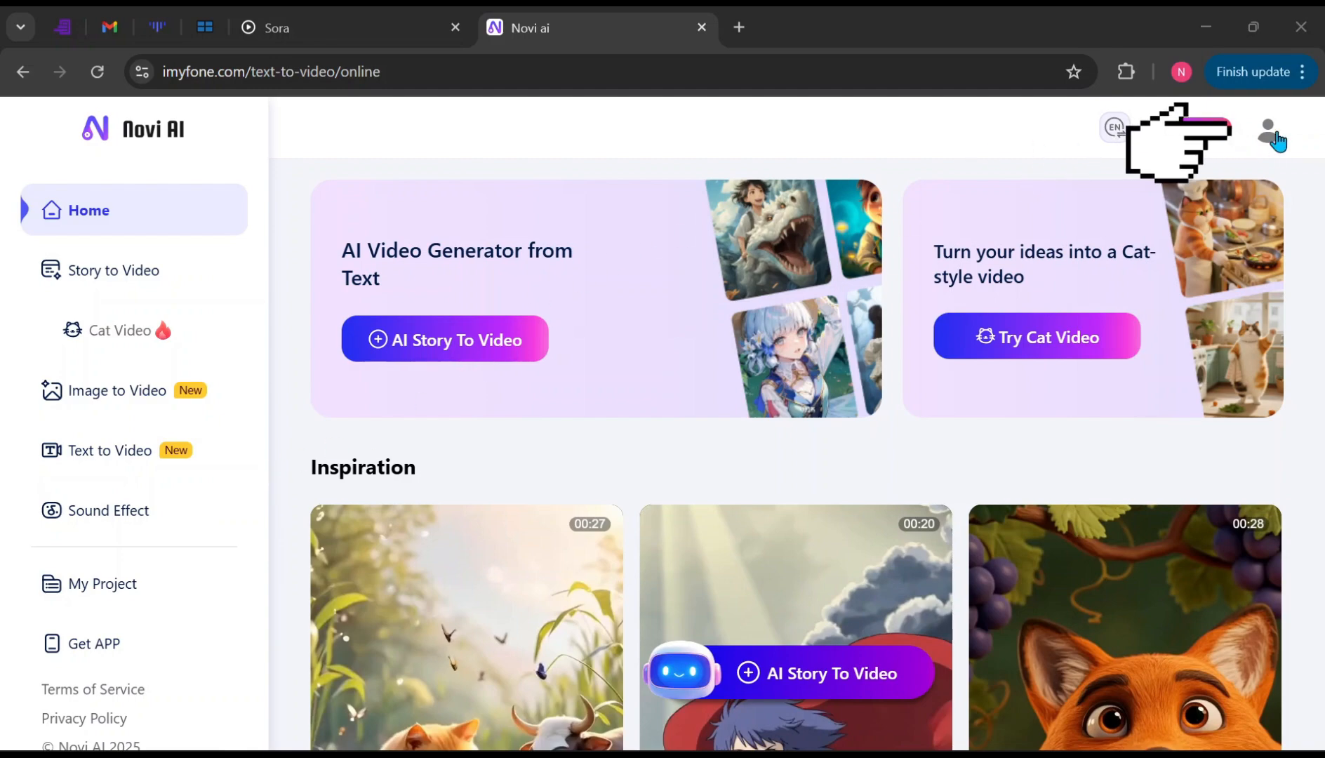
pyautogui.click(1266, 136)
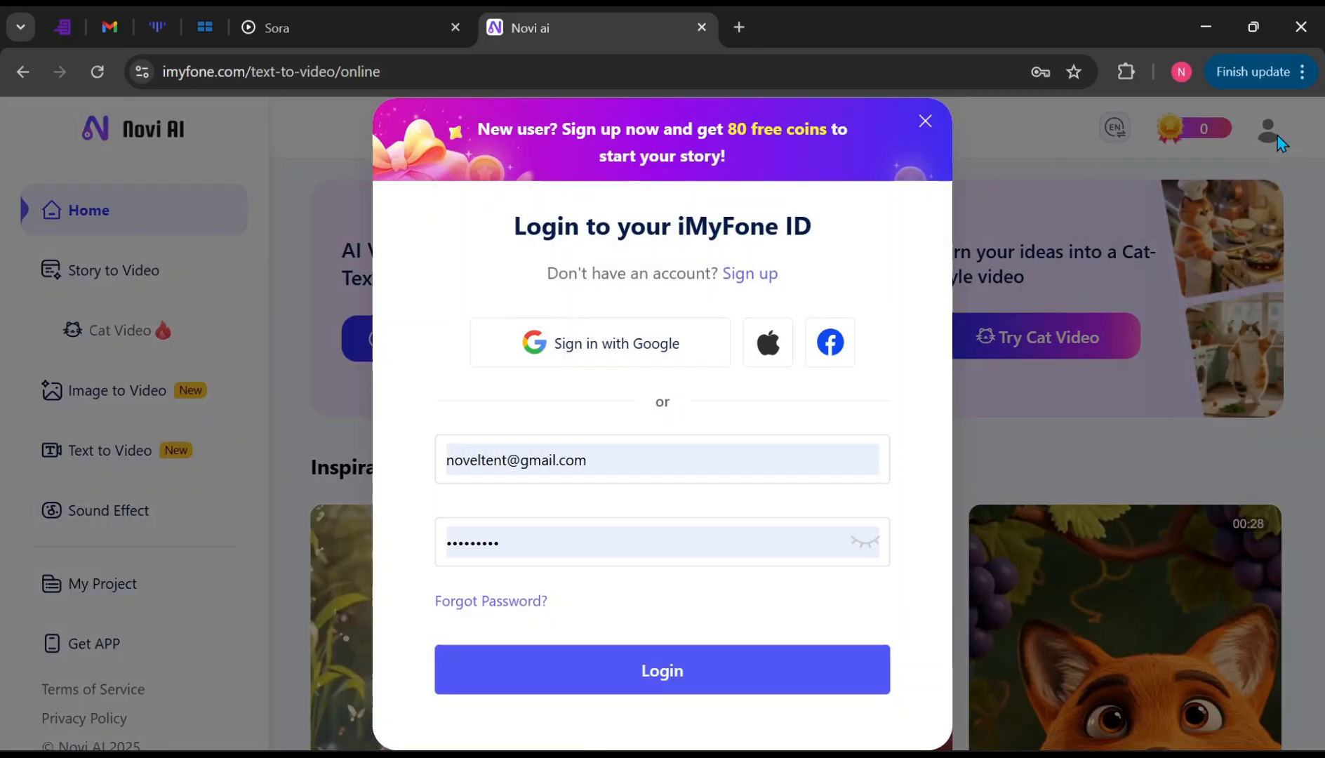
pyautogui.moveTo(560, 412)
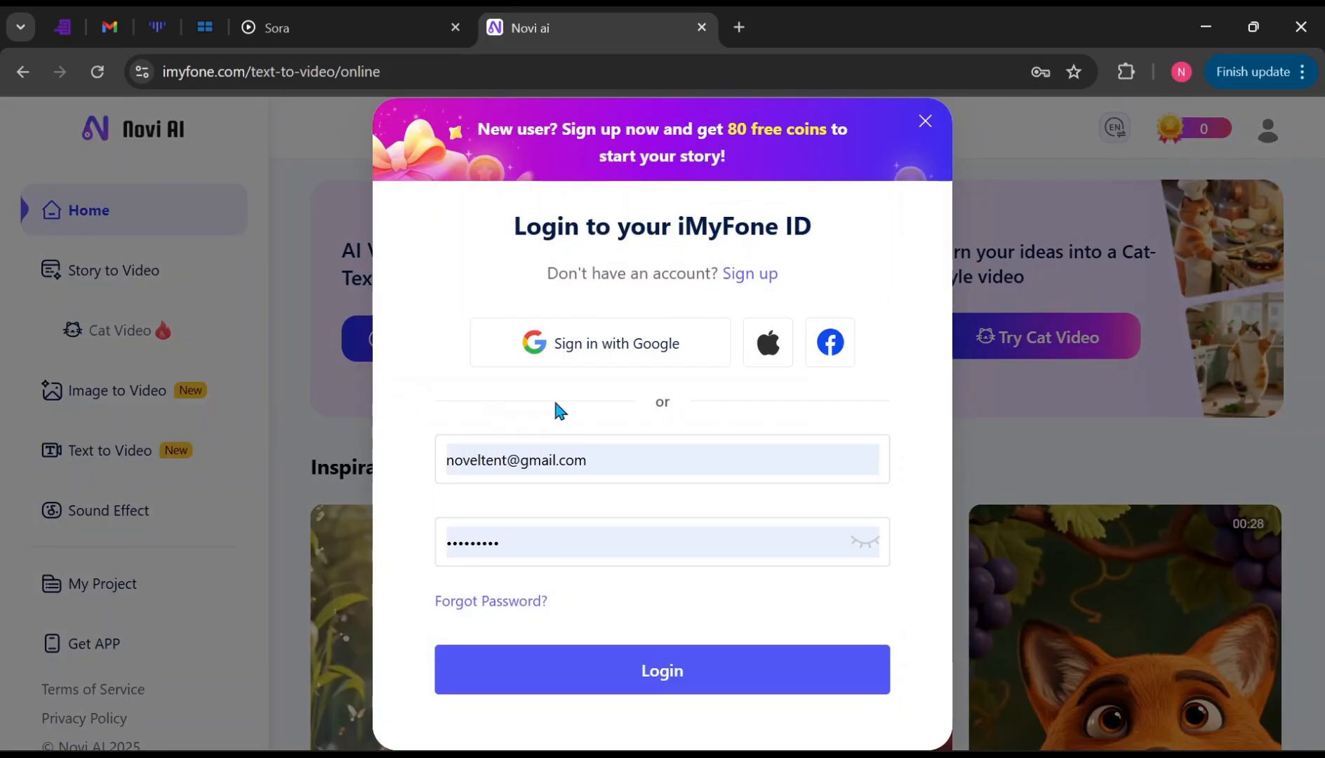
pyautogui.click(661, 670)
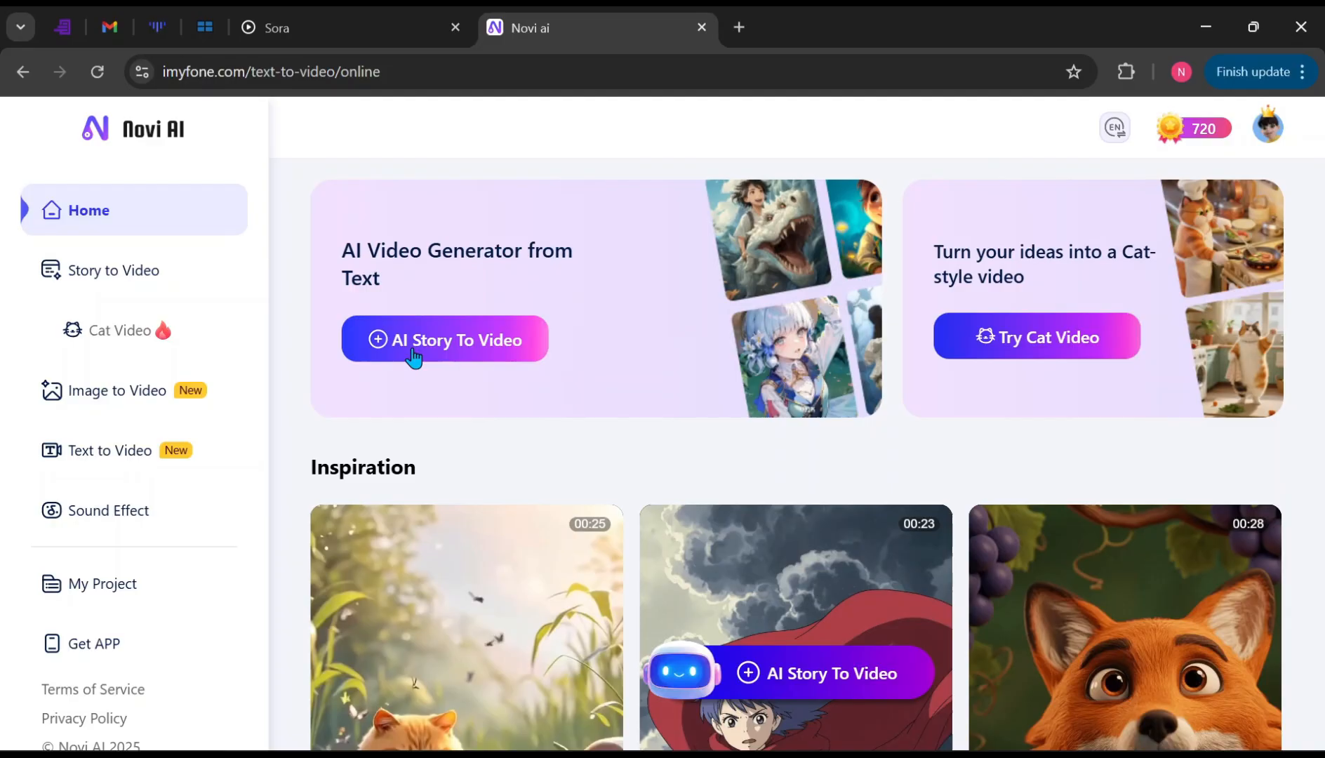
# Step: Start a text-to-video story at 16:9 size and browse the visual style options
pyautogui.click(444, 339)
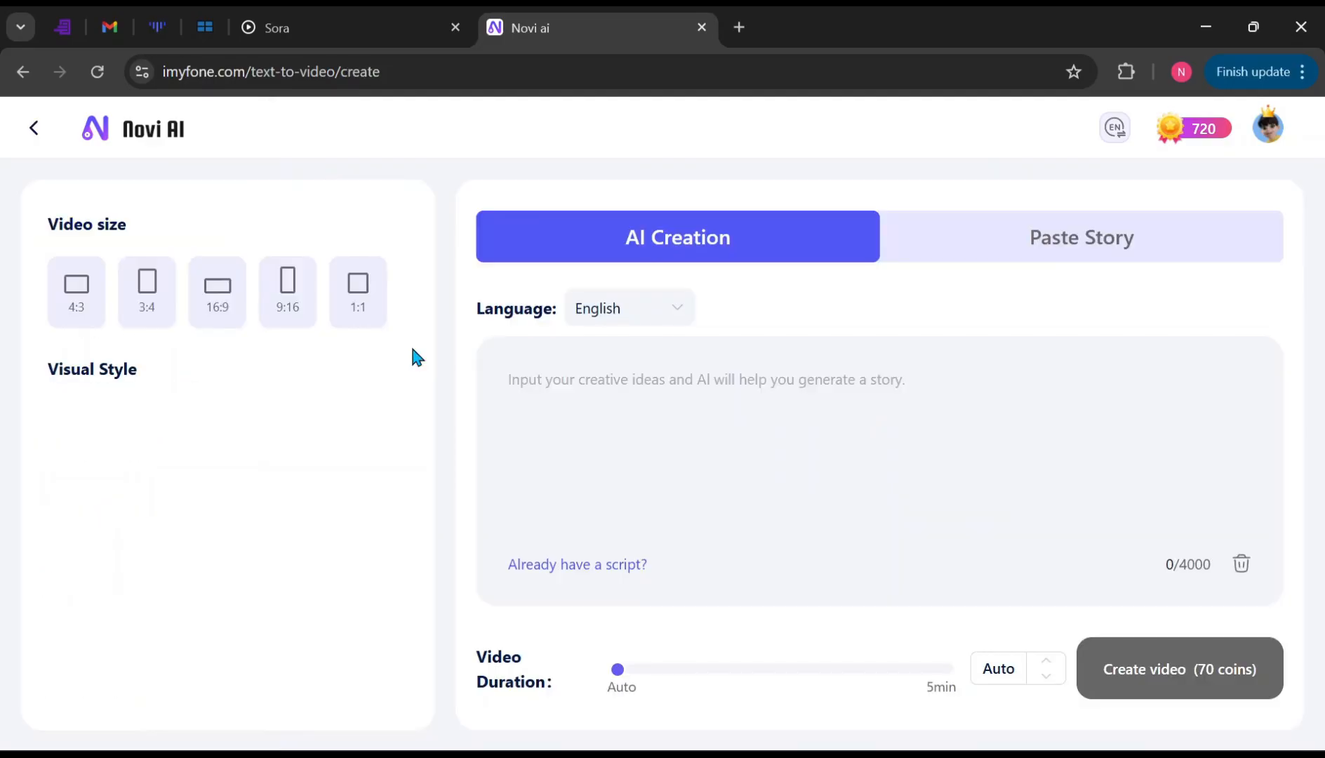
pyautogui.click(216, 291)
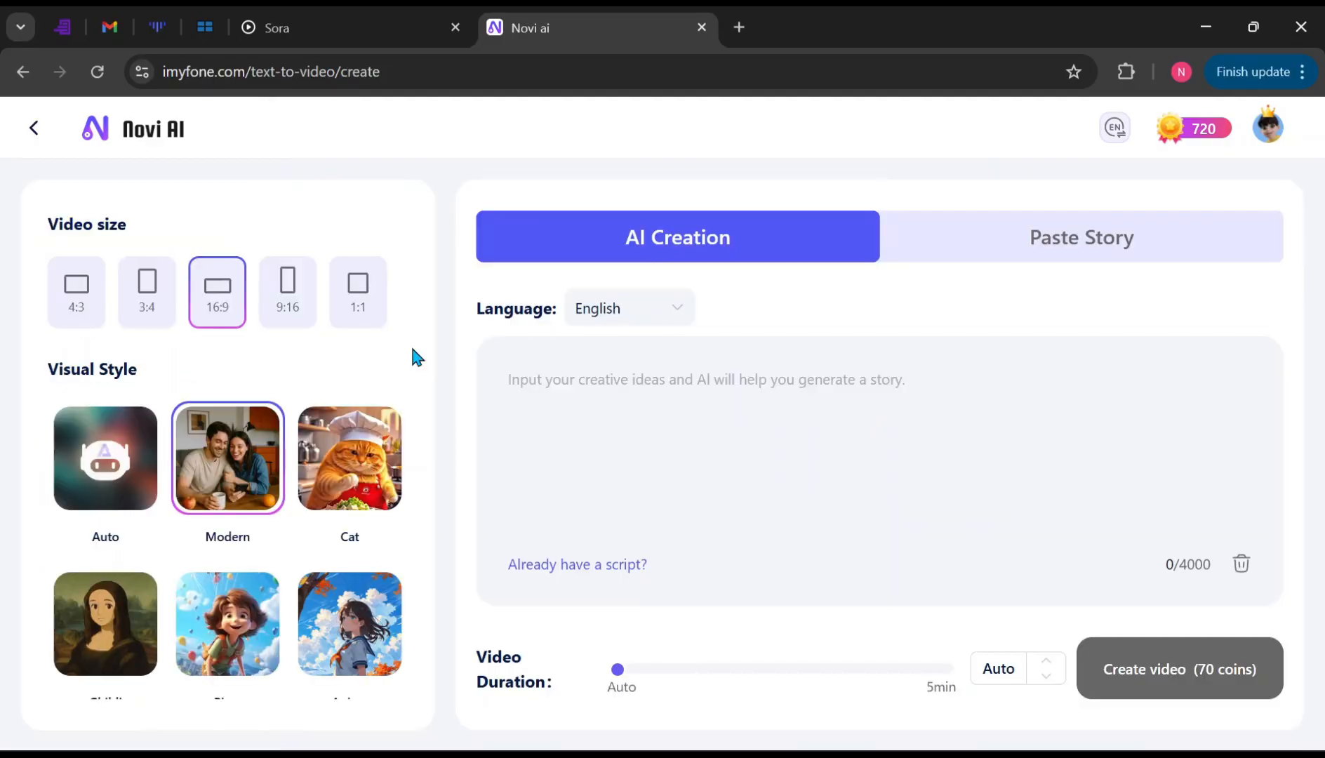
pyautogui.moveTo(75, 291)
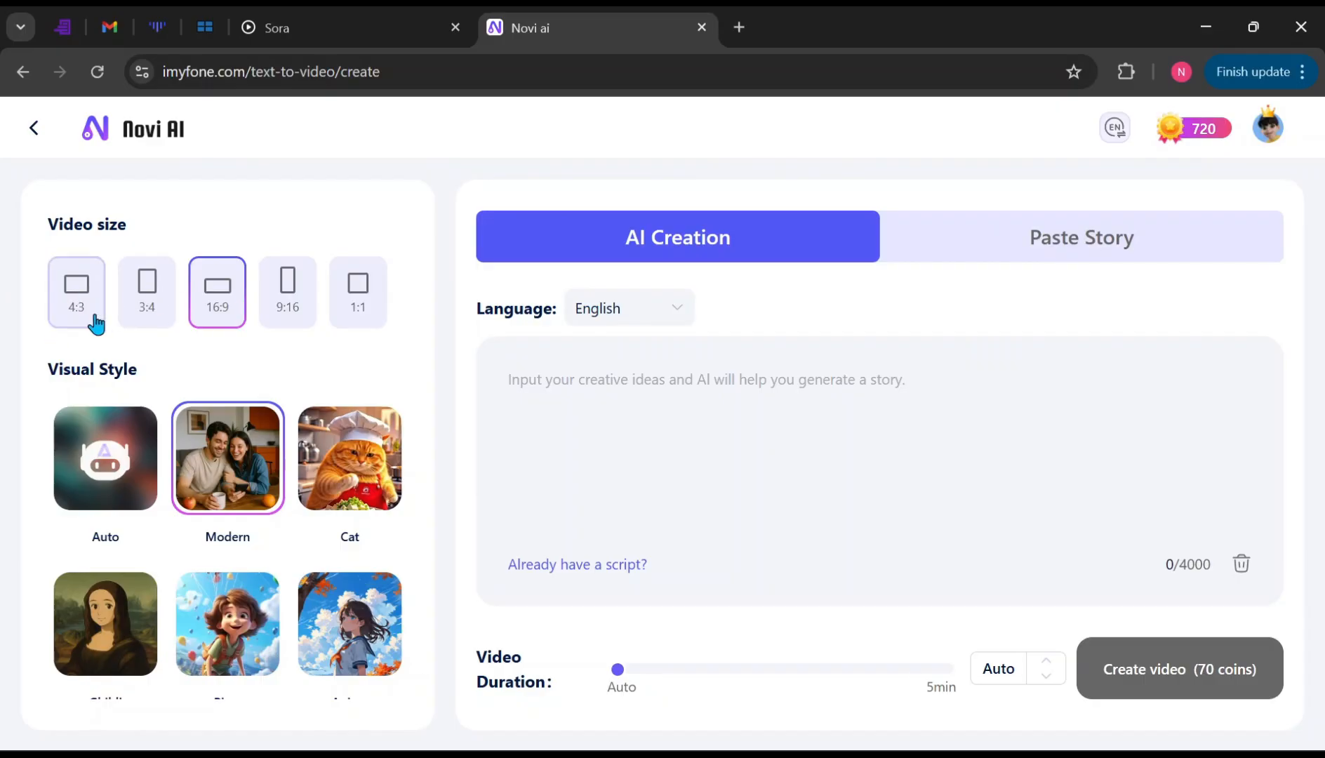
pyautogui.moveTo(216, 336)
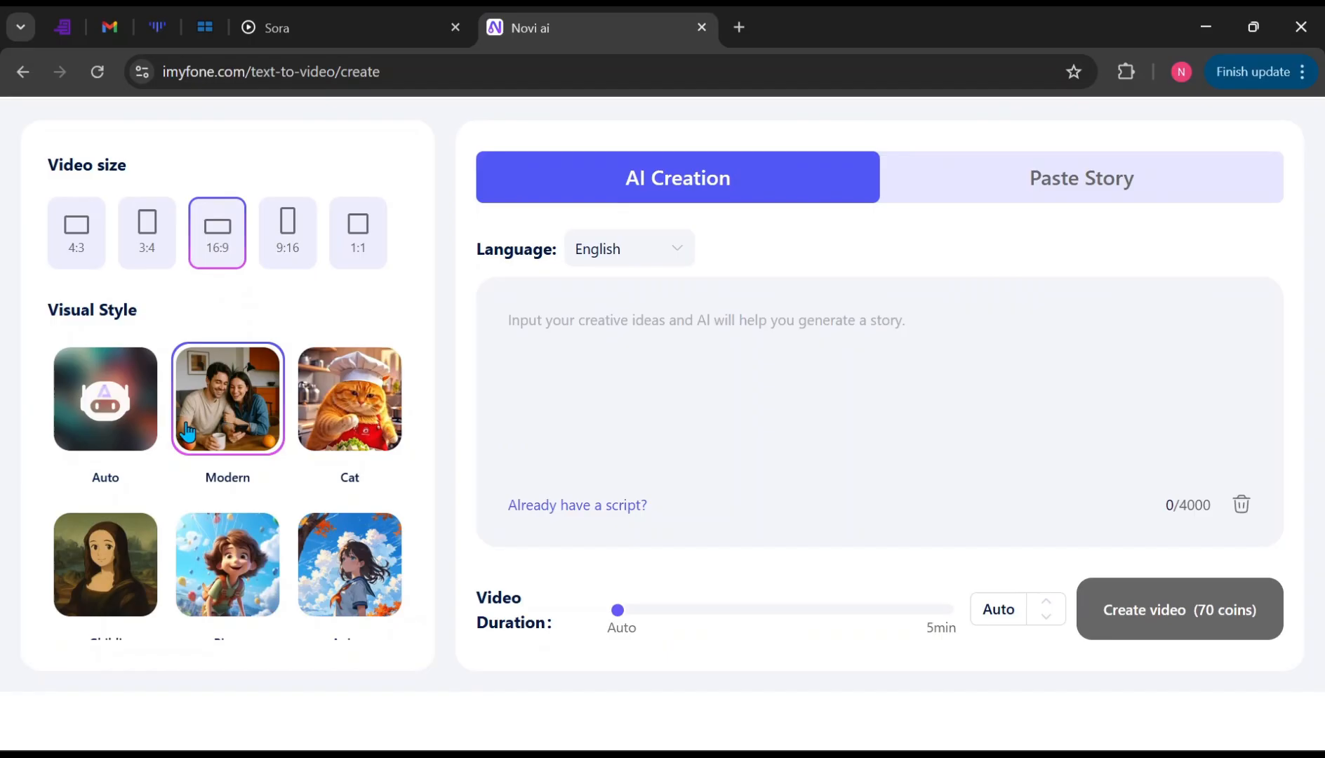
pyautogui.moveTo(152, 473)
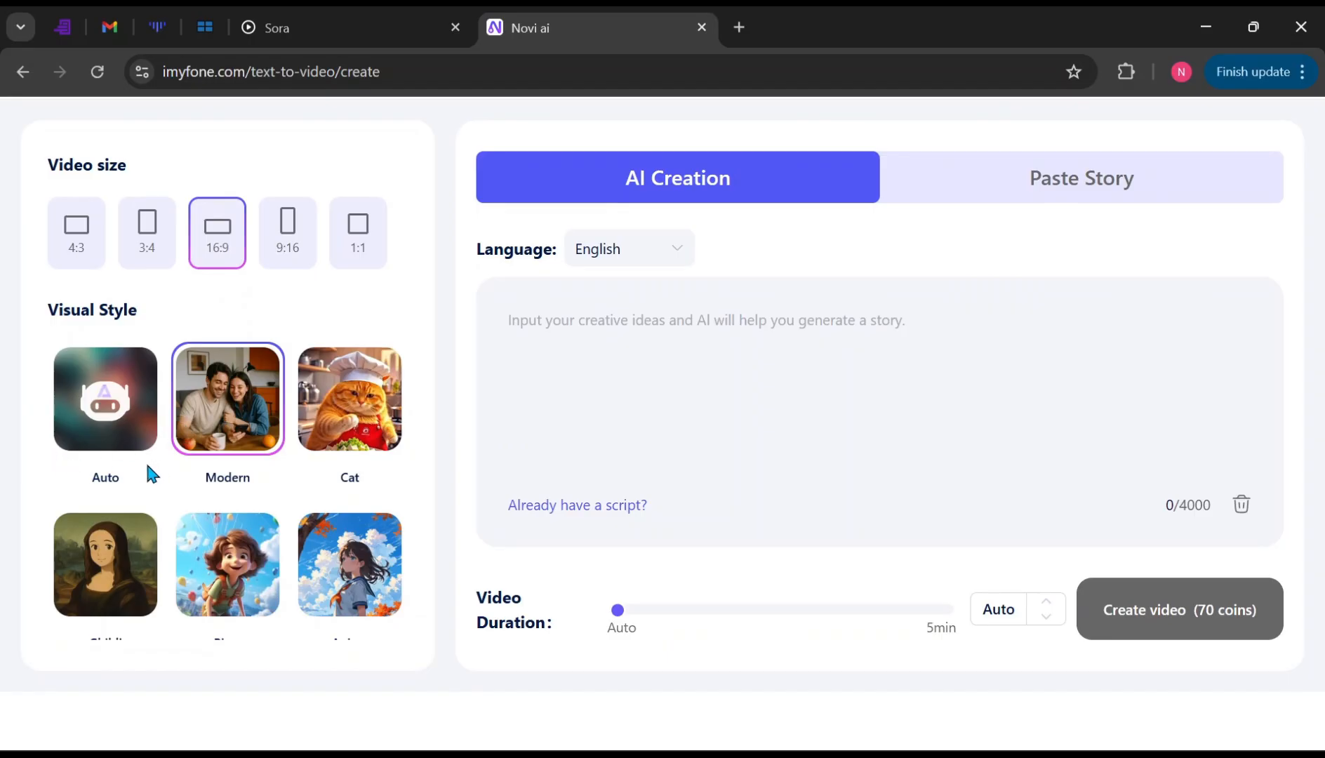
pyautogui.scroll(-3)
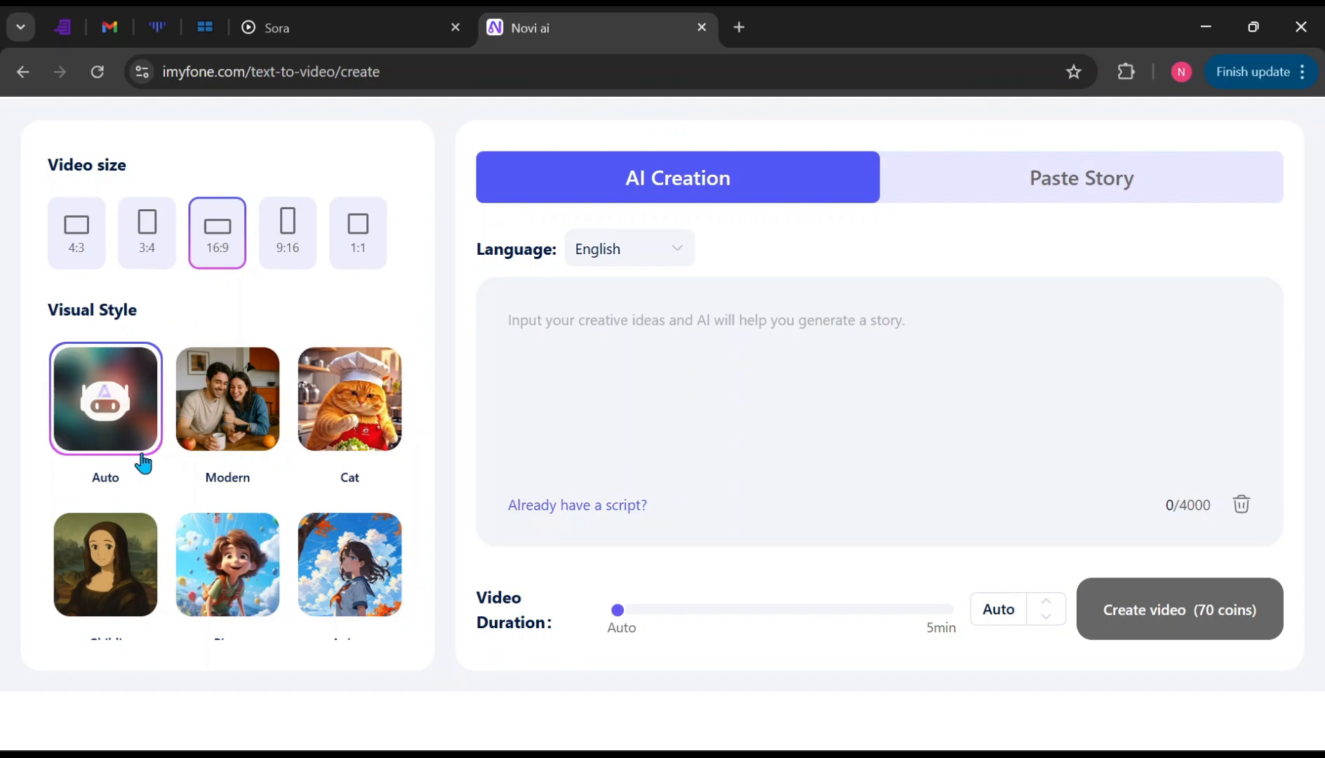
pyautogui.moveTo(237, 497)
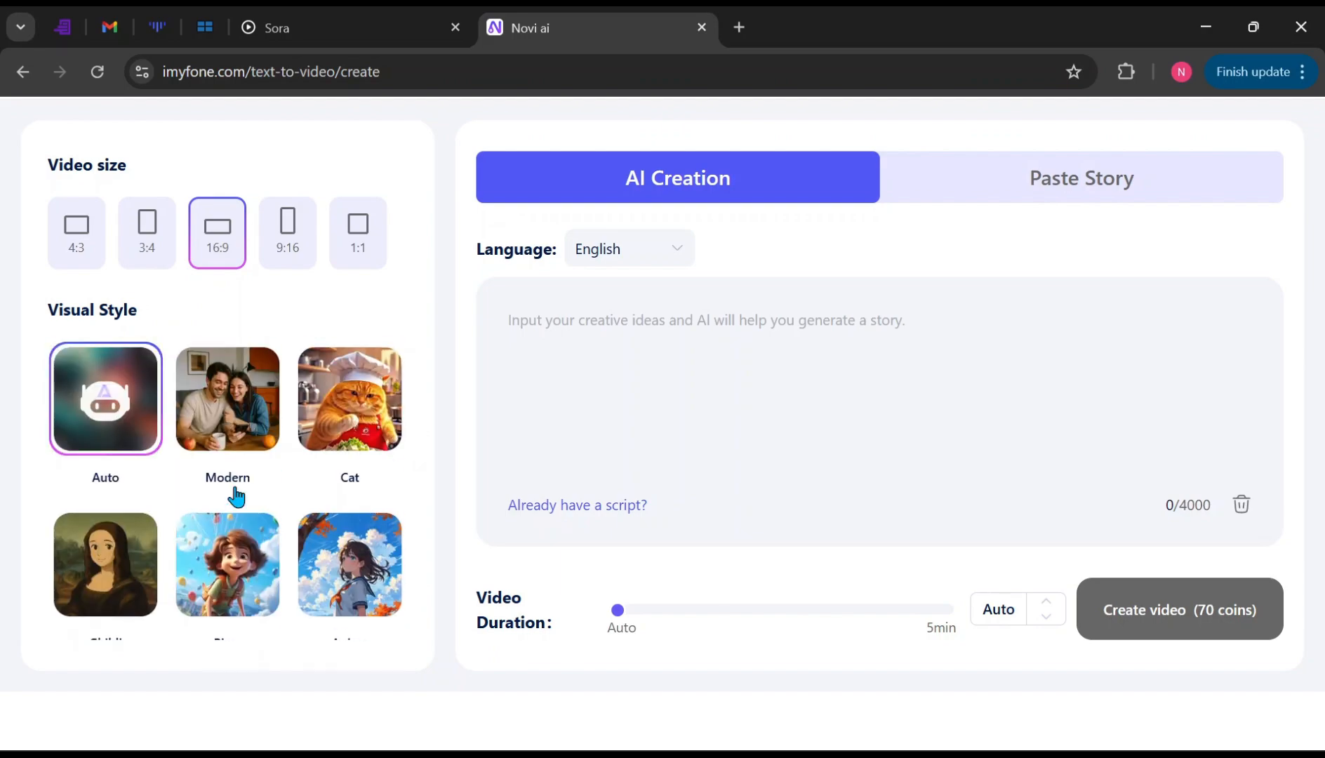
pyautogui.scroll(-3)
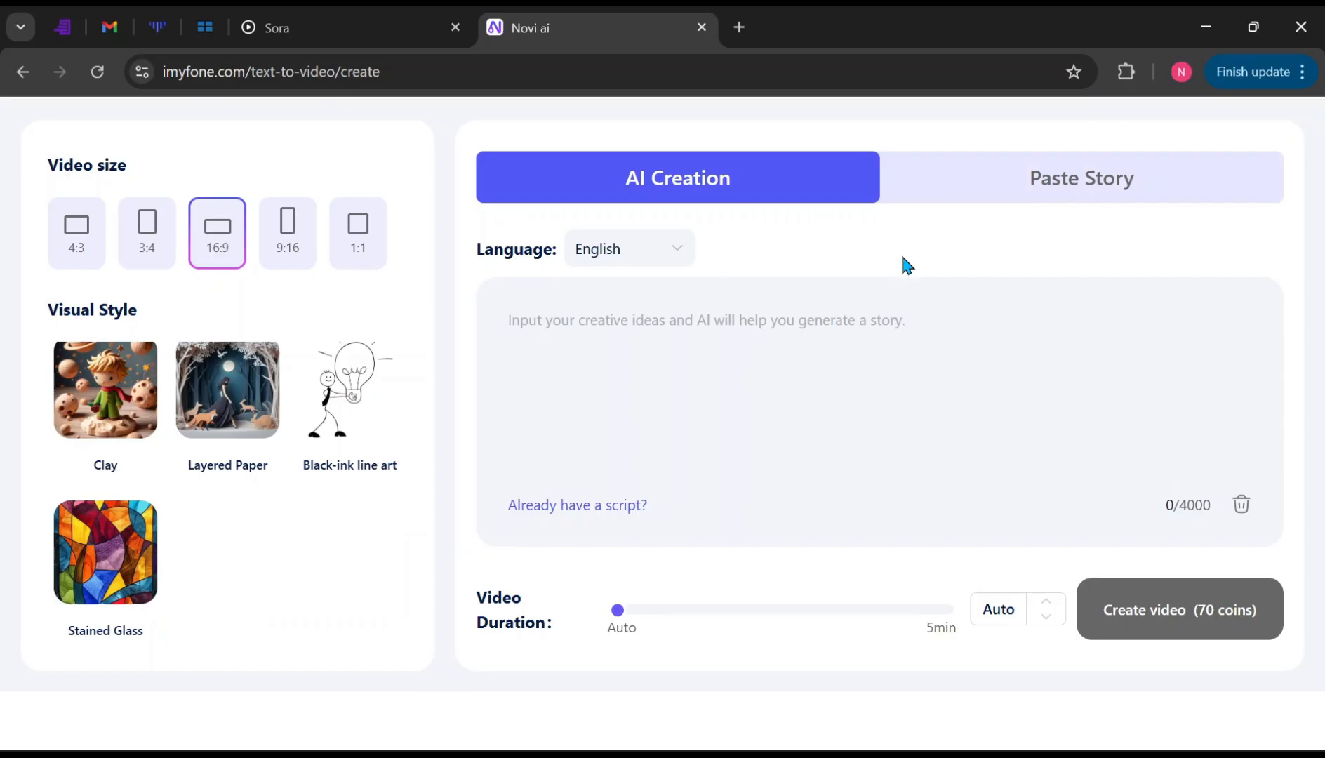
pyautogui.moveTo(752, 199)
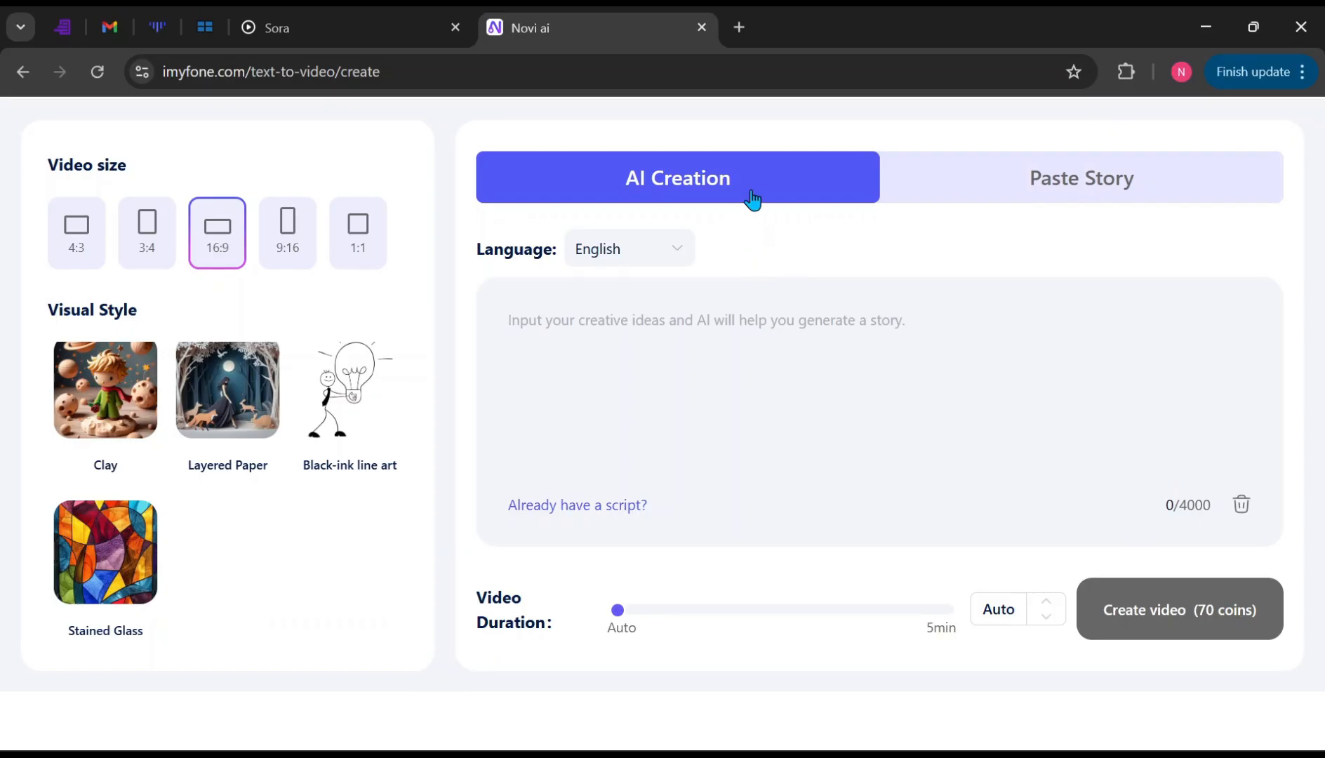
pyautogui.moveTo(740, 212)
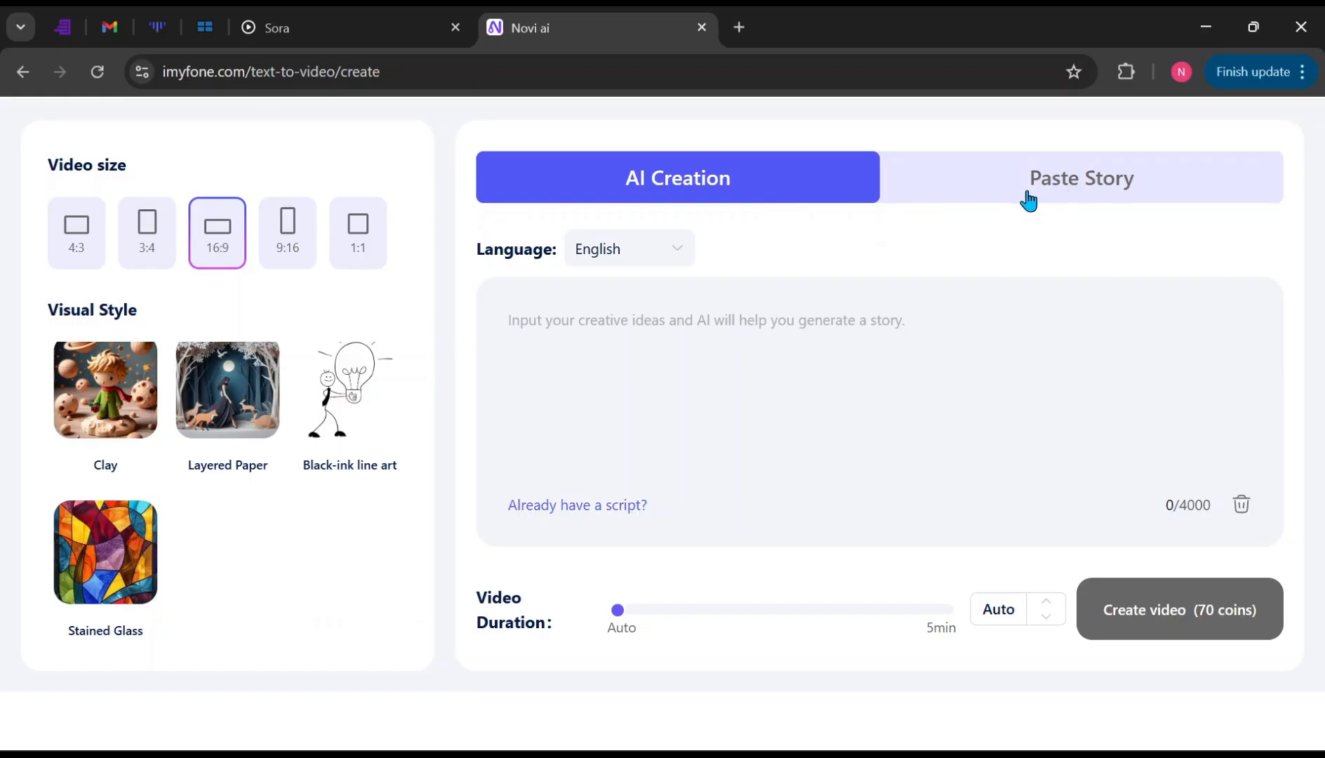
pyautogui.moveTo(1082, 186)
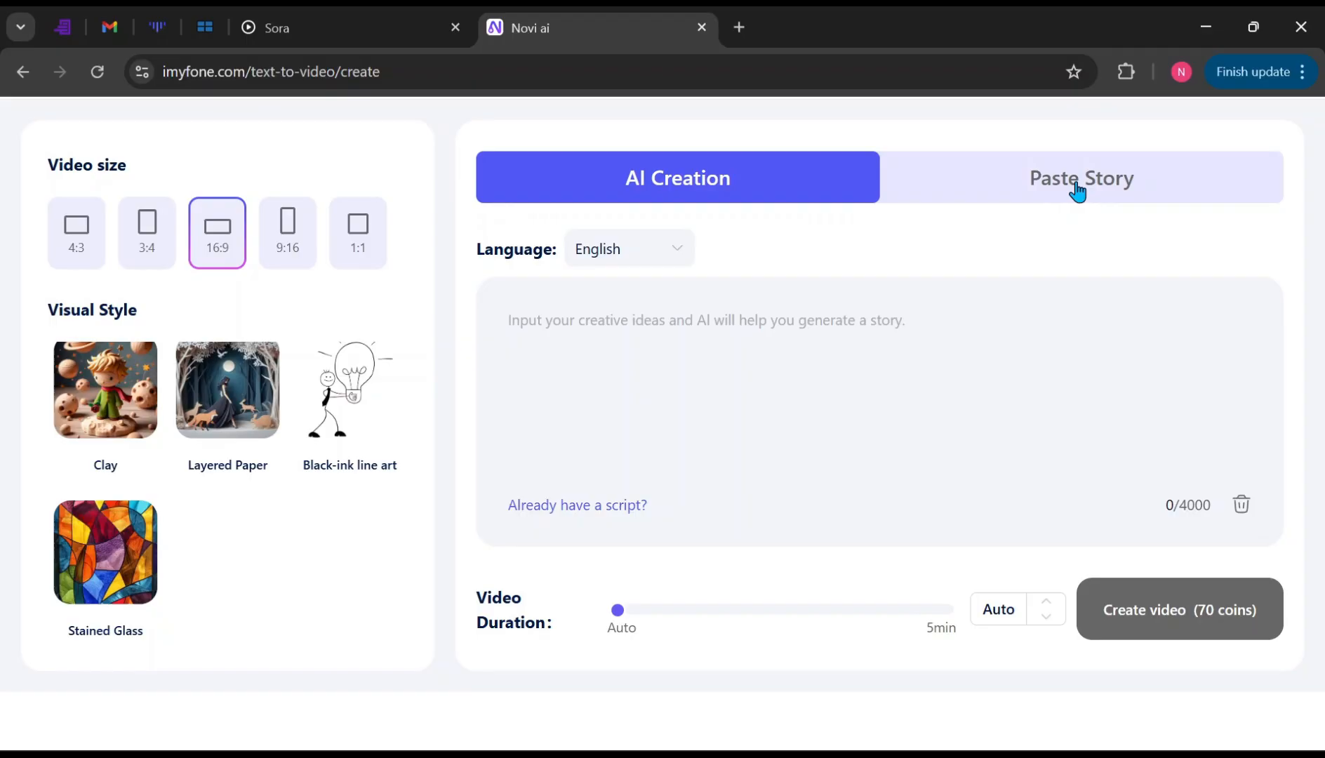
pyautogui.moveTo(1017, 211)
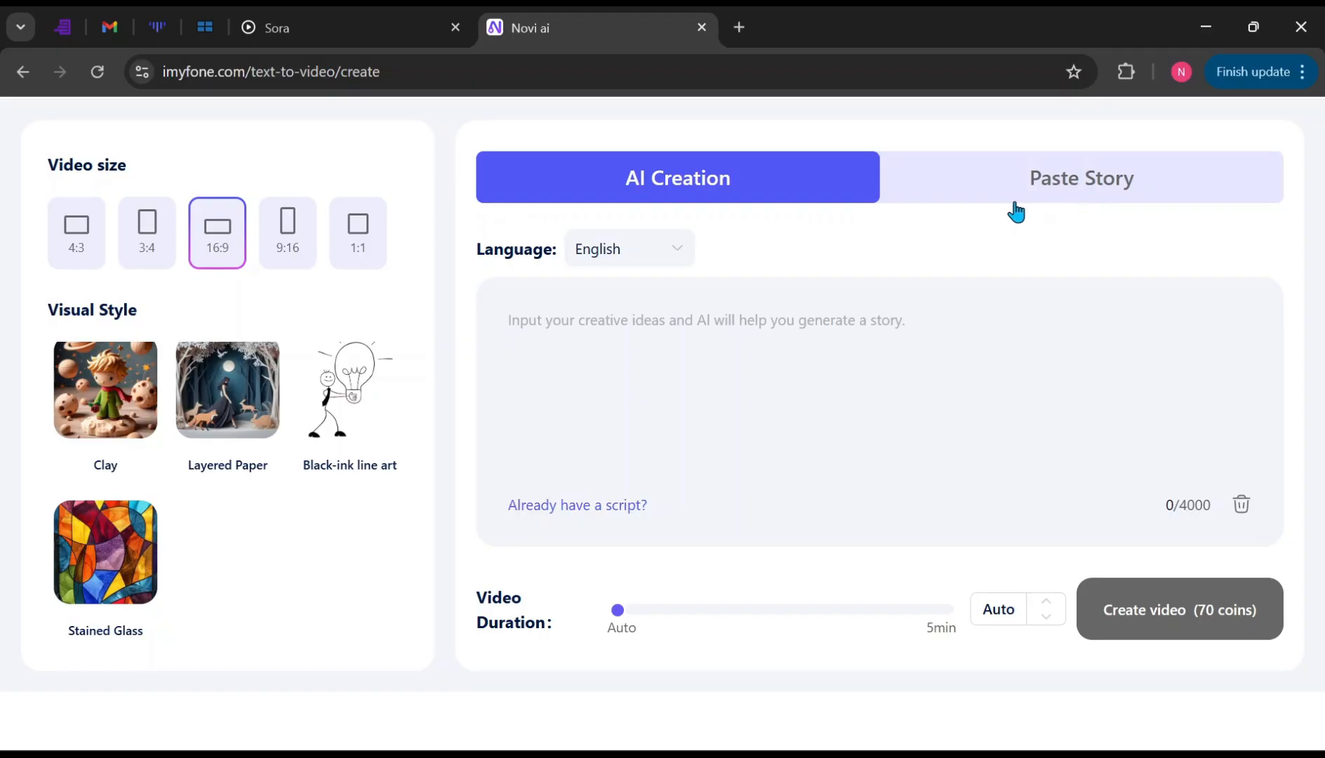
pyautogui.moveTo(982, 226)
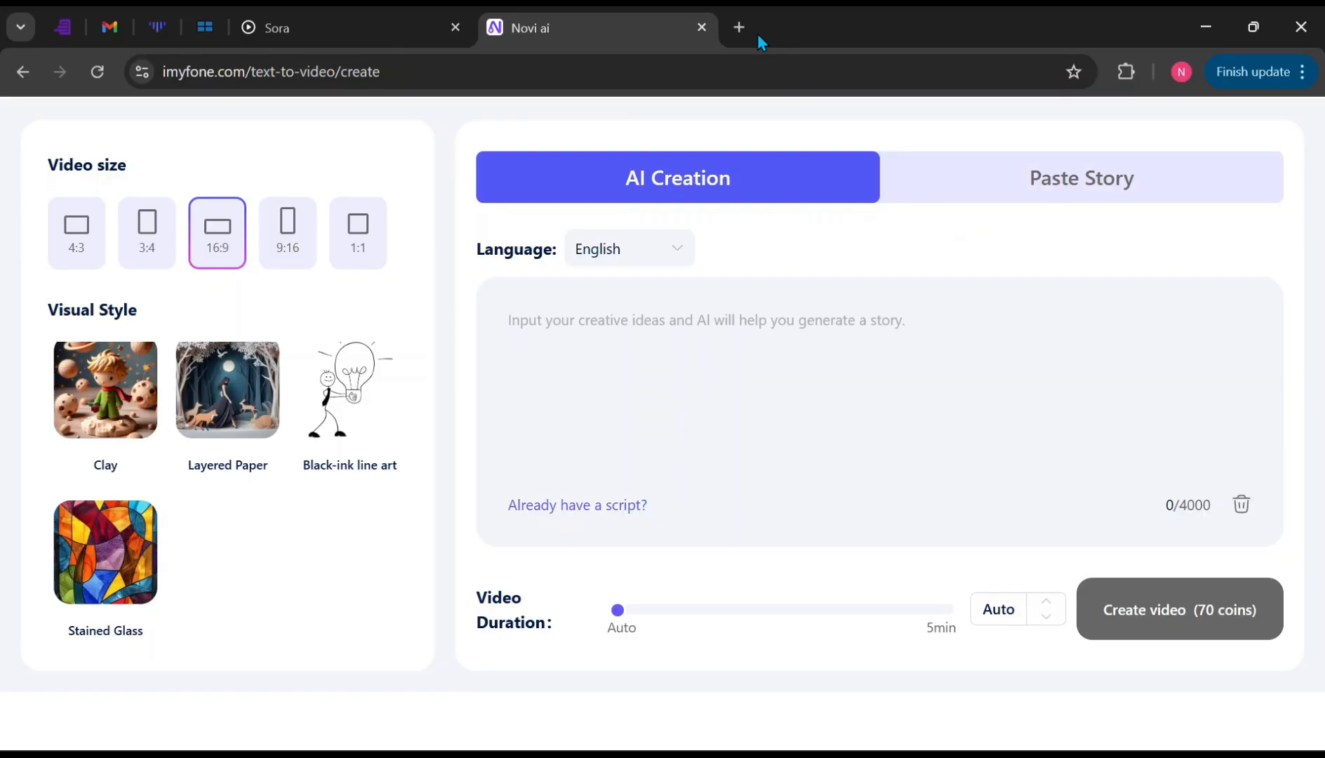
# Step: Fetch the lantern story from a new tab, then set duration to 120s and back to Auto
pyautogui.click(737, 29)
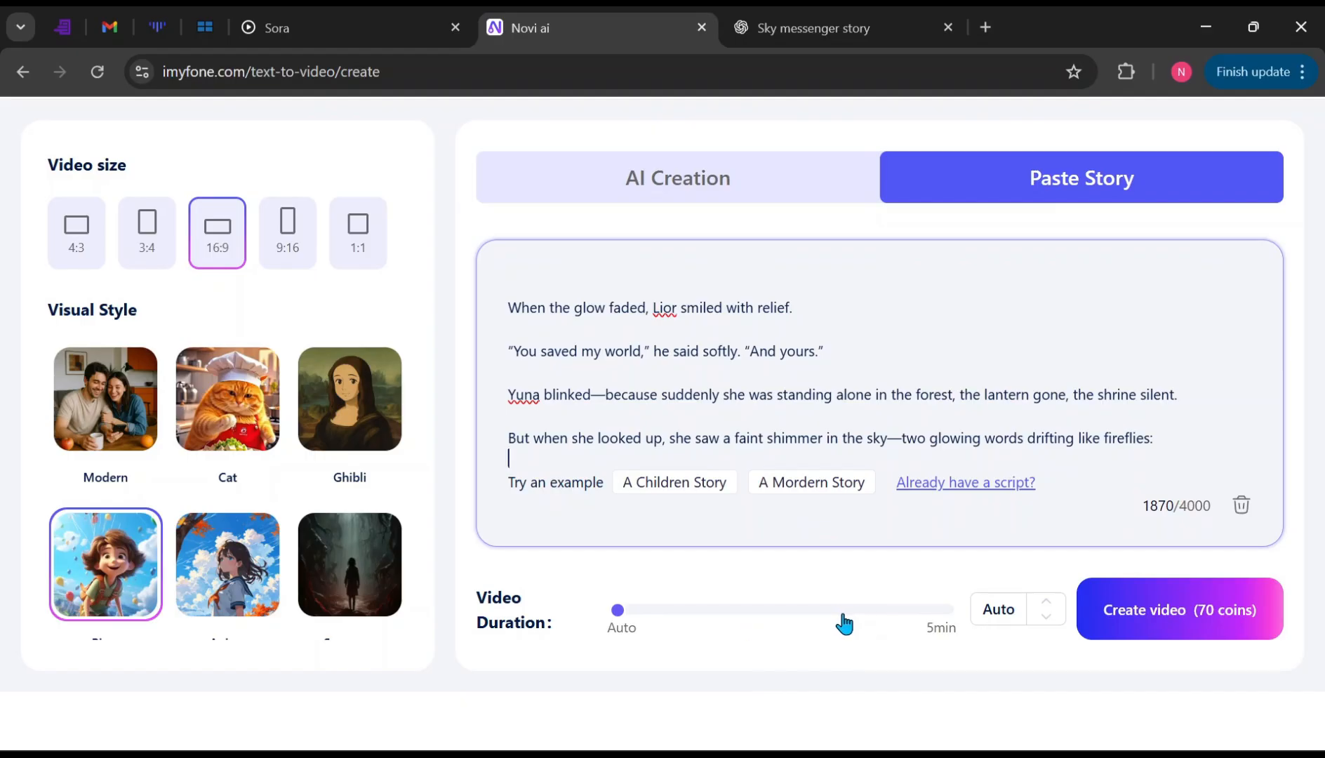
pyautogui.moveTo(952, 650)
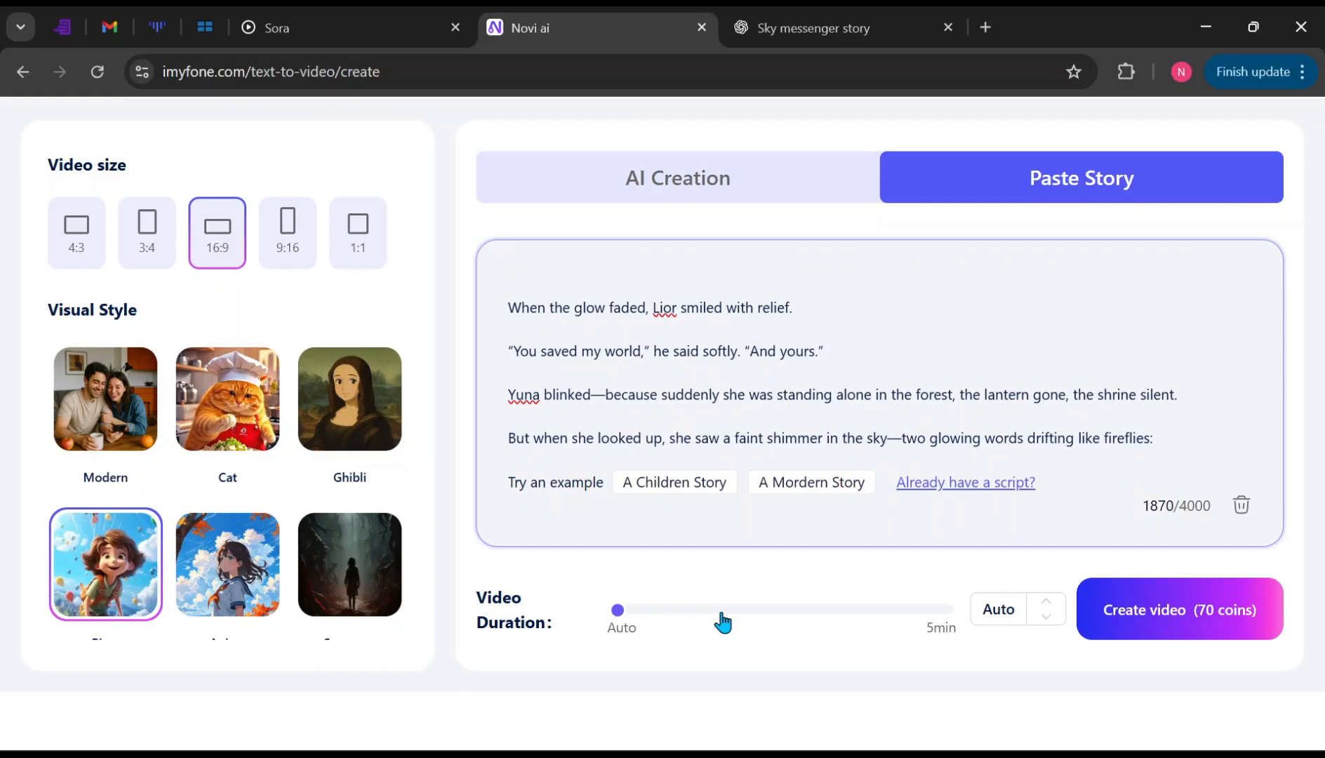
pyautogui.moveTo(617, 610); pyautogui.dragTo(840, 609)
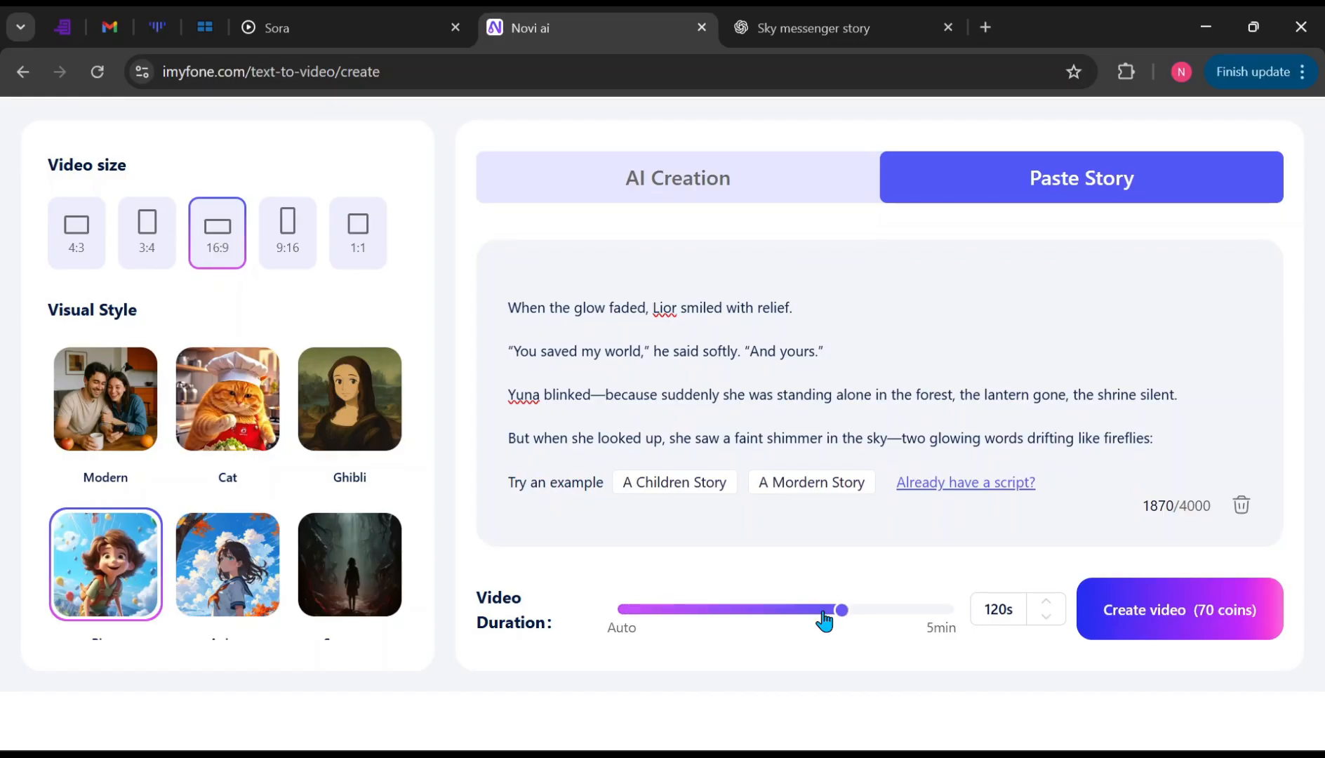
pyautogui.moveTo(842, 609); pyautogui.dragTo(621, 609)
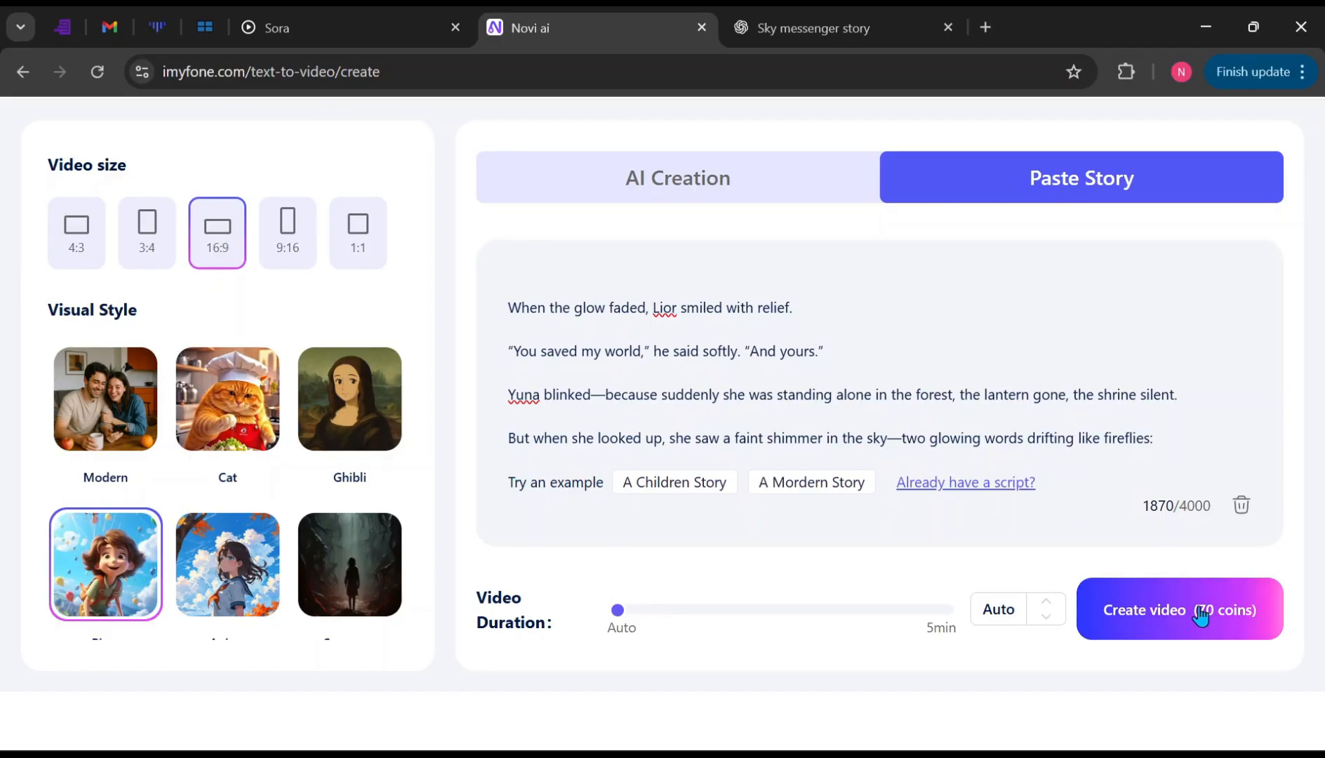
# Step: Create the 01:47 Lantern of Aomori video for 70 coins and review its scene list
pyautogui.click(1179, 609)
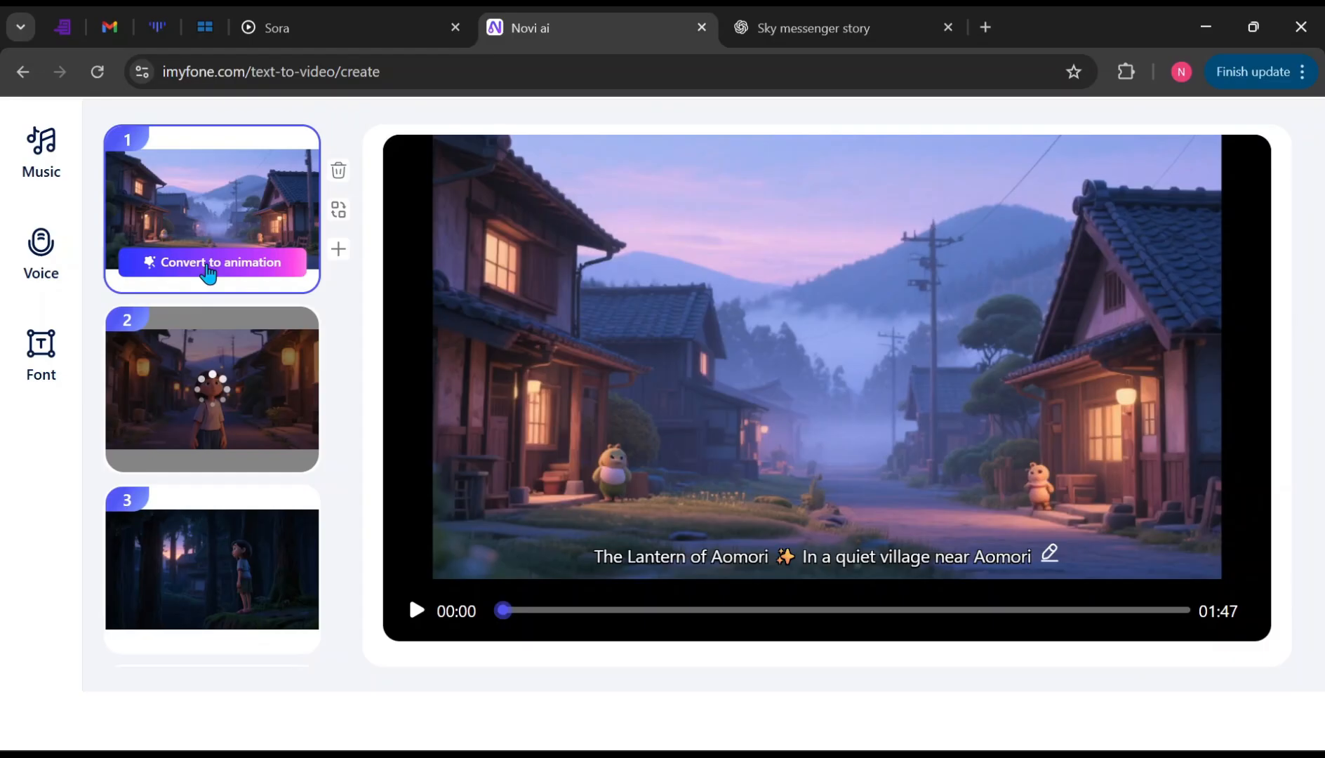
pyautogui.scroll(-3)
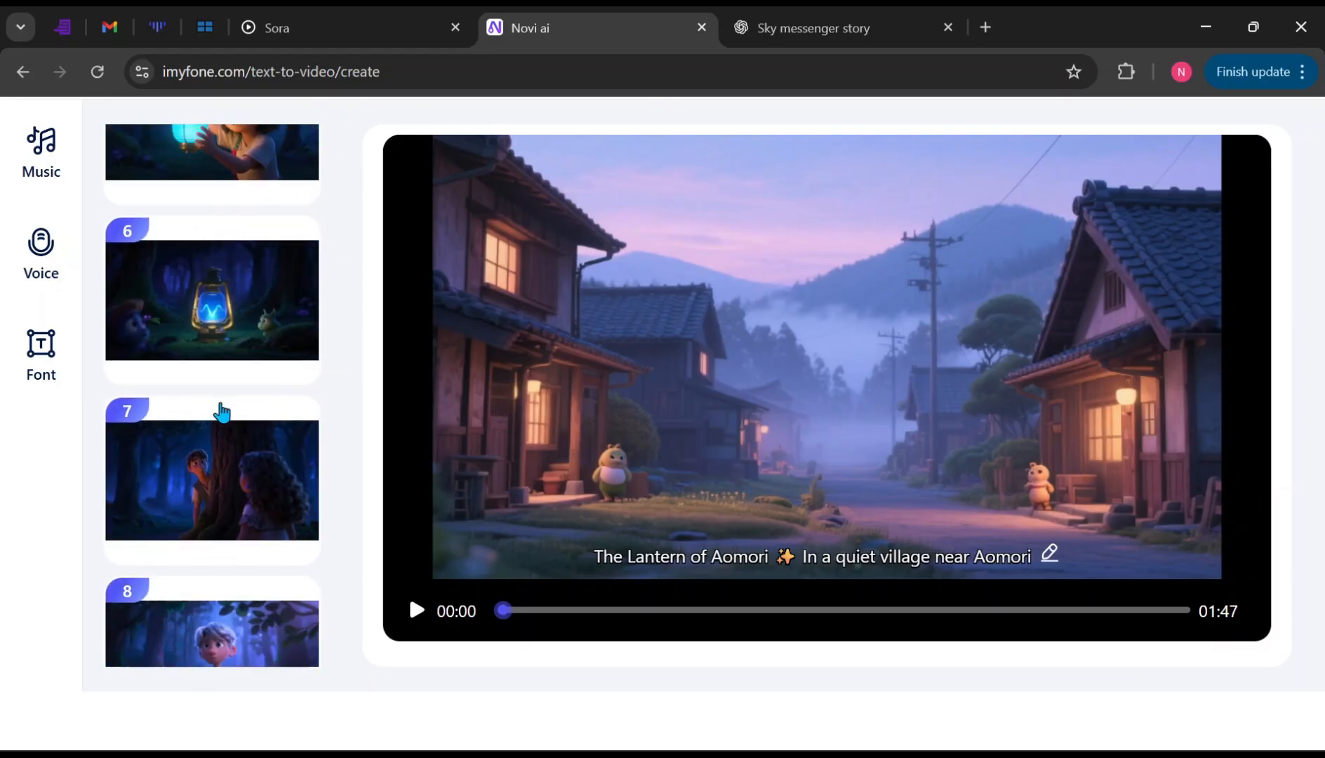
pyautogui.scroll(-3)
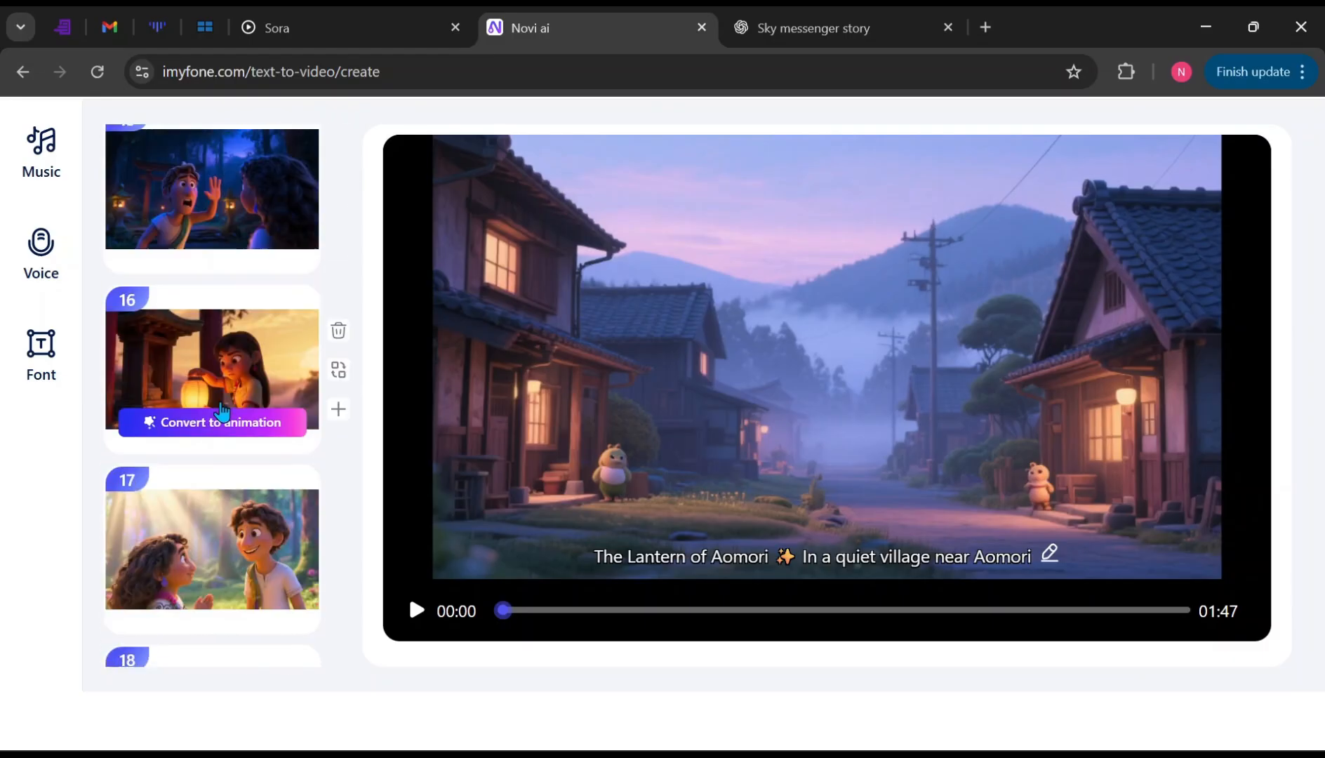
pyautogui.scroll(-3)
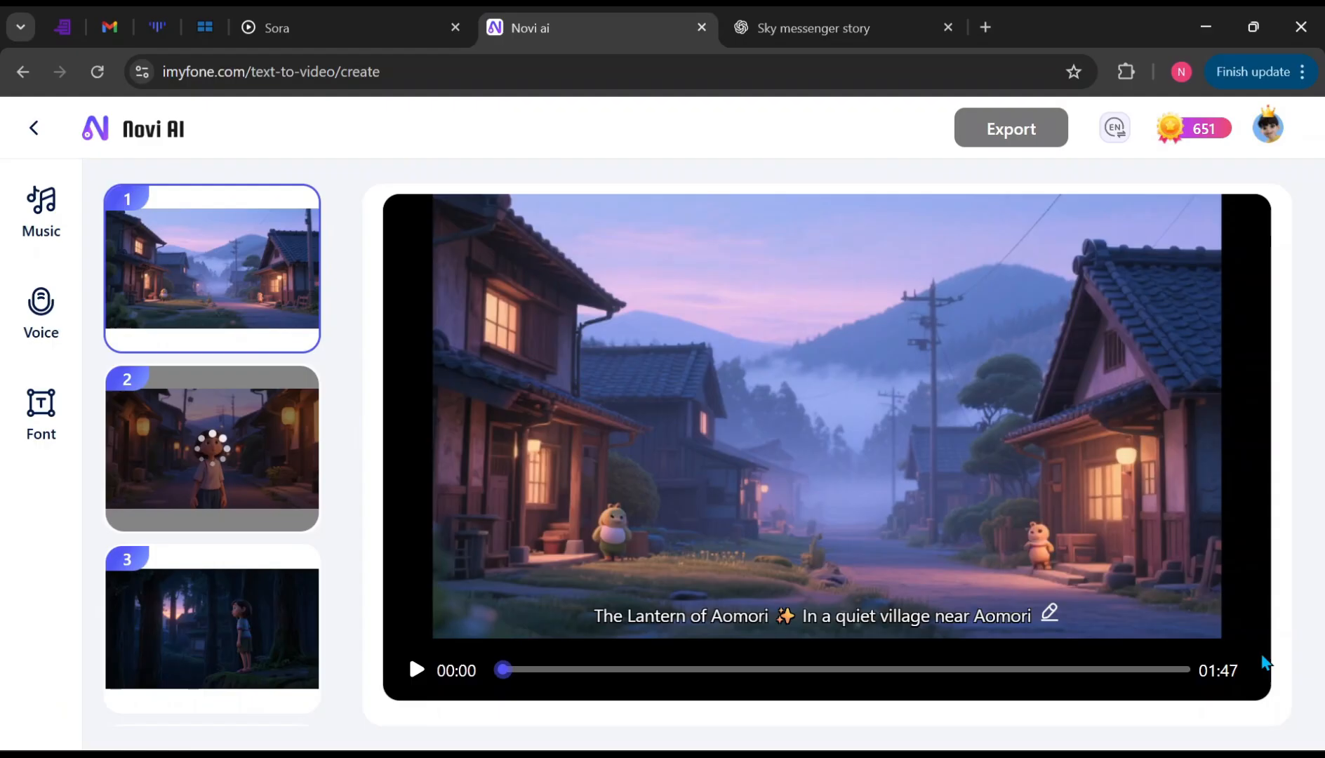
pyautogui.moveTo(1207, 705)
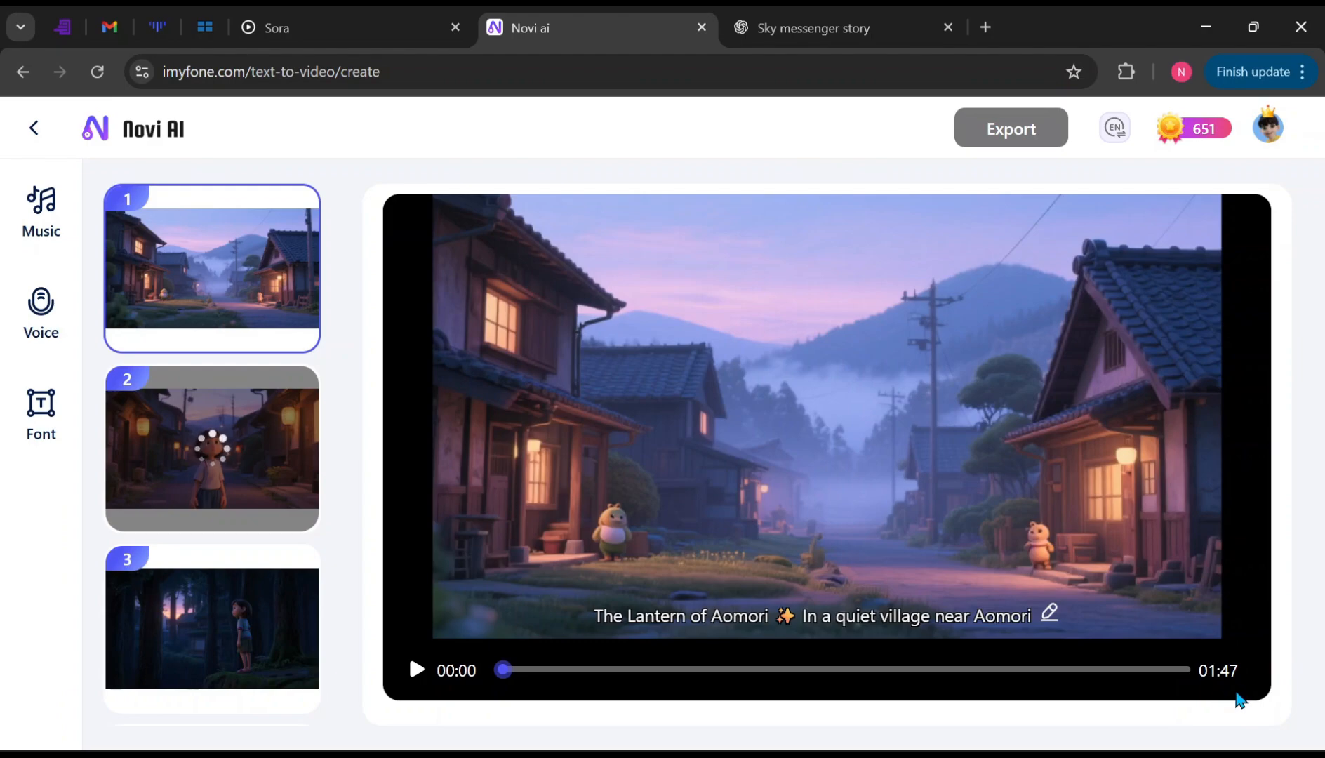
# Step: Animate scene 1 with Animate One for 20 coins, then play the video preview
pyautogui.click(1049, 616)
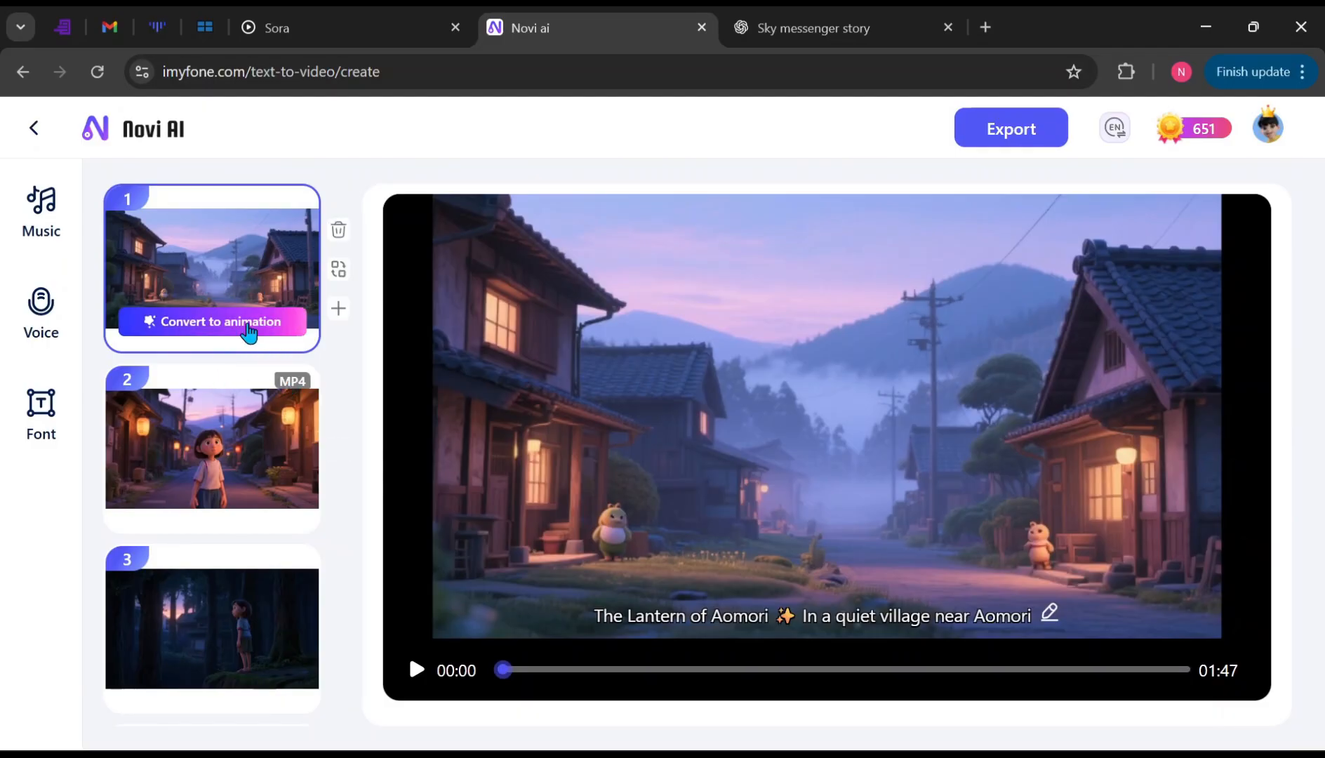
pyautogui.click(212, 322)
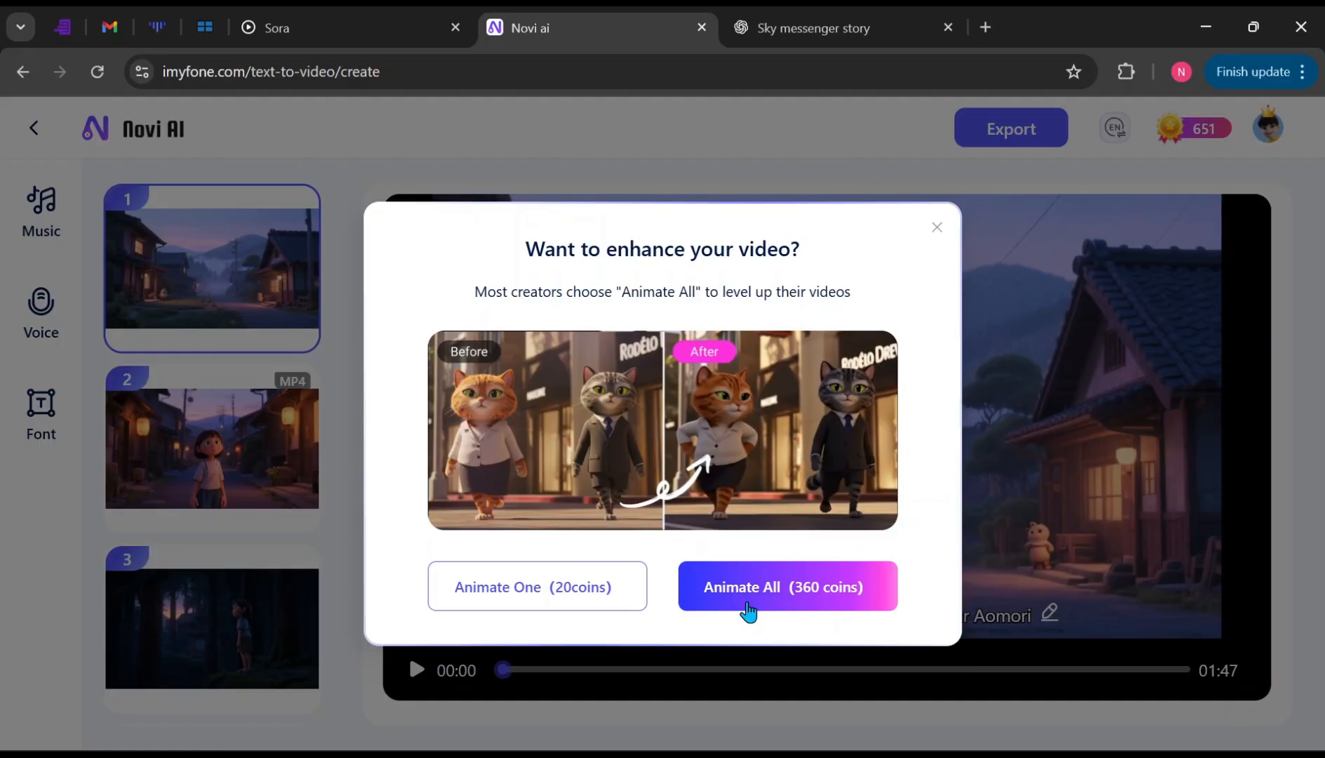
pyautogui.click(786, 587)
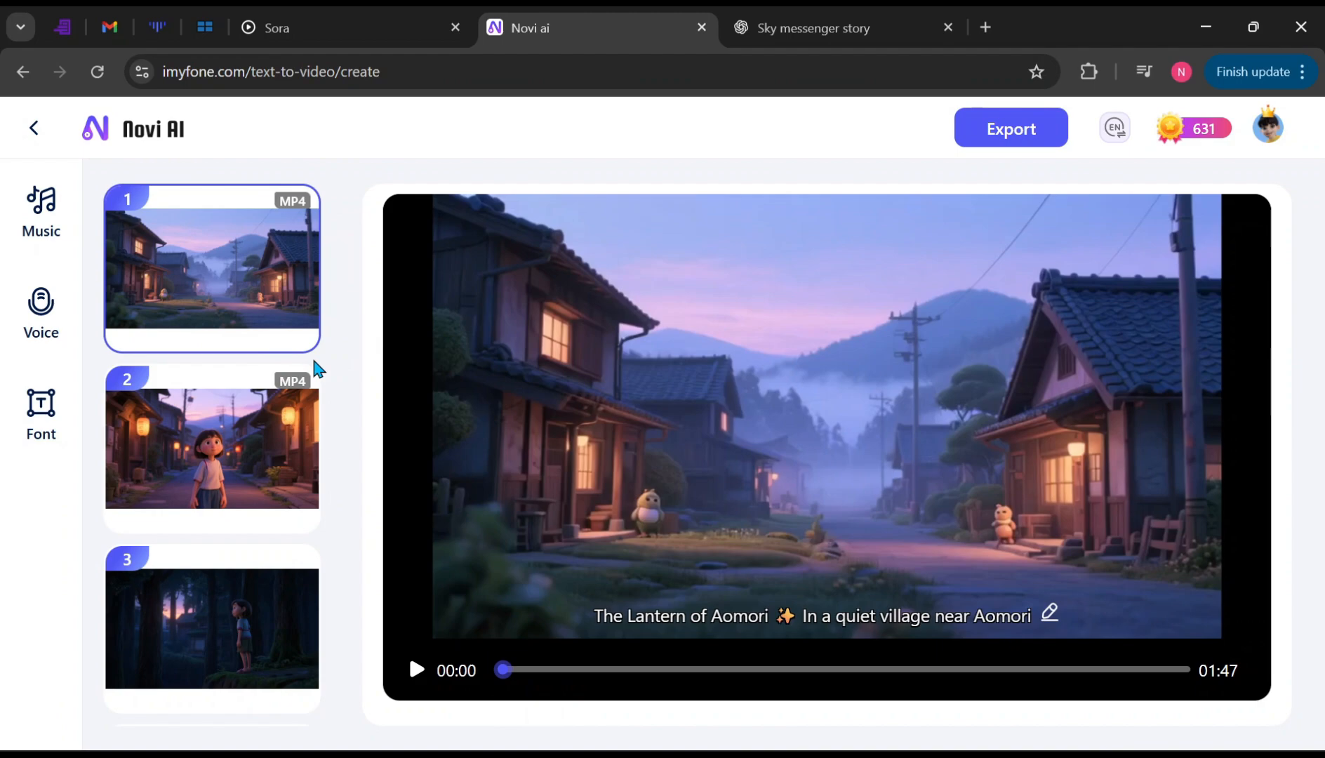
pyautogui.moveTo(393, 661)
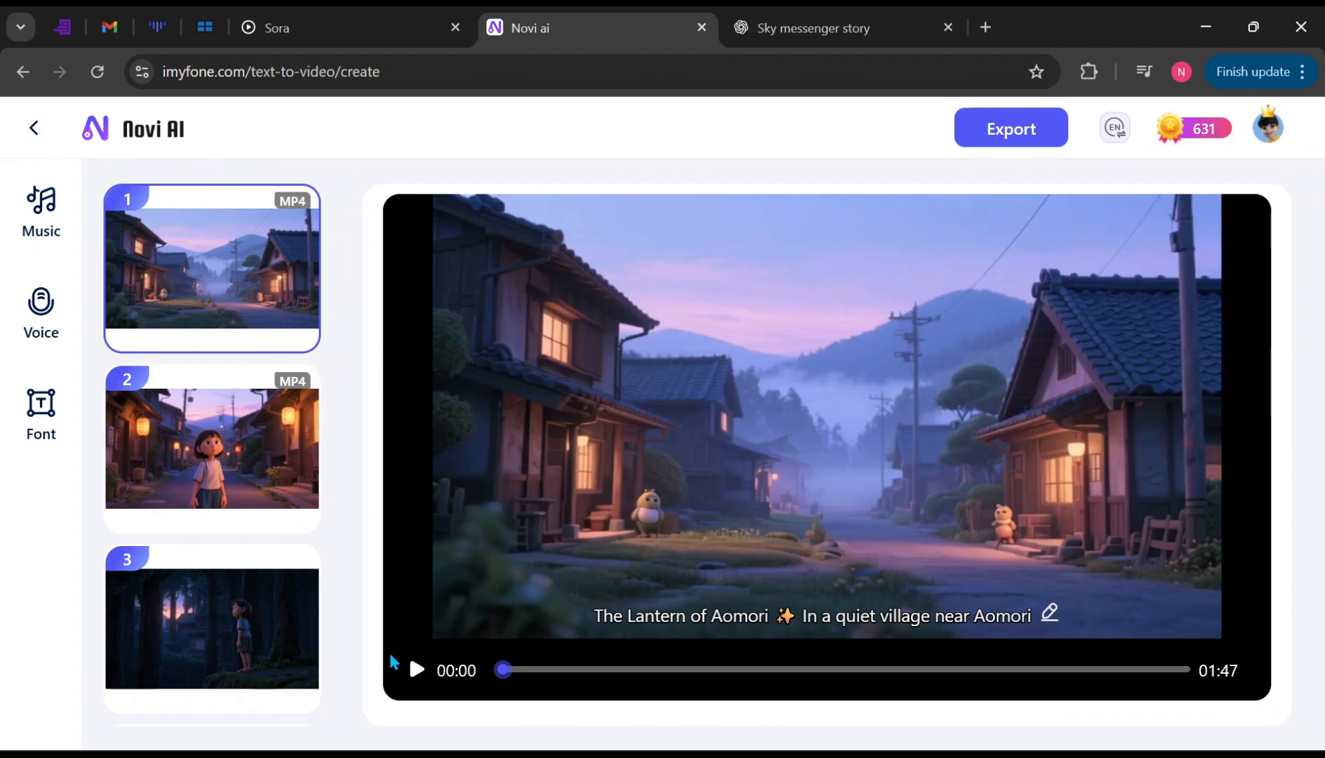
pyautogui.click(416, 670)
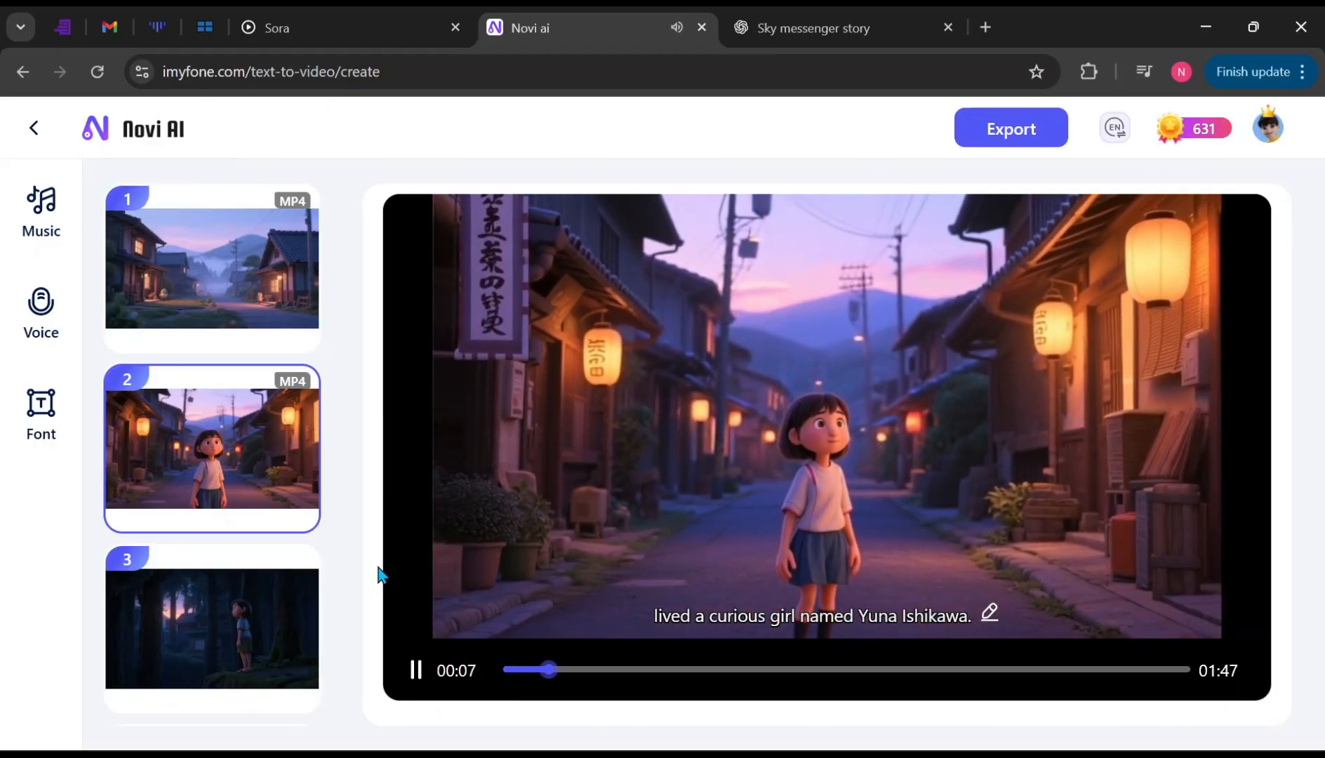
pyautogui.click(211, 629)
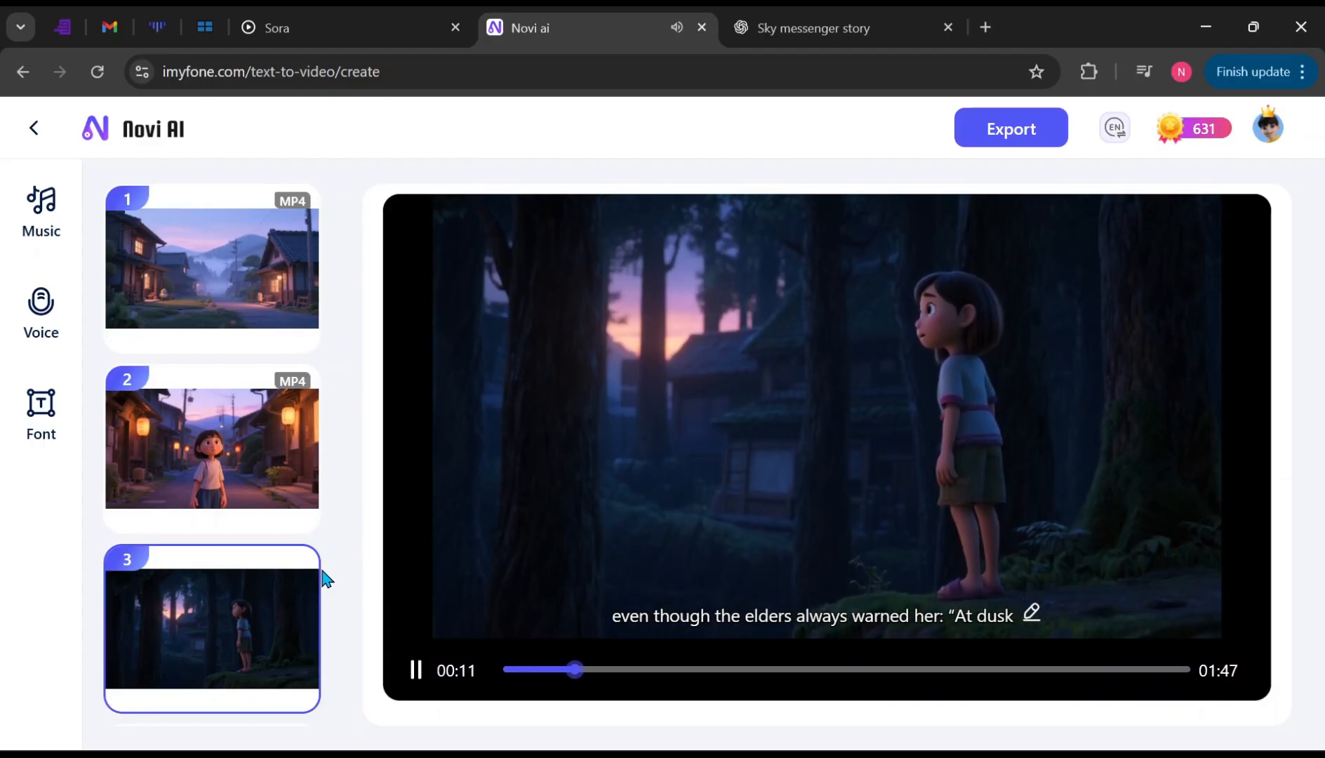
pyautogui.moveTo(359, 539)
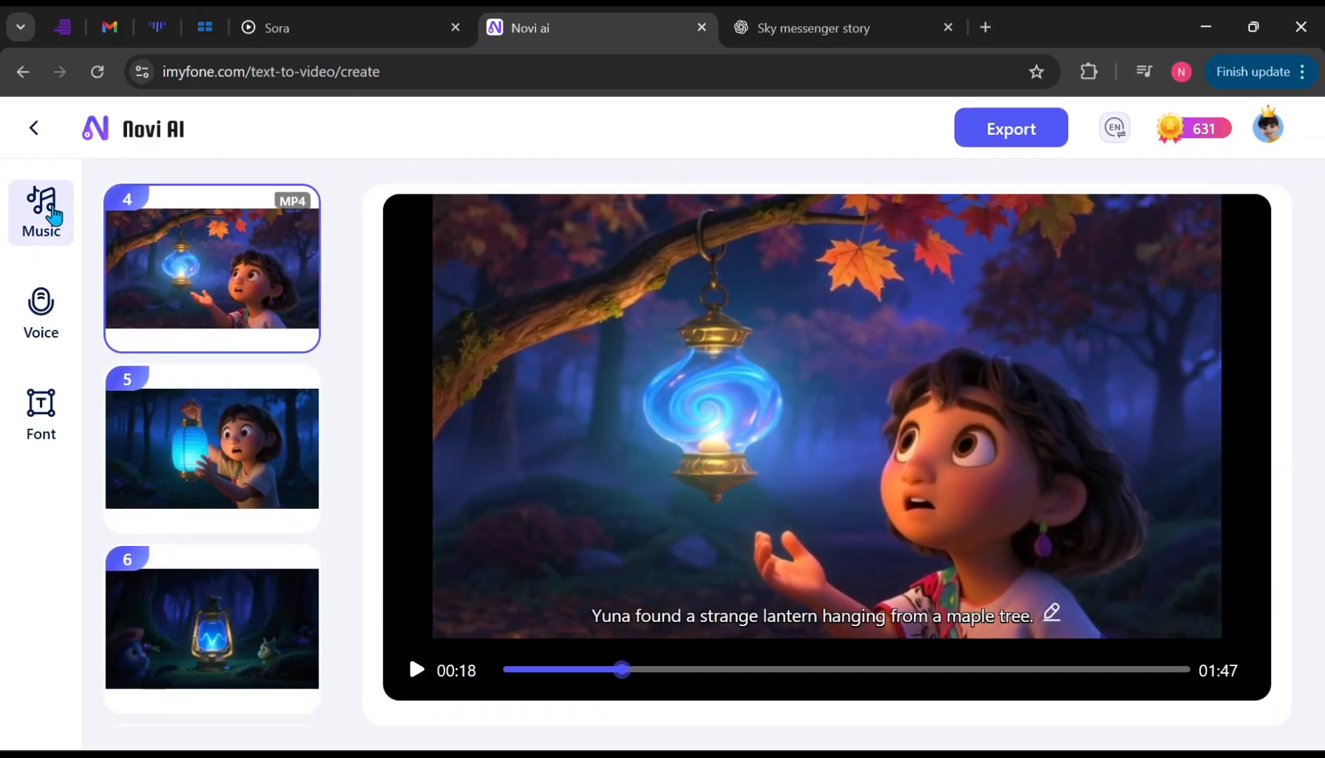
# Step: Browse music tracks like Soft as Water and narration voices, ending on subtitle font settings
pyautogui.click(41, 211)
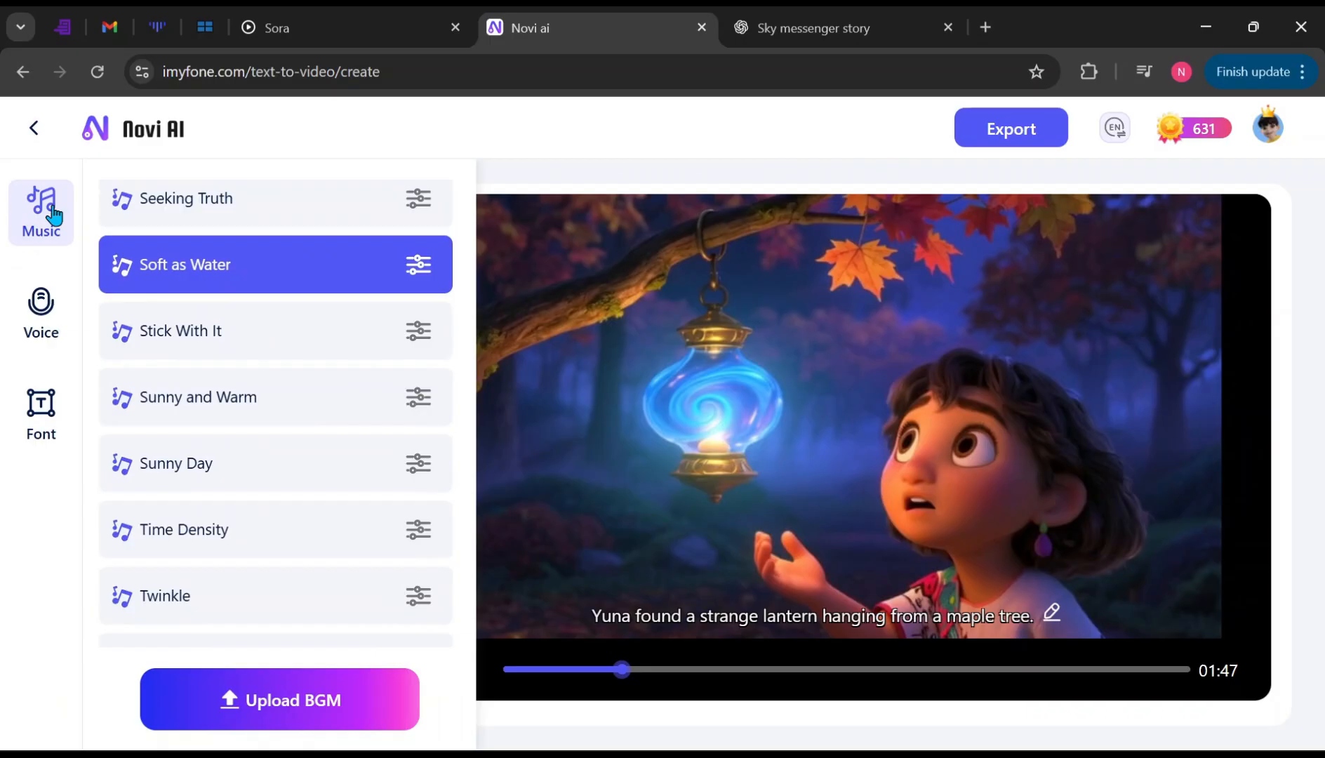
pyautogui.scroll(-3)
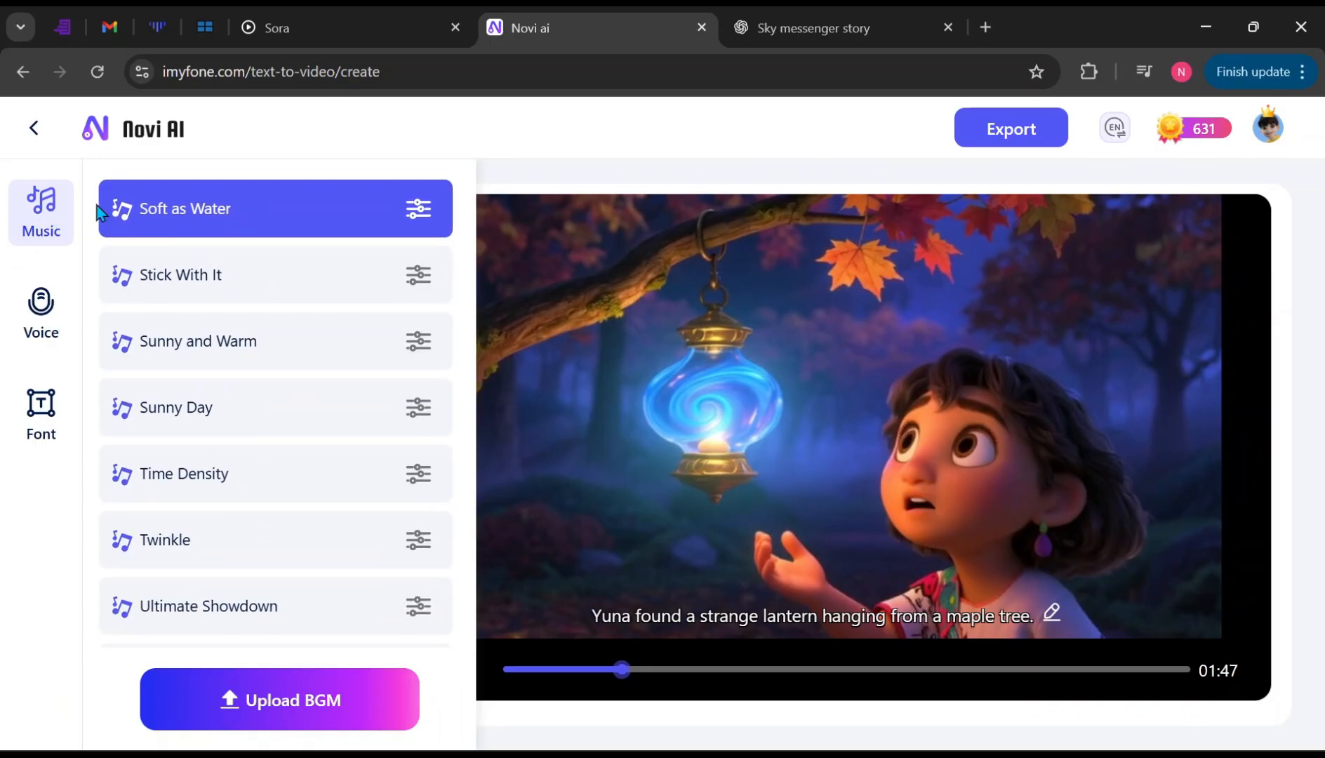
pyautogui.click(41, 313)
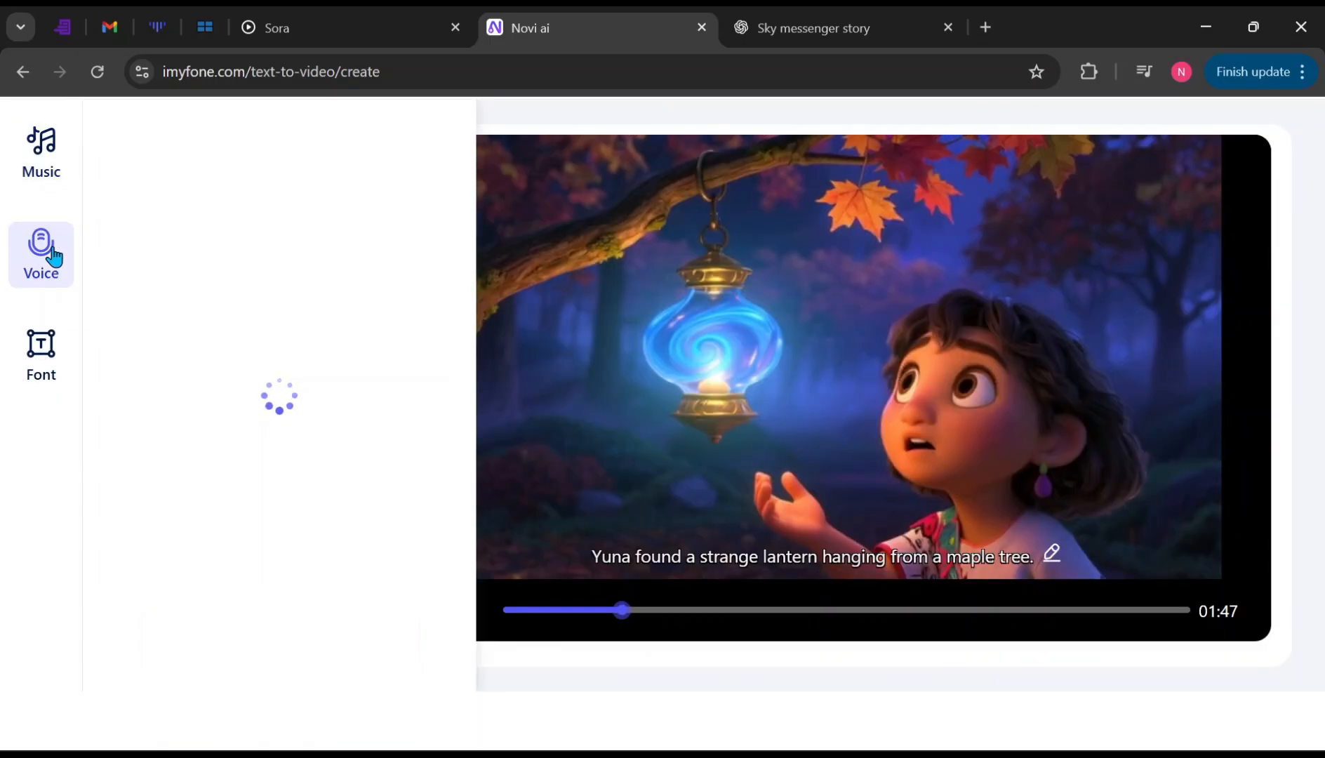
pyautogui.click(41, 254)
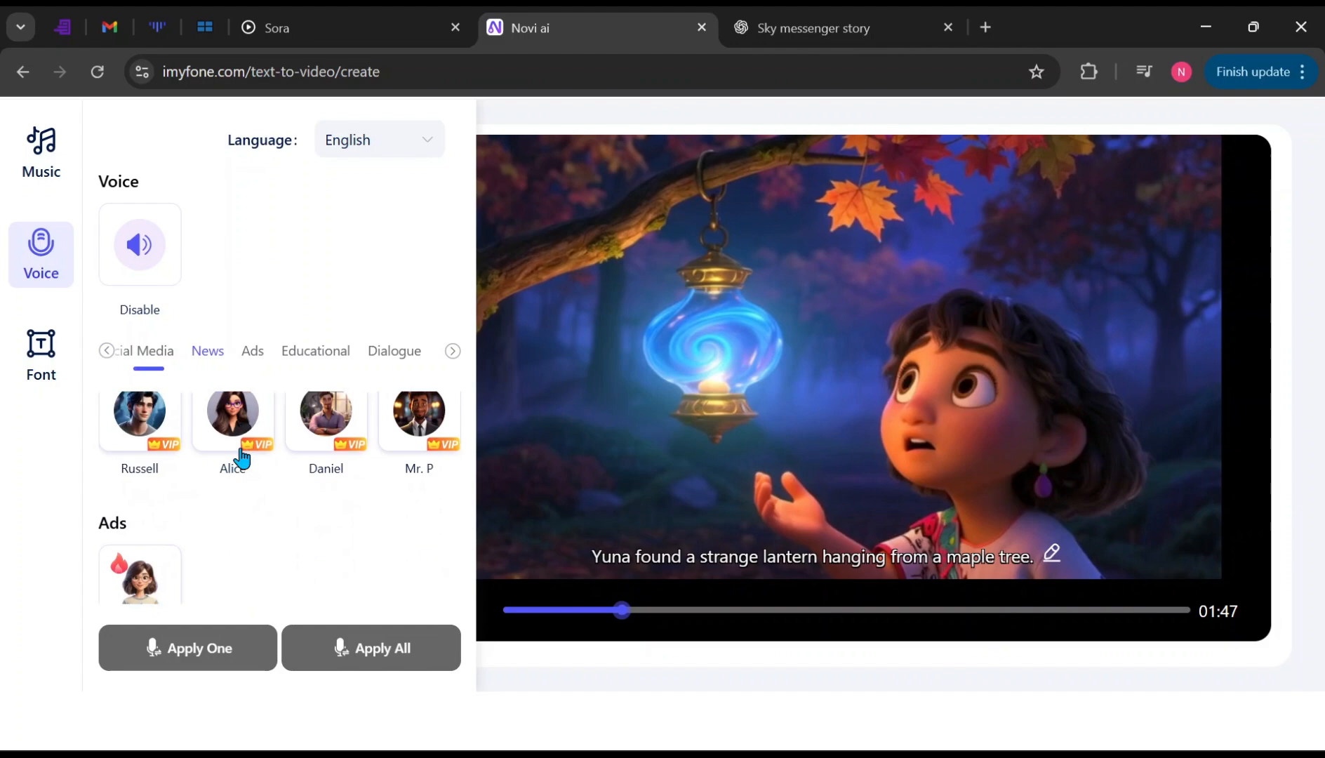
pyautogui.click(40, 355)
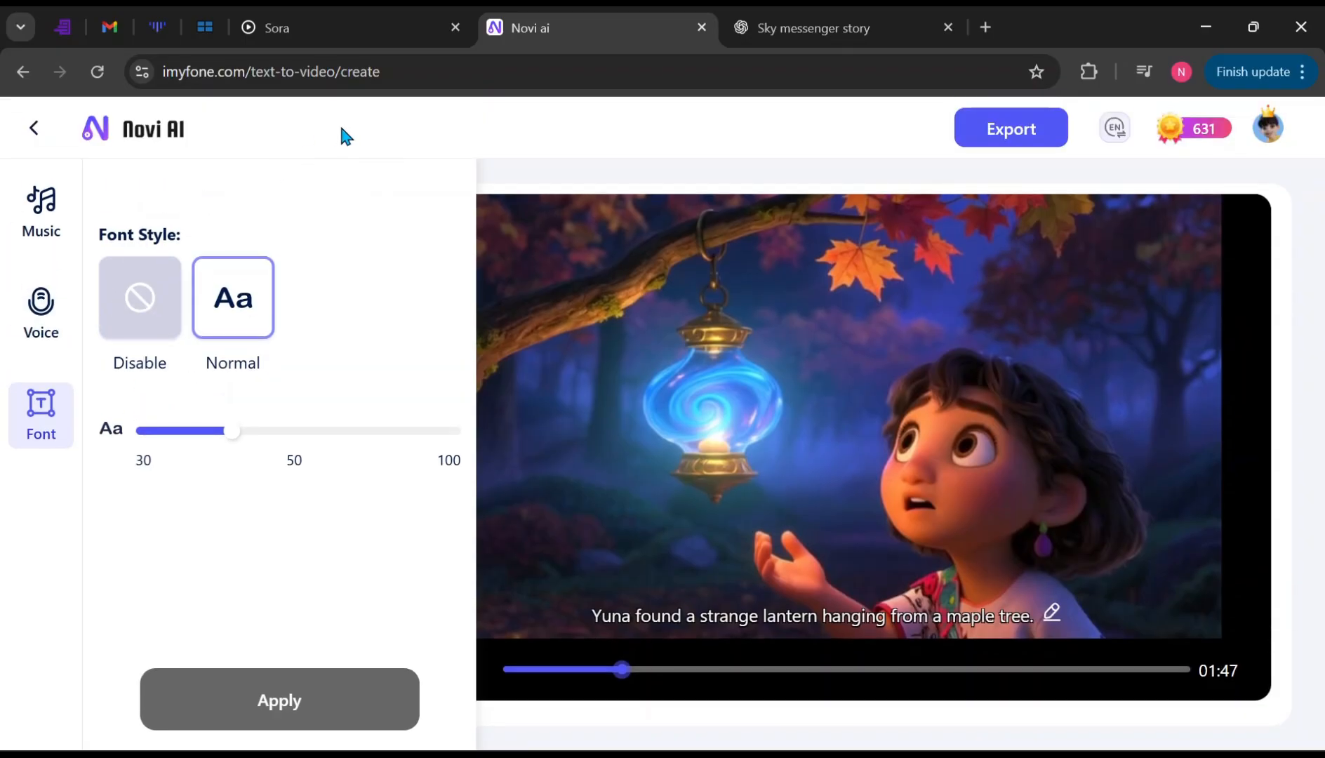
pyautogui.moveTo(701, 144)
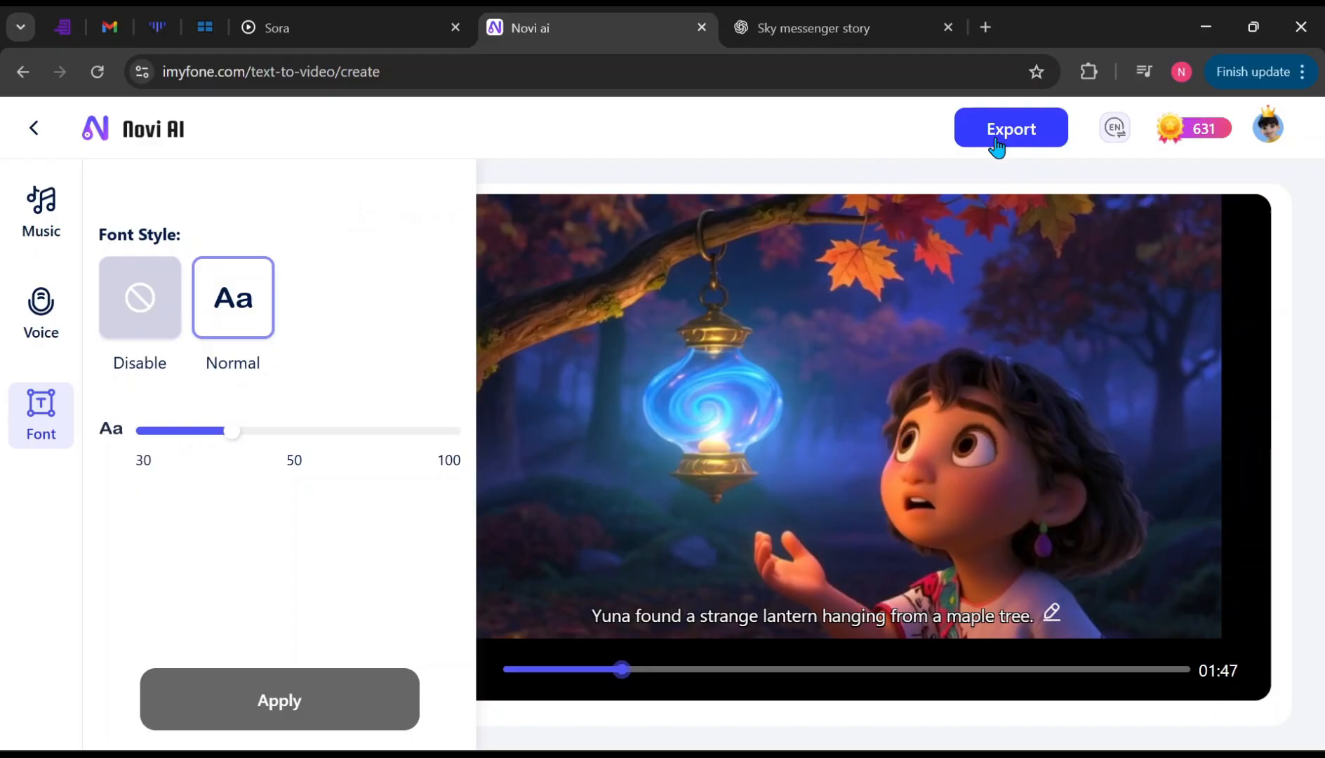
# Step: Export the lantern video as 'my story' without a watermark
pyautogui.click(1010, 129)
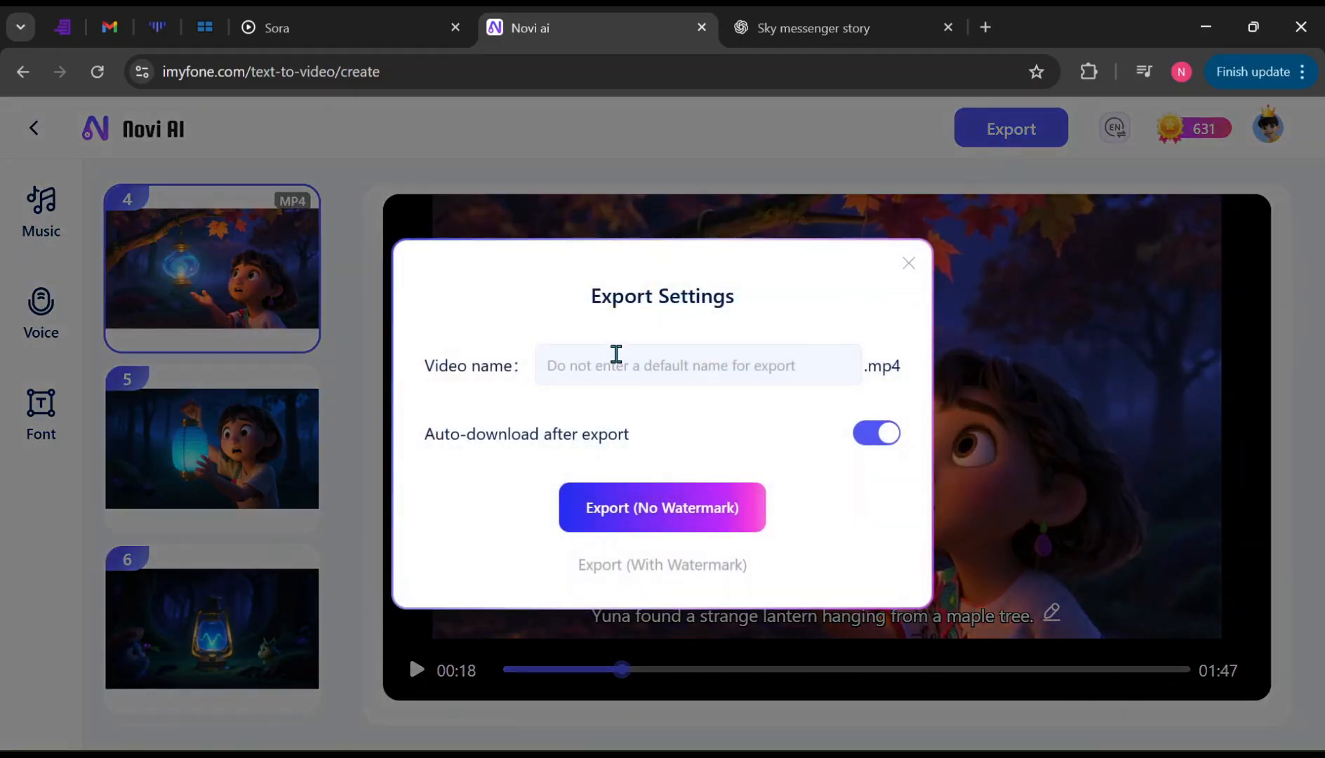
pyautogui.write('my story')
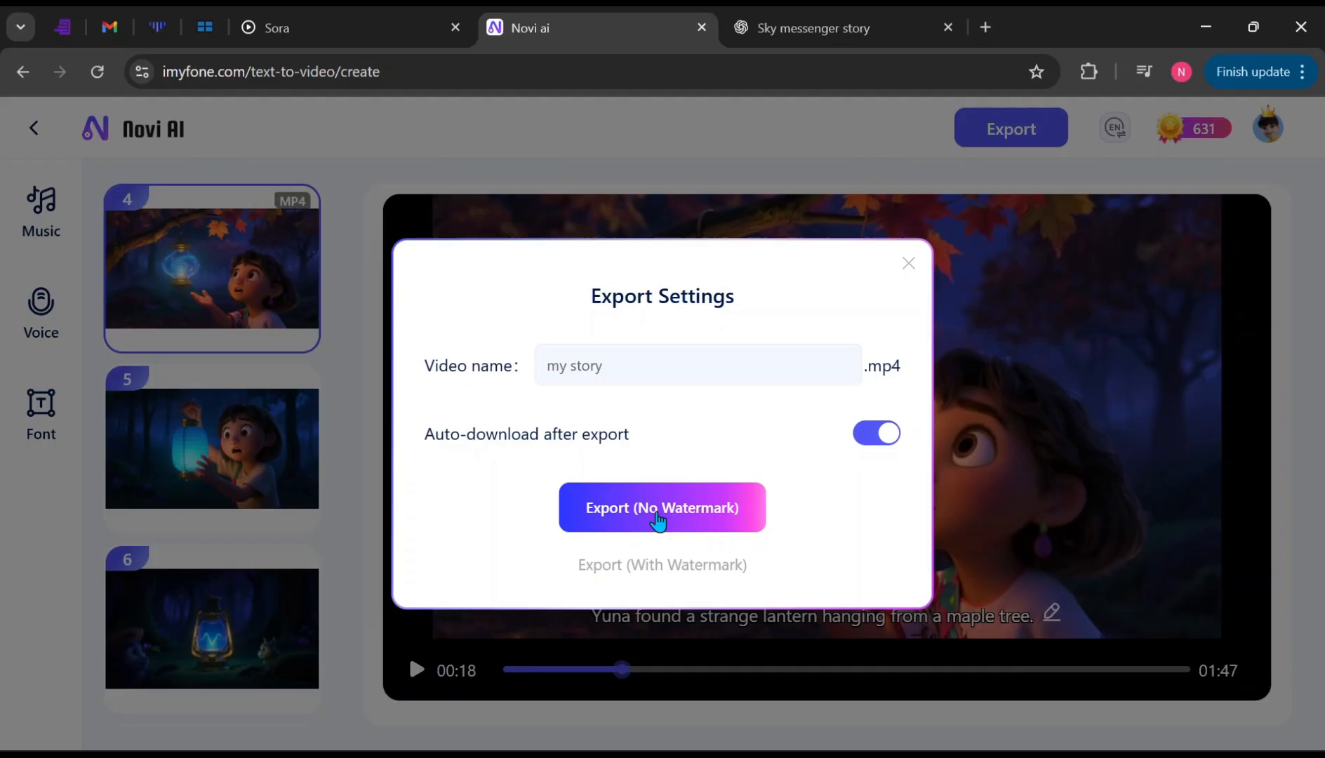
pyautogui.click(662, 508)
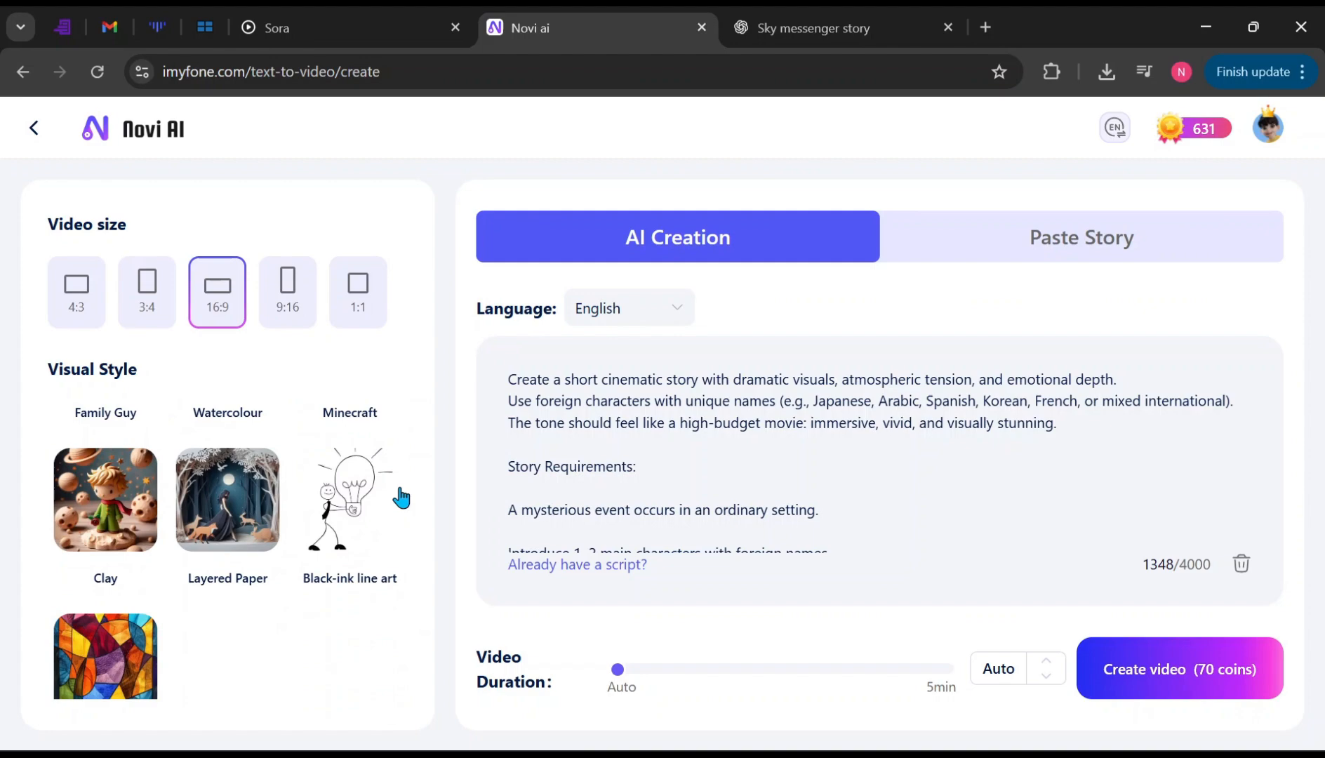
# Step: Generate the 57-second cinematic relic video and play it through to scene 6
pyautogui.click(1180, 669)
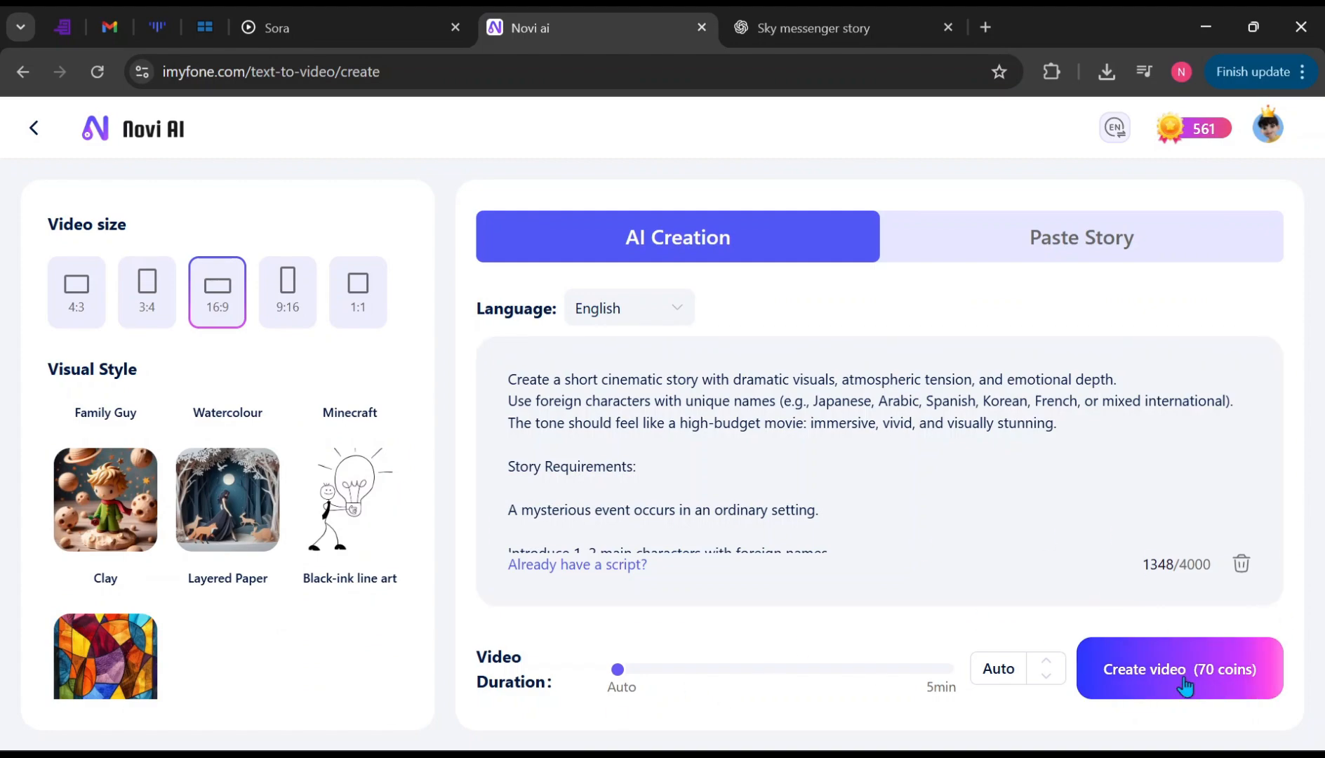
pyautogui.click(1180, 668)
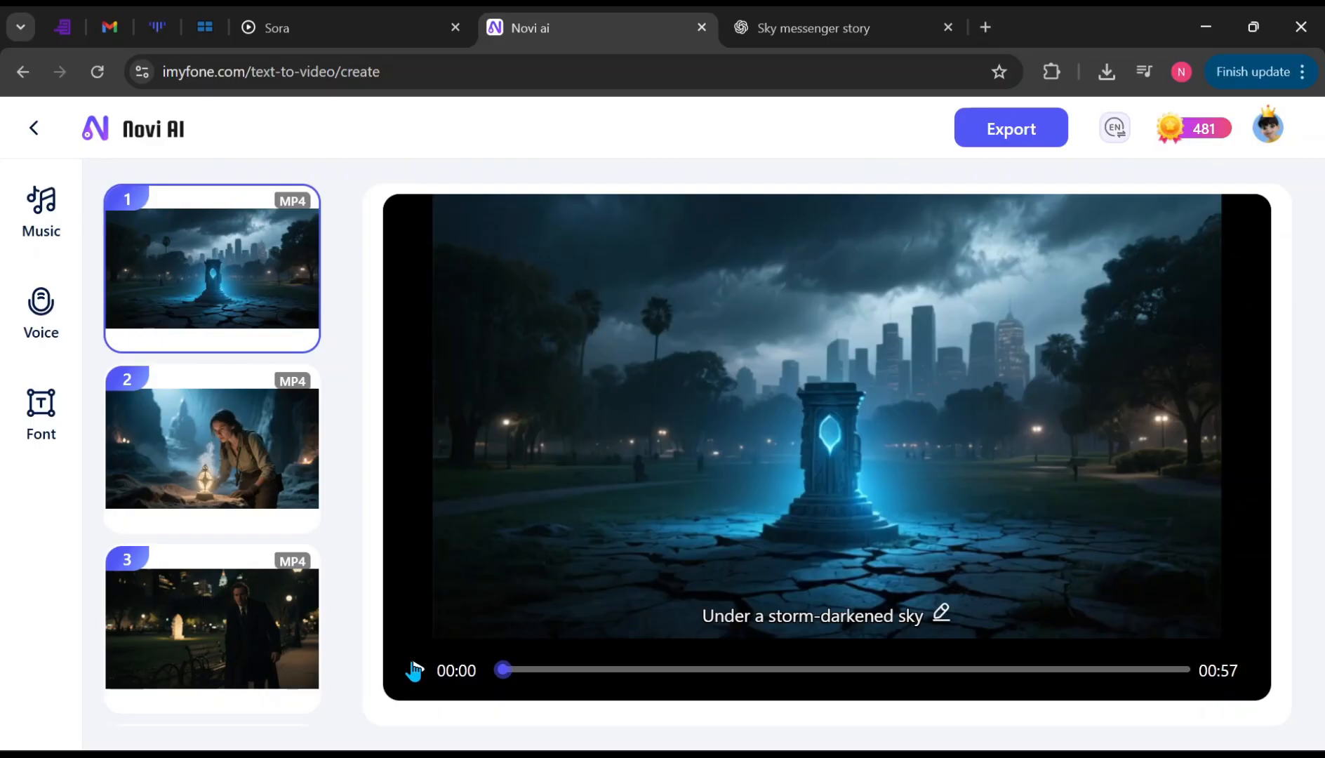
pyautogui.click(414, 670)
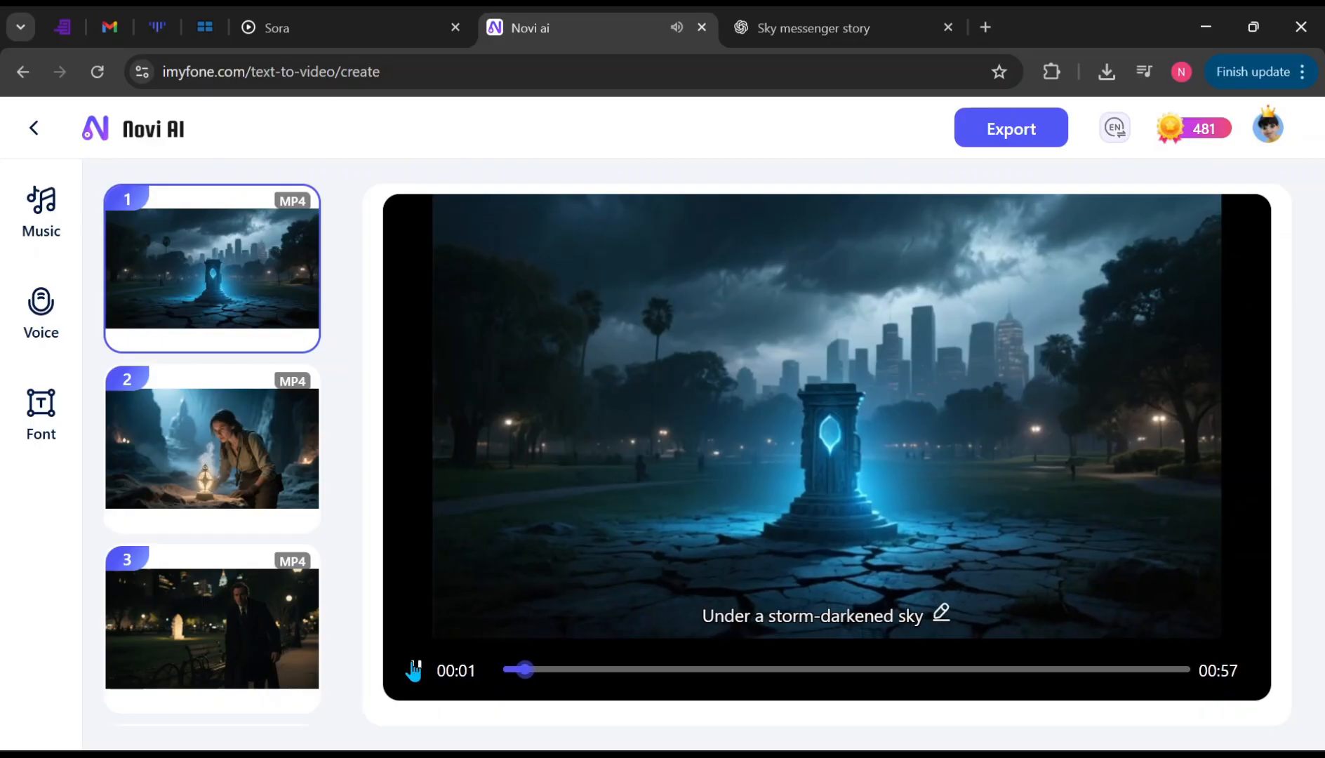
pyautogui.click(414, 670)
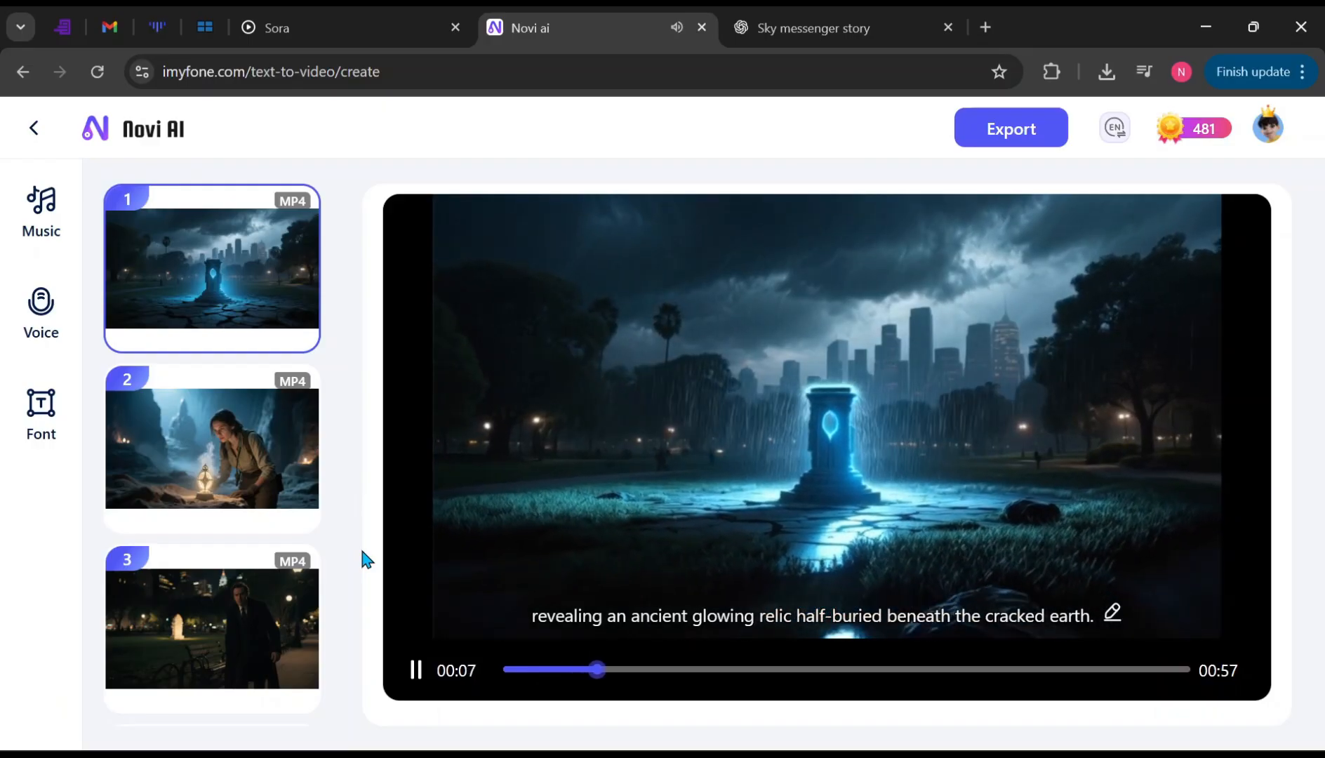
pyautogui.click(212, 450)
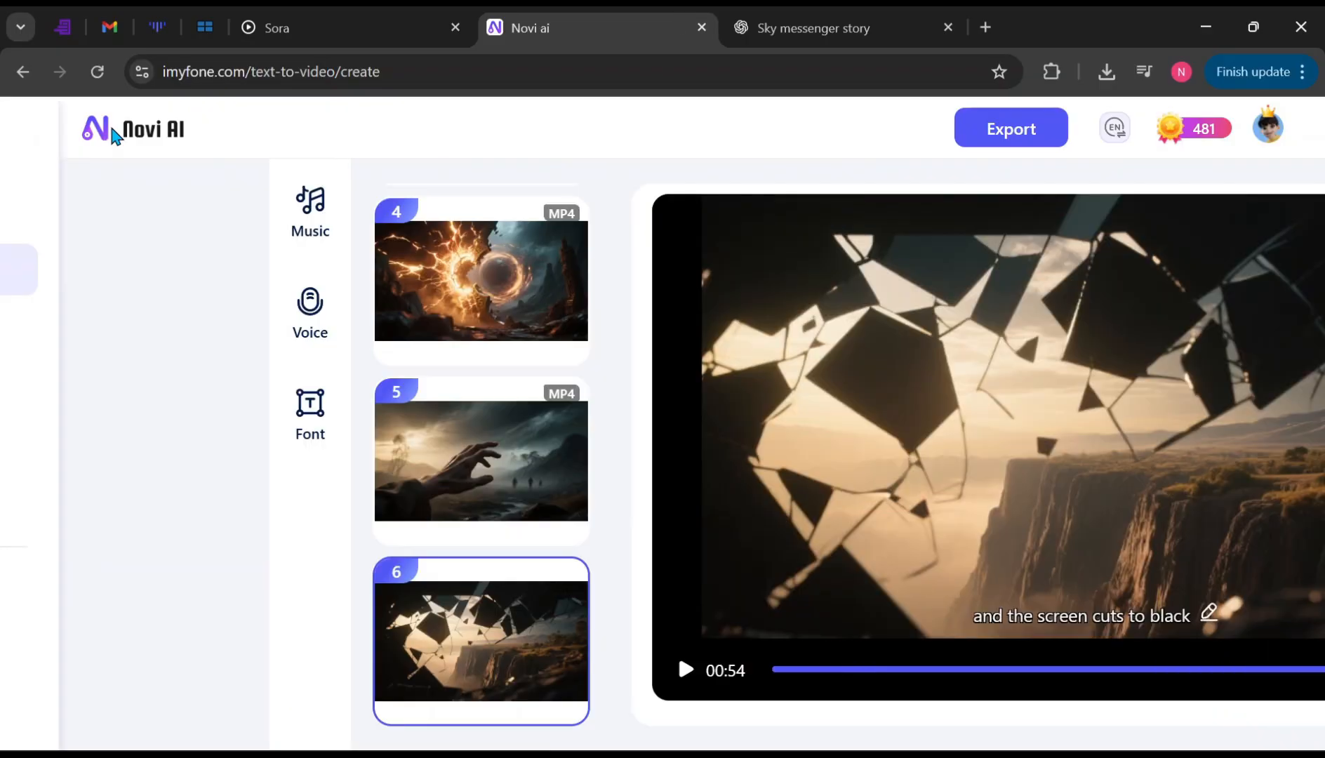
# Step: Return to the Novi AI home page via the sidebar and switch to the ChatGPT tab
pyautogui.click(95, 128)
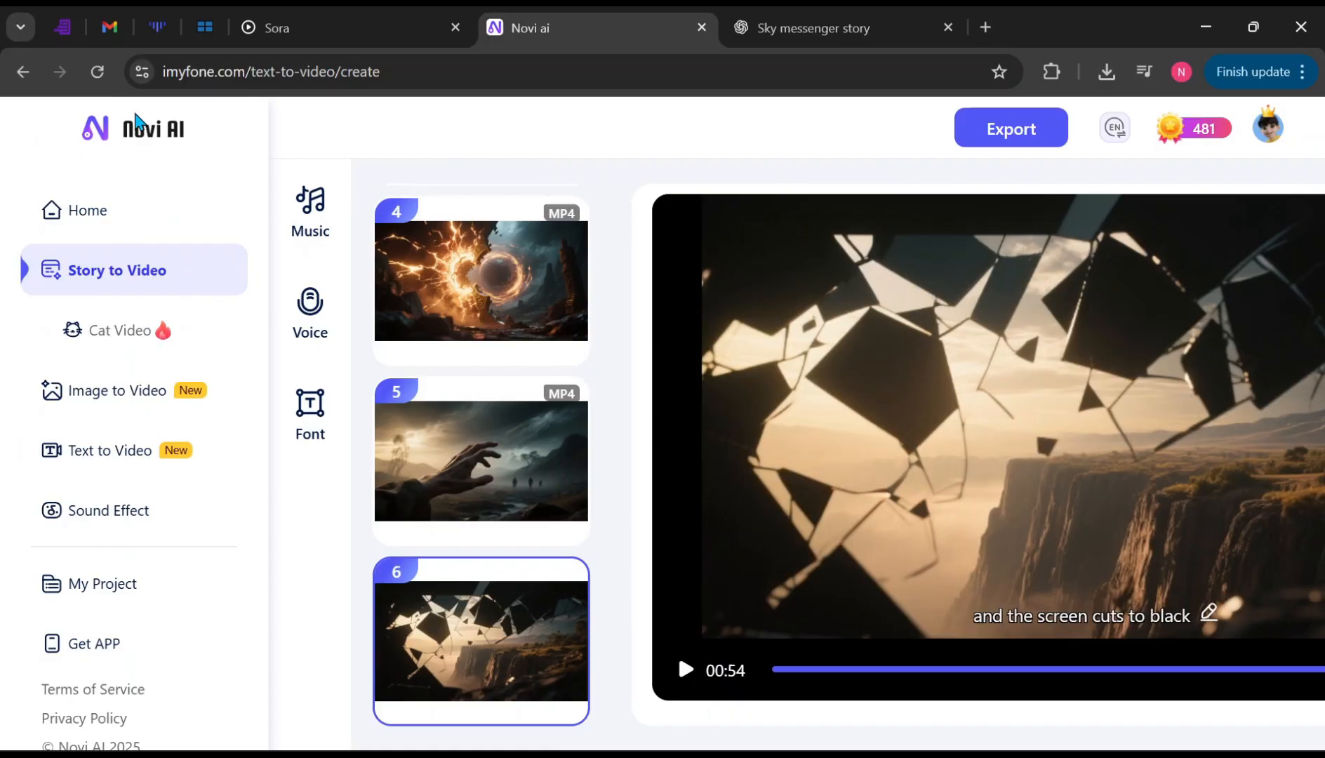
pyautogui.click(87, 211)
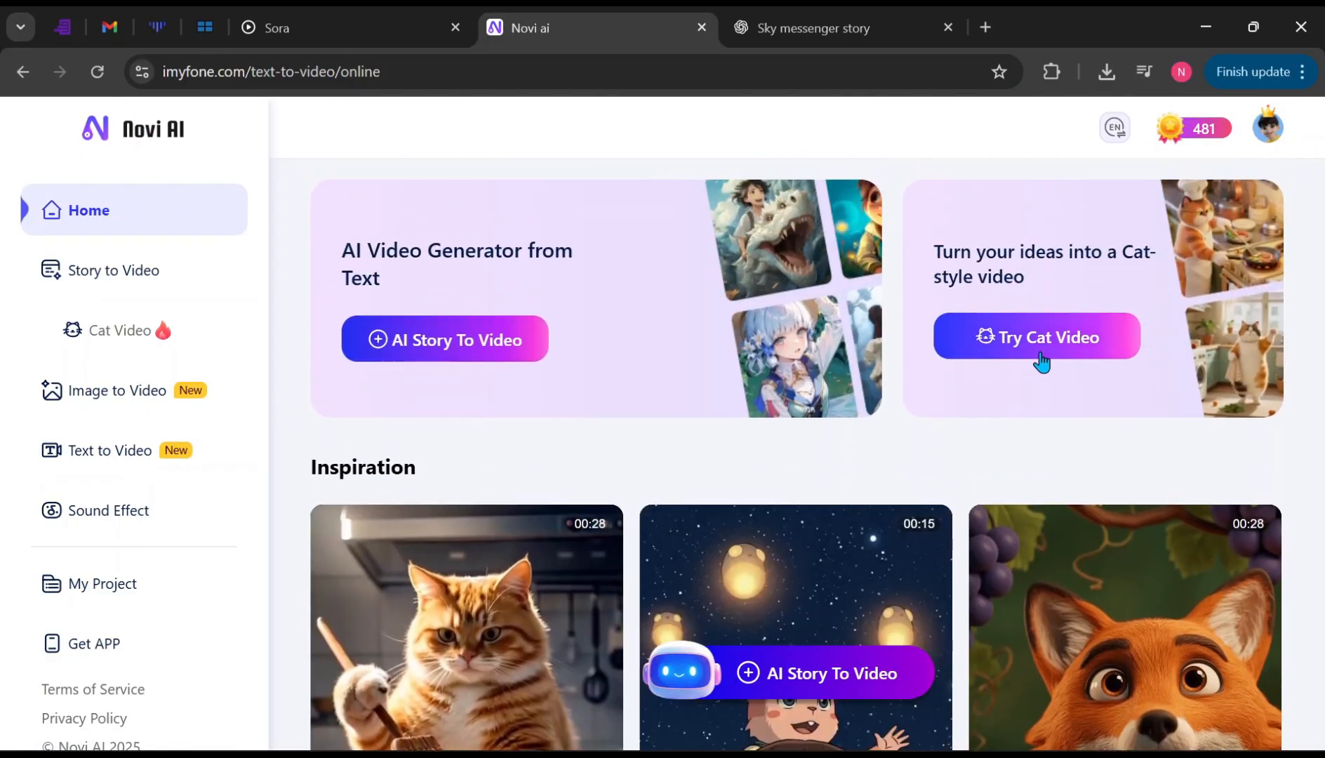
pyautogui.moveTo(1067, 372)
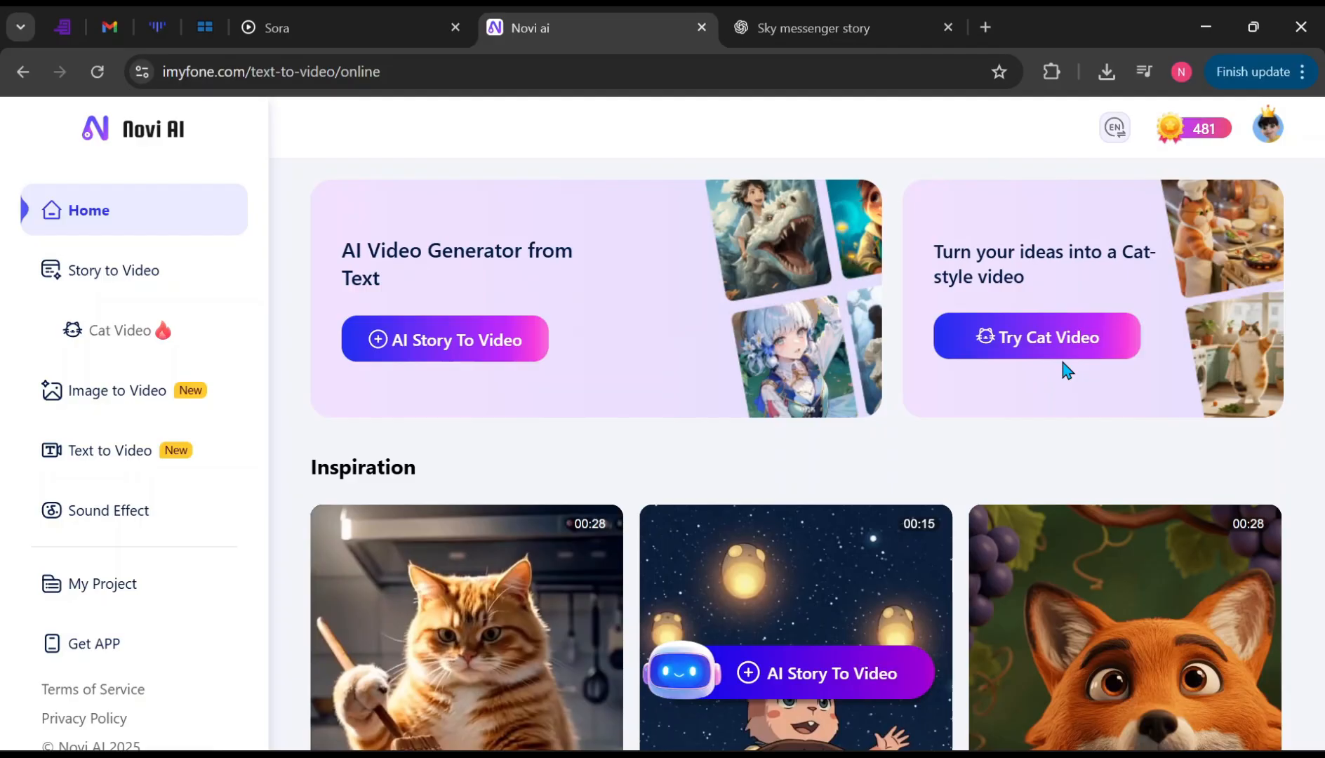
pyautogui.click(832, 28)
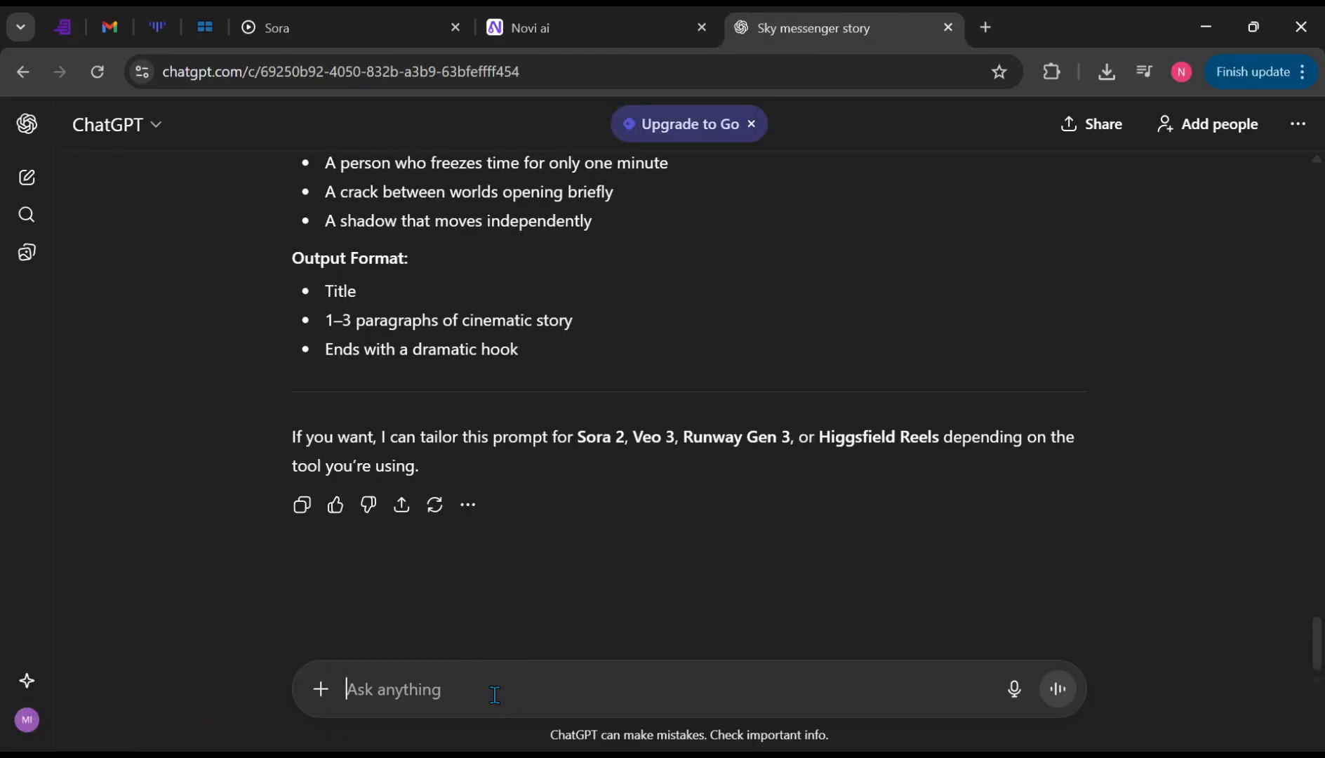
# Step: Ask ChatGPT to write a short prompt for a trending cat video
pyautogui.write('write a short prompt to generate the treding cat v')
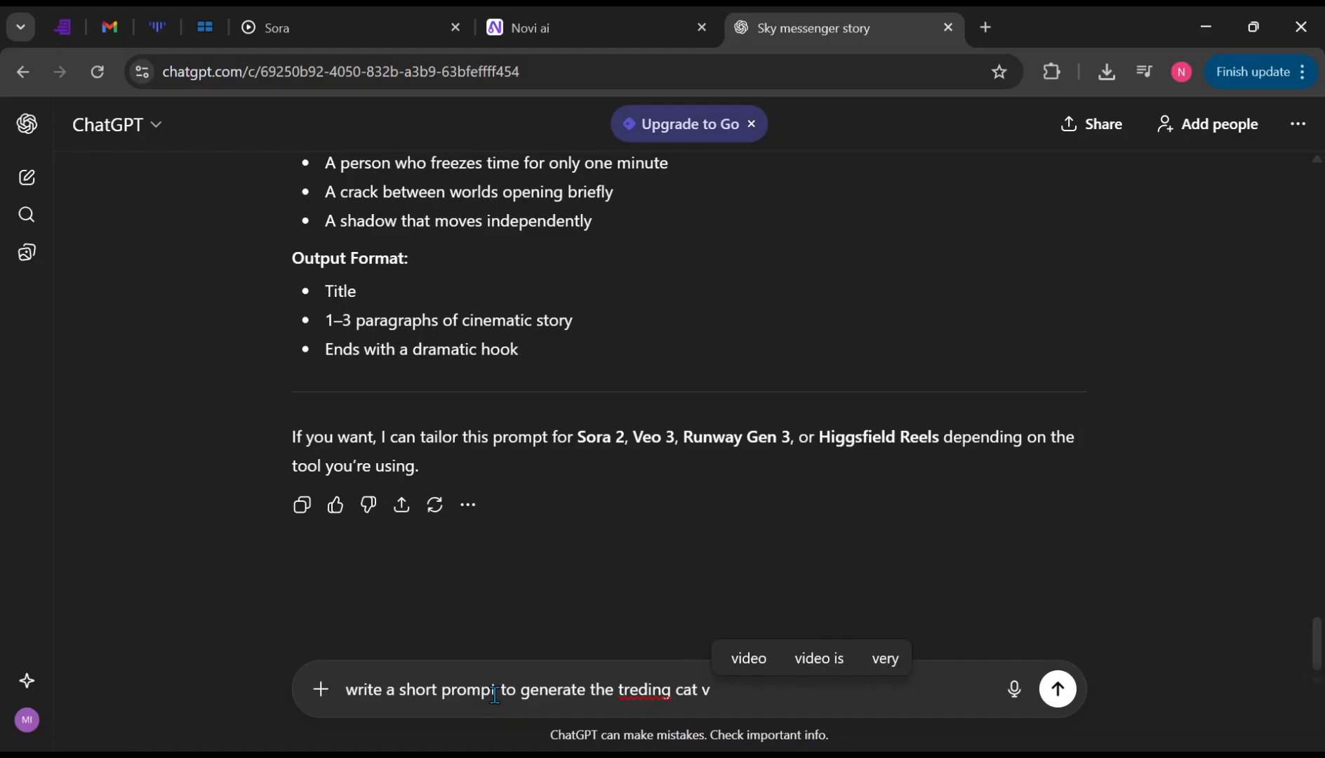
pyautogui.click(1056, 688)
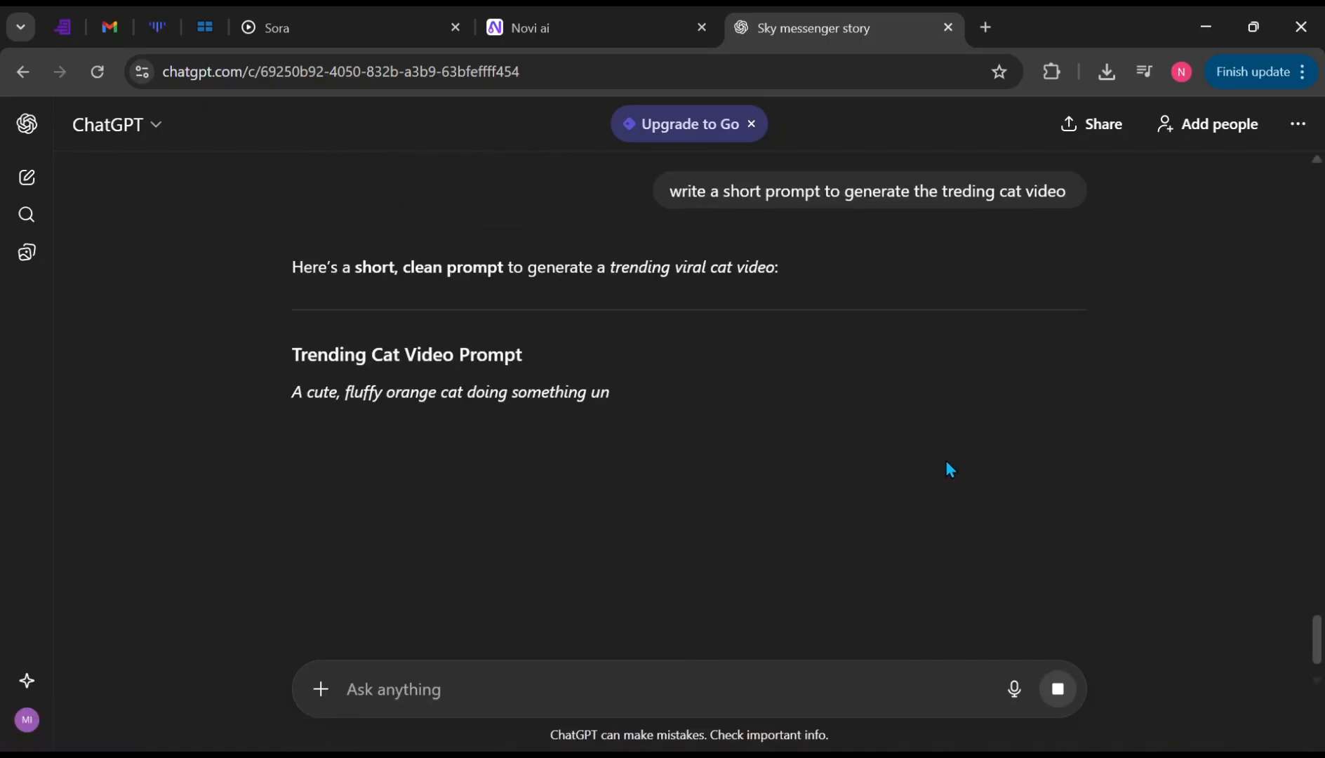
pyautogui.click(562, 28)
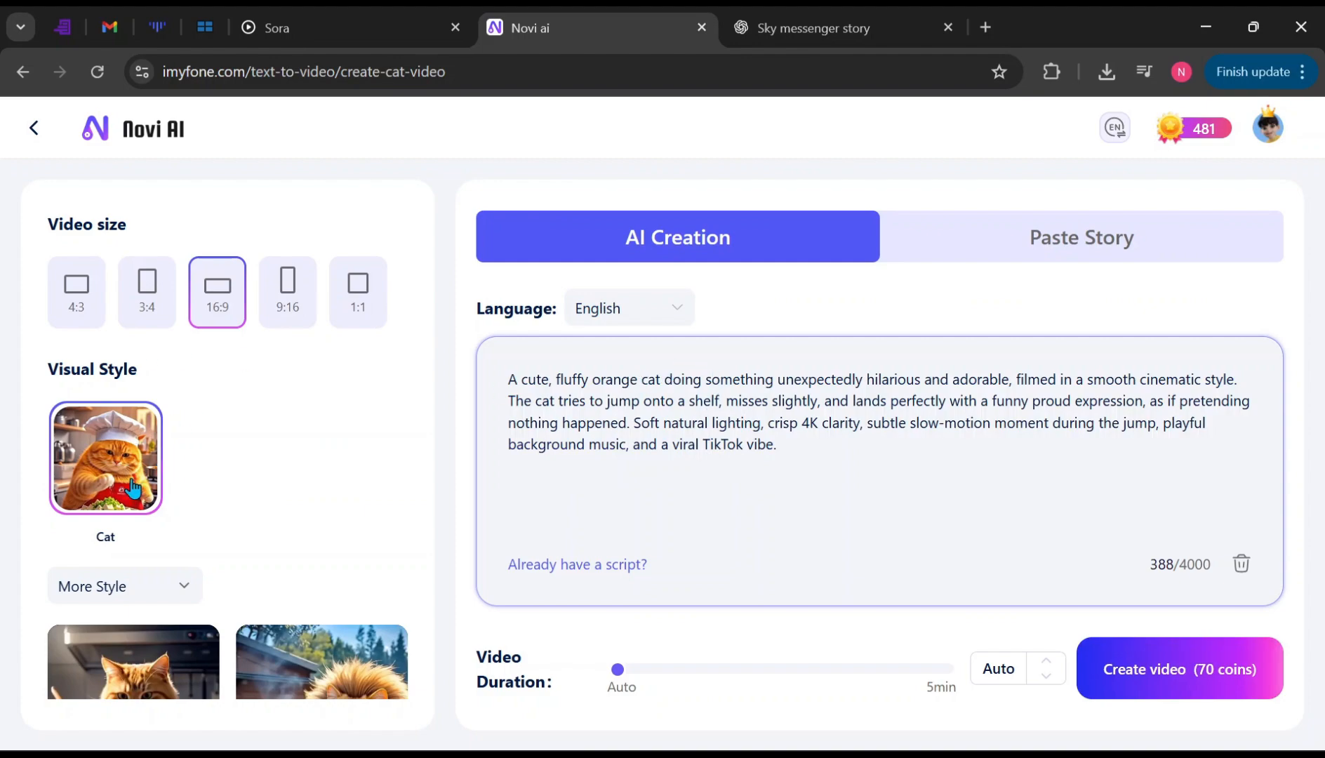
# Step: Create the chubby orange cat video for 70 coins, then open and play it
pyautogui.click(1180, 668)
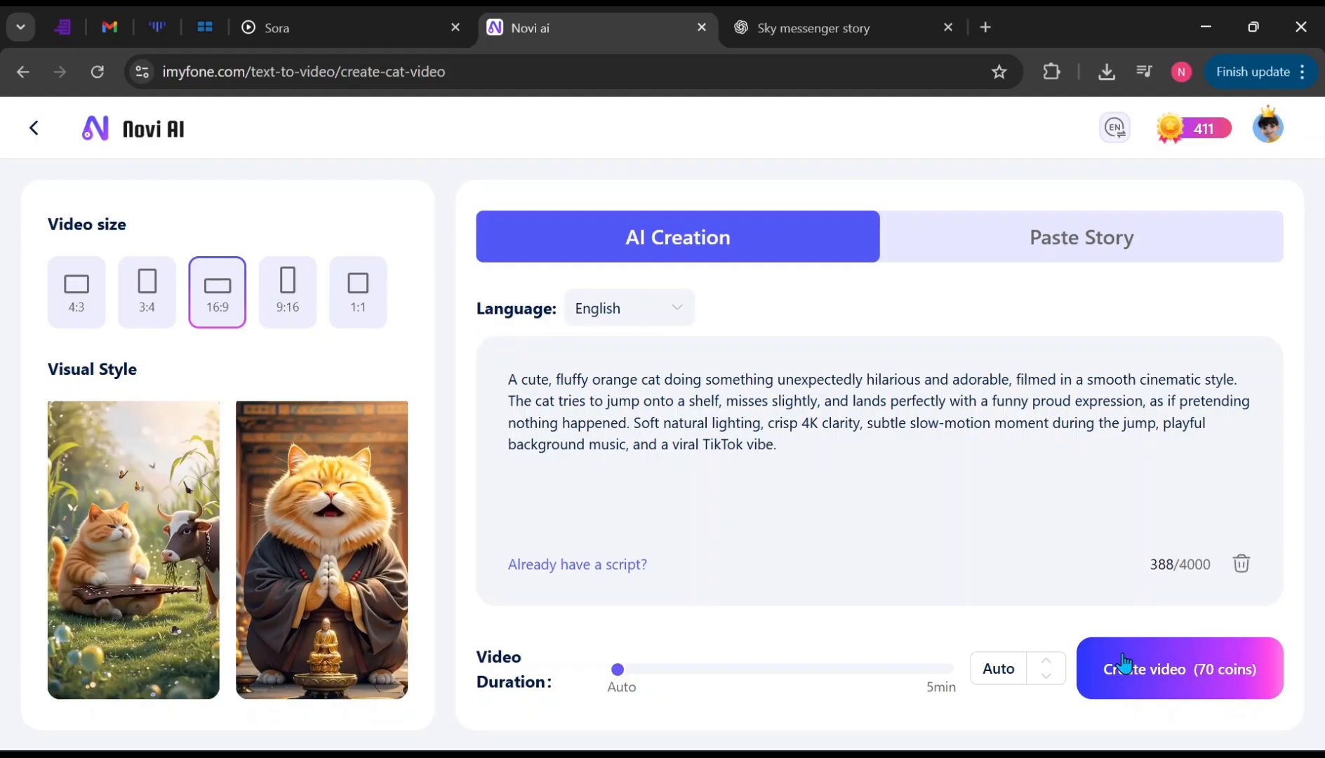
pyautogui.click(1180, 669)
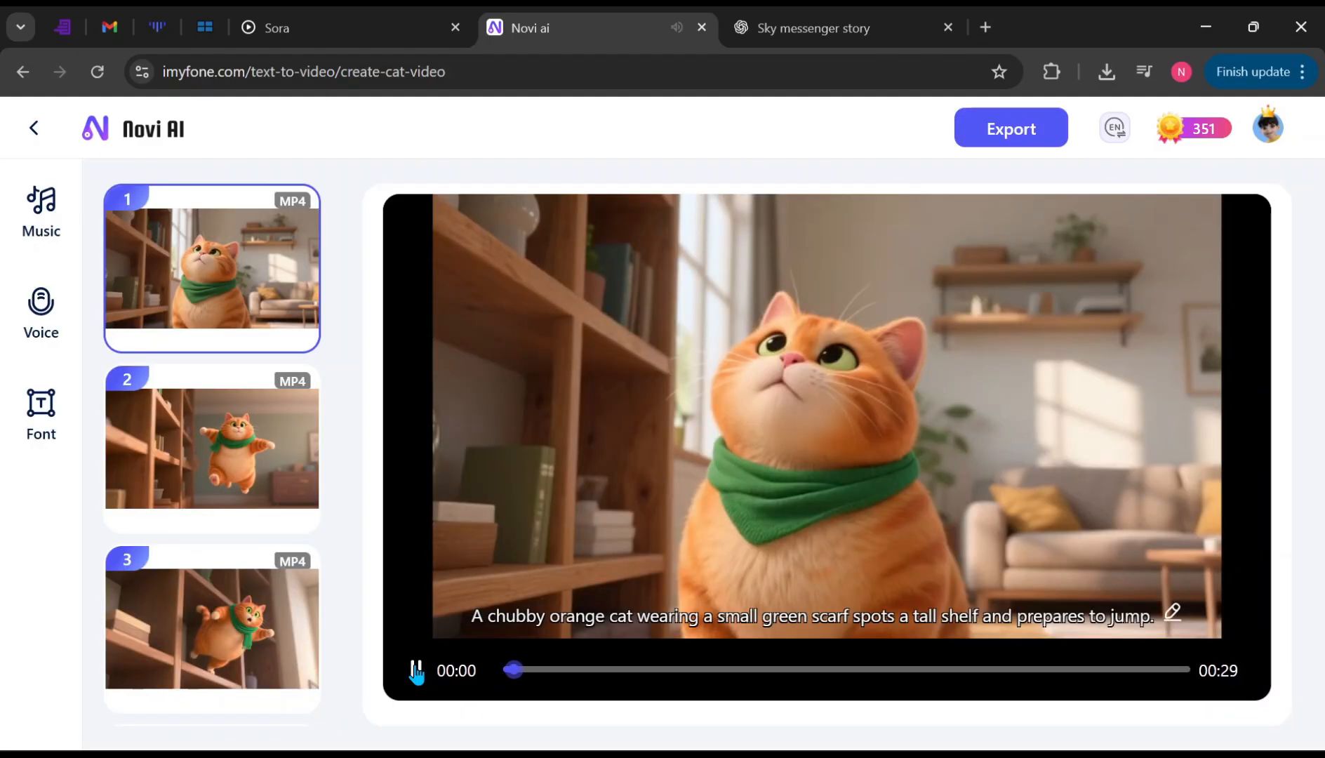
pyautogui.click(415, 670)
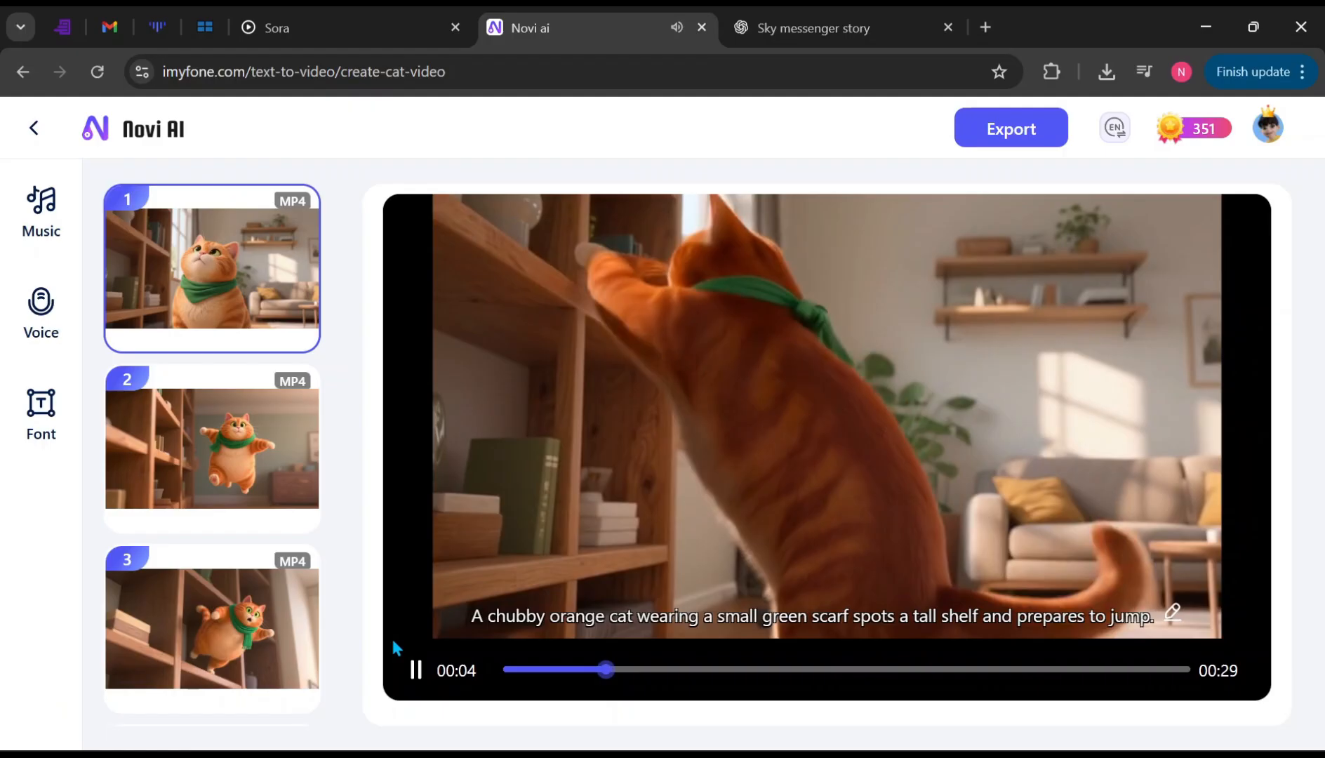
pyautogui.click(212, 449)
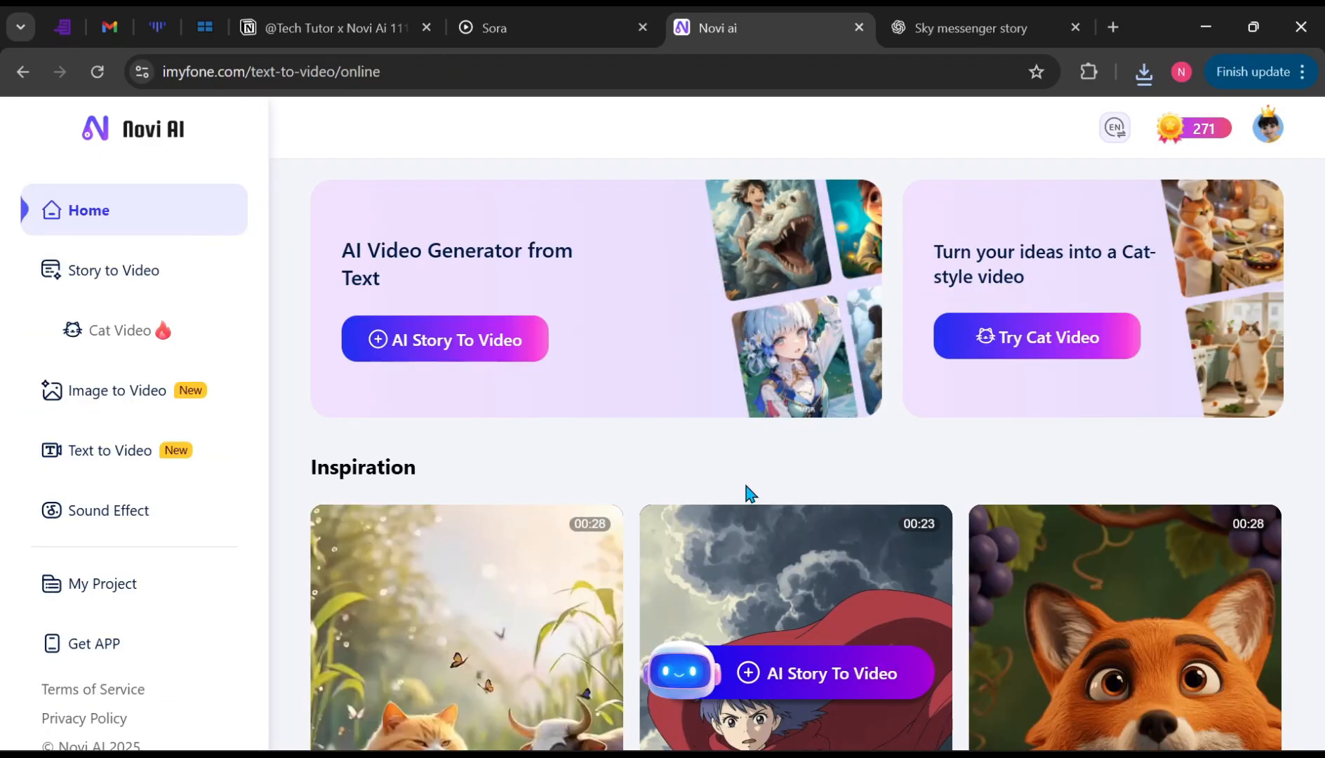
# Step: Select the Sora2 model in the Image to Video generator
pyautogui.click(117, 390)
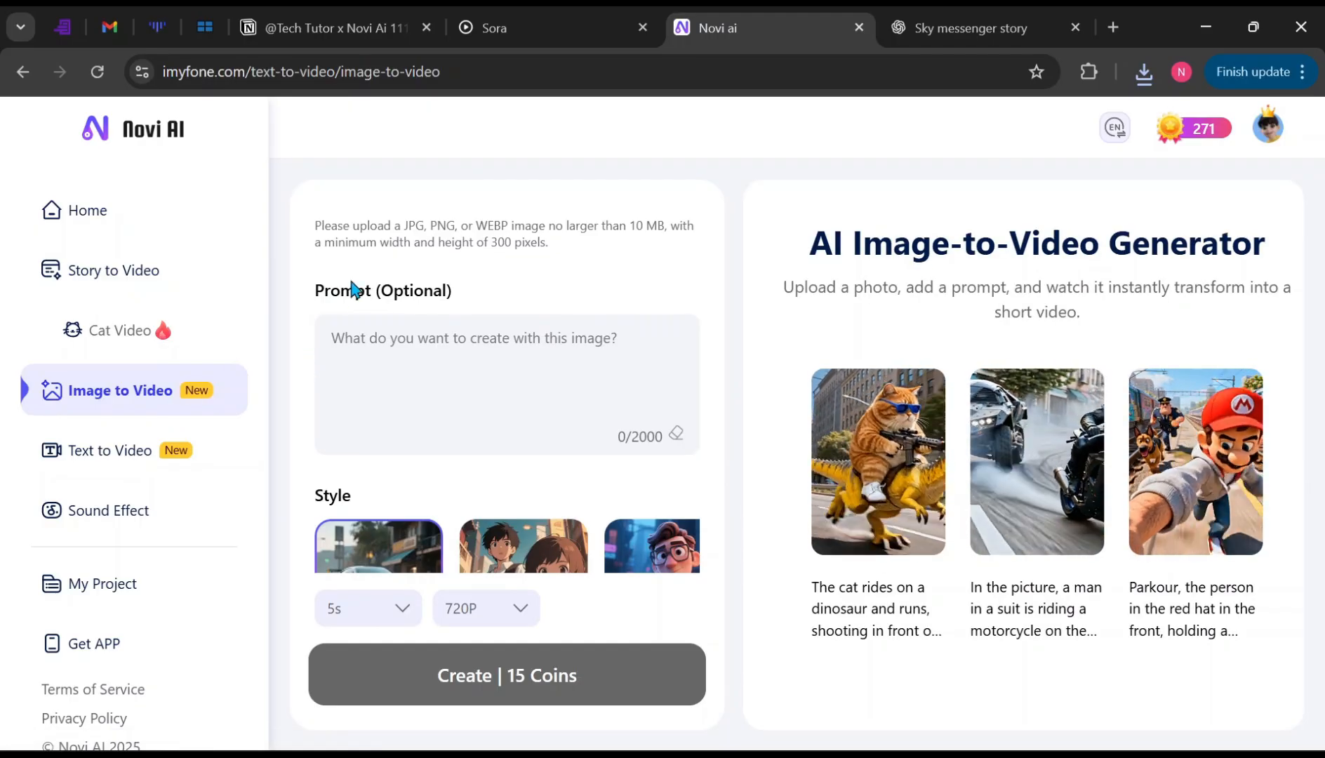
pyautogui.click(506, 263)
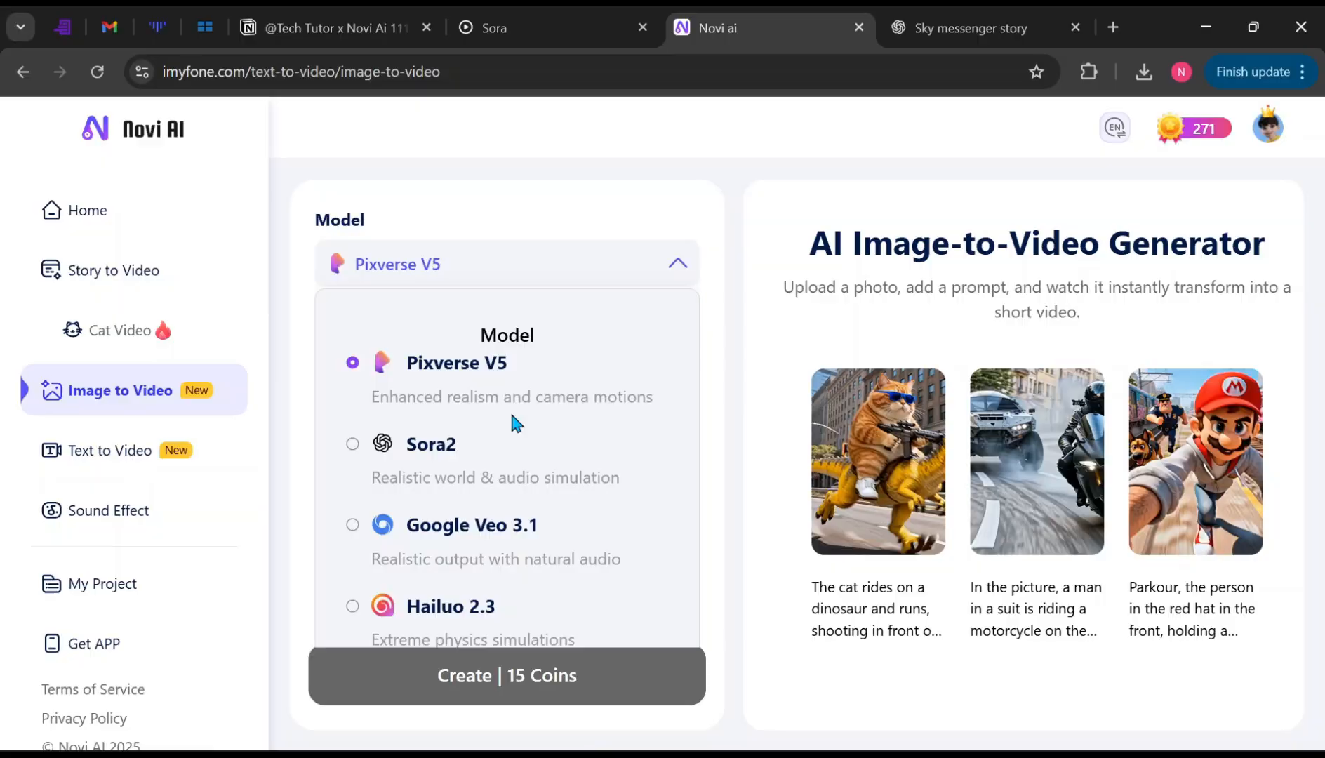
pyautogui.click(431, 444)
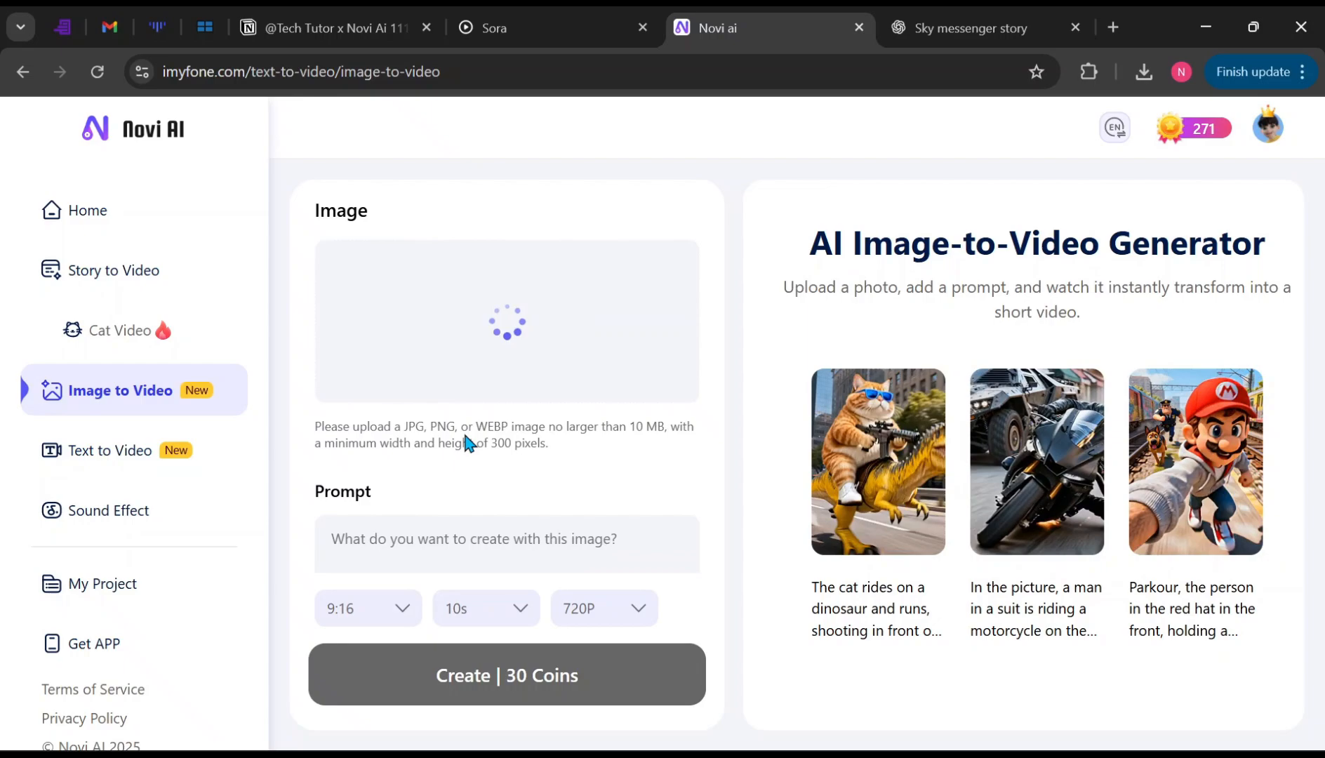
# Step: Enter the Pixar-style rainy alley fight prompt with a 180-degree camera sweep and generate
pyautogui.write('during close combat for intensity. The camera sweeps around the trio in a smooth 180-degree arc, revealing silhouettes and glowing signs behind them. Finish with a push-in close-up as she pivots and prepares for the next strike.')
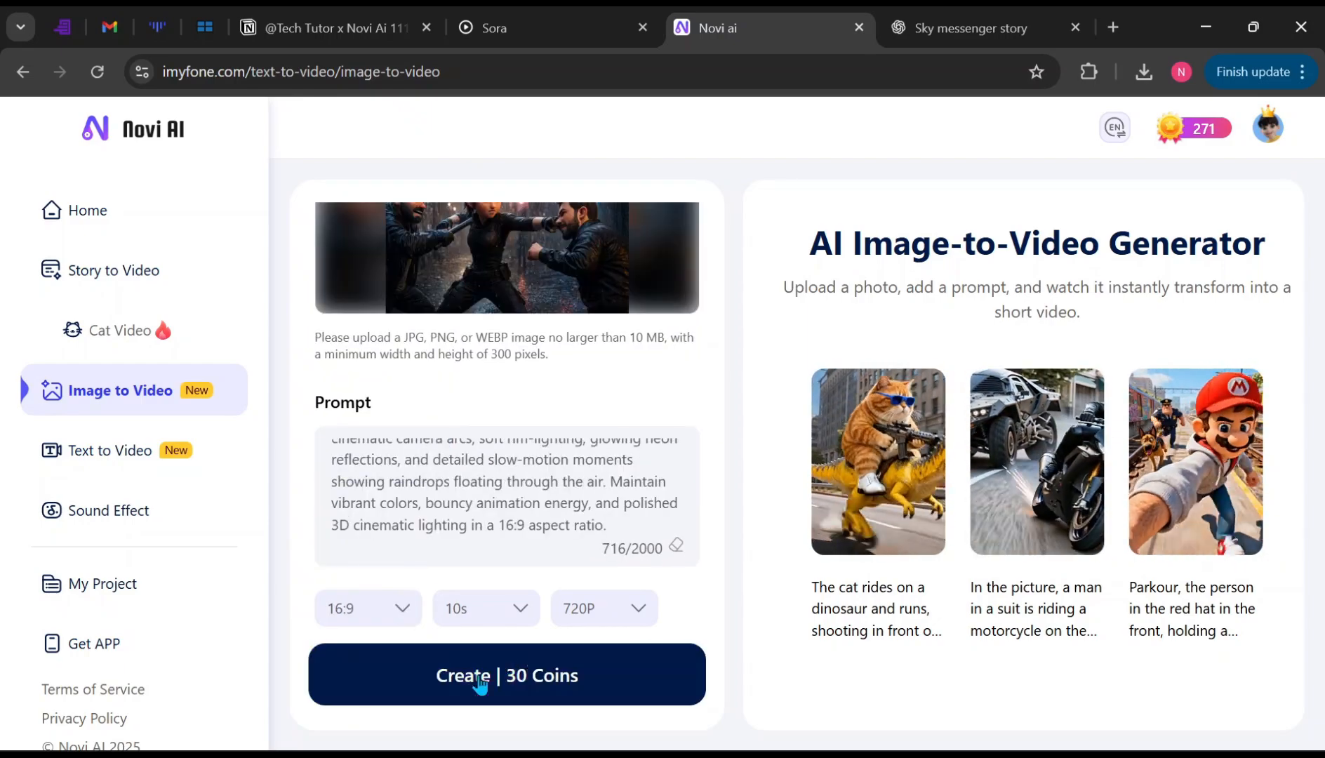
pyautogui.click(485, 609)
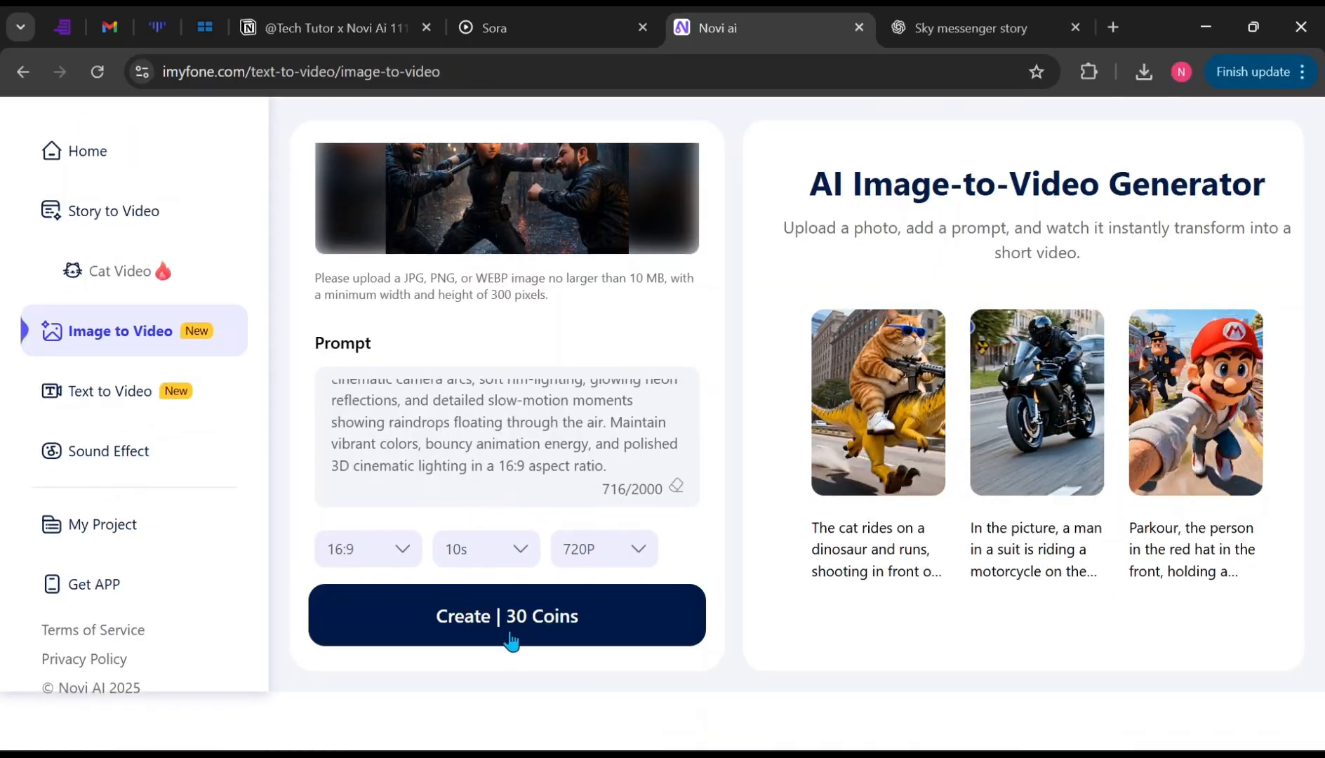
pyautogui.click(506, 615)
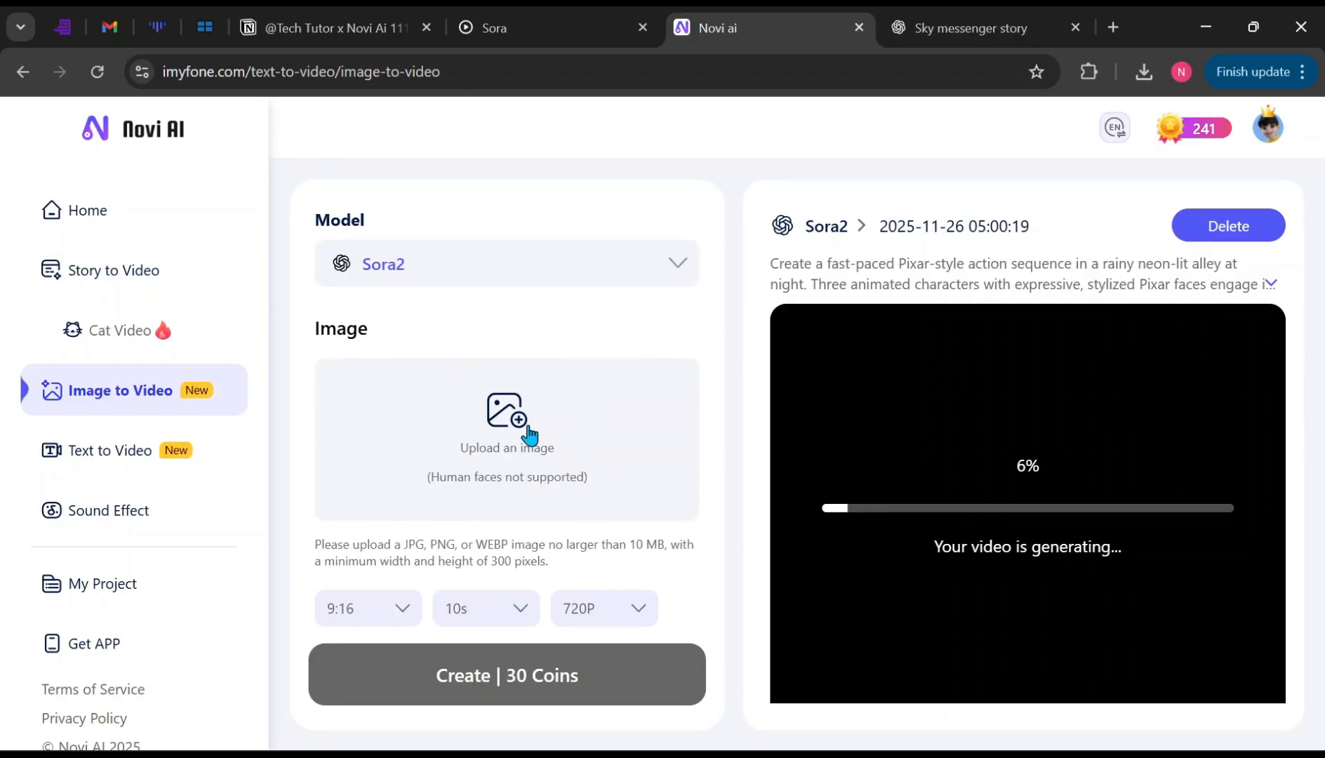
# Step: Switch to Google Veo 3.1, upload the source image, and create the clip for 150 coins
pyautogui.click(505, 264)
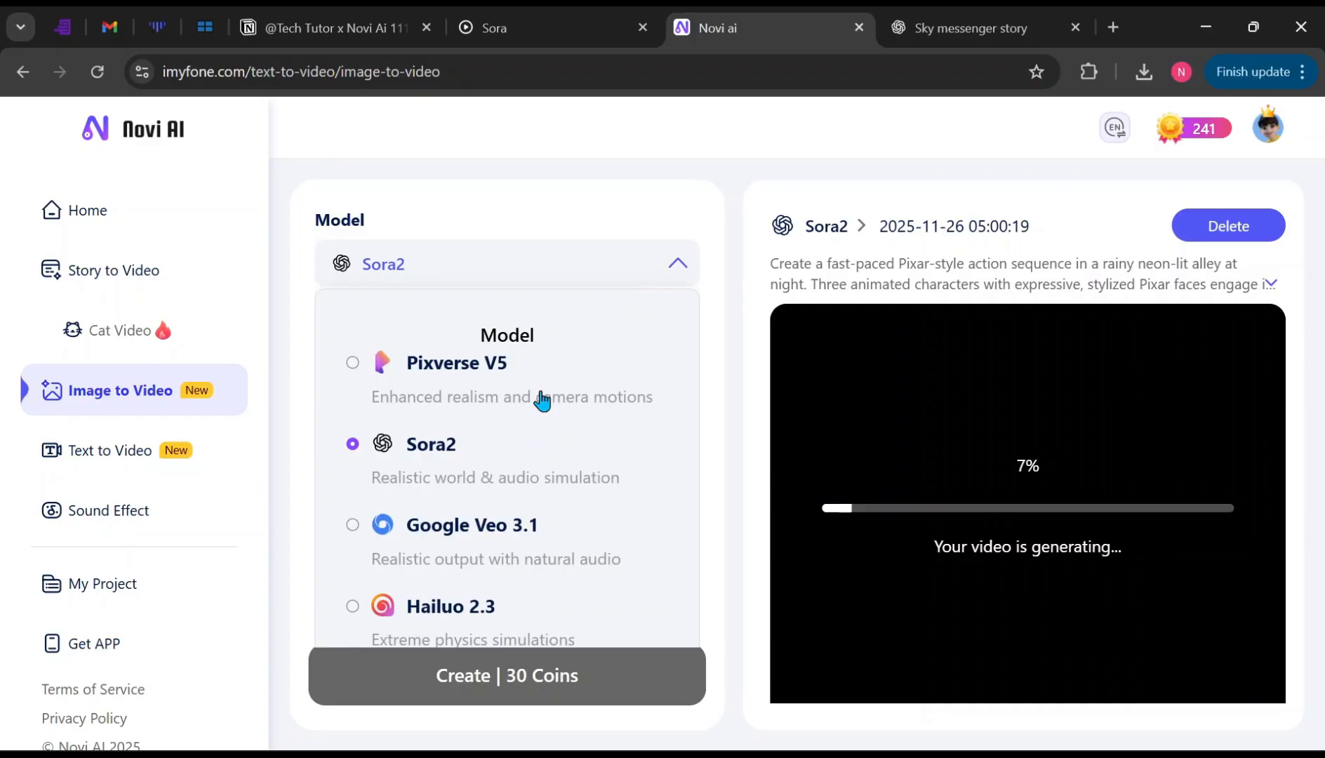
pyautogui.click(472, 525)
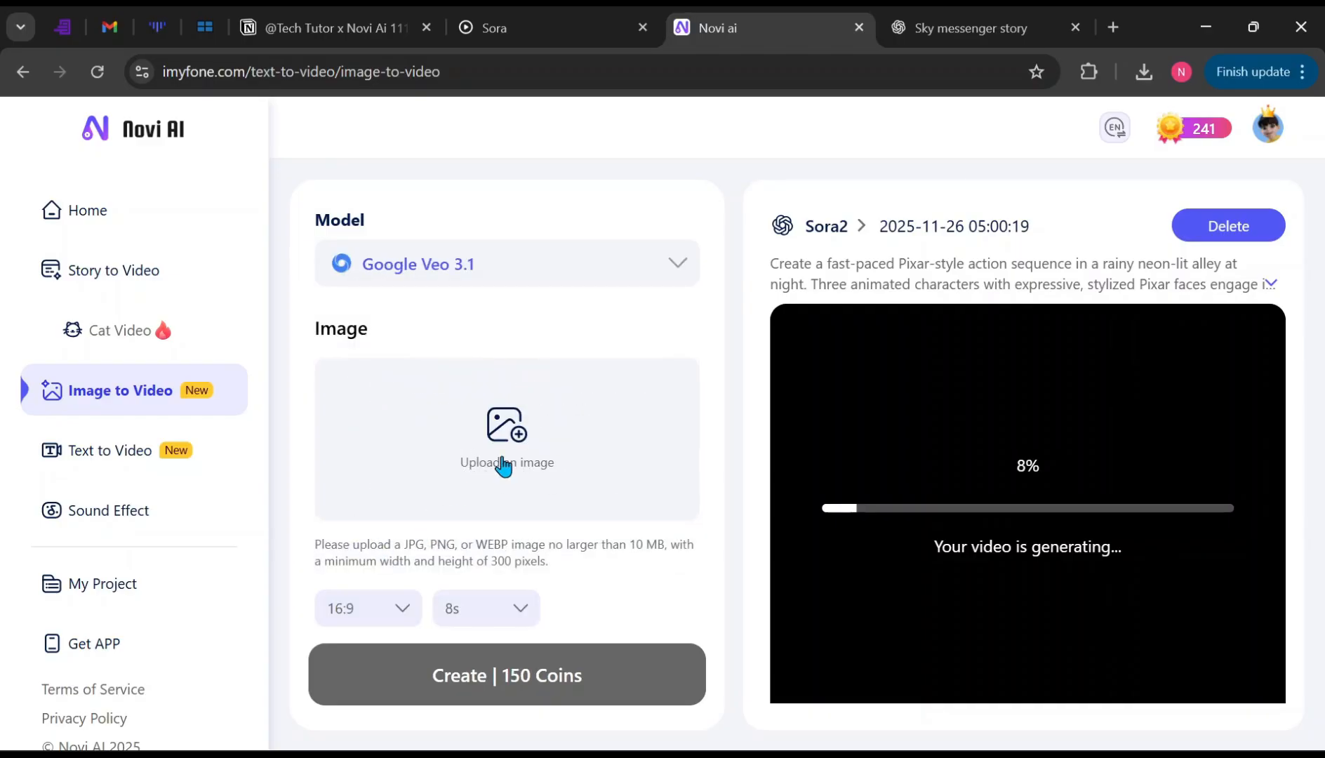
pyautogui.click(506, 439)
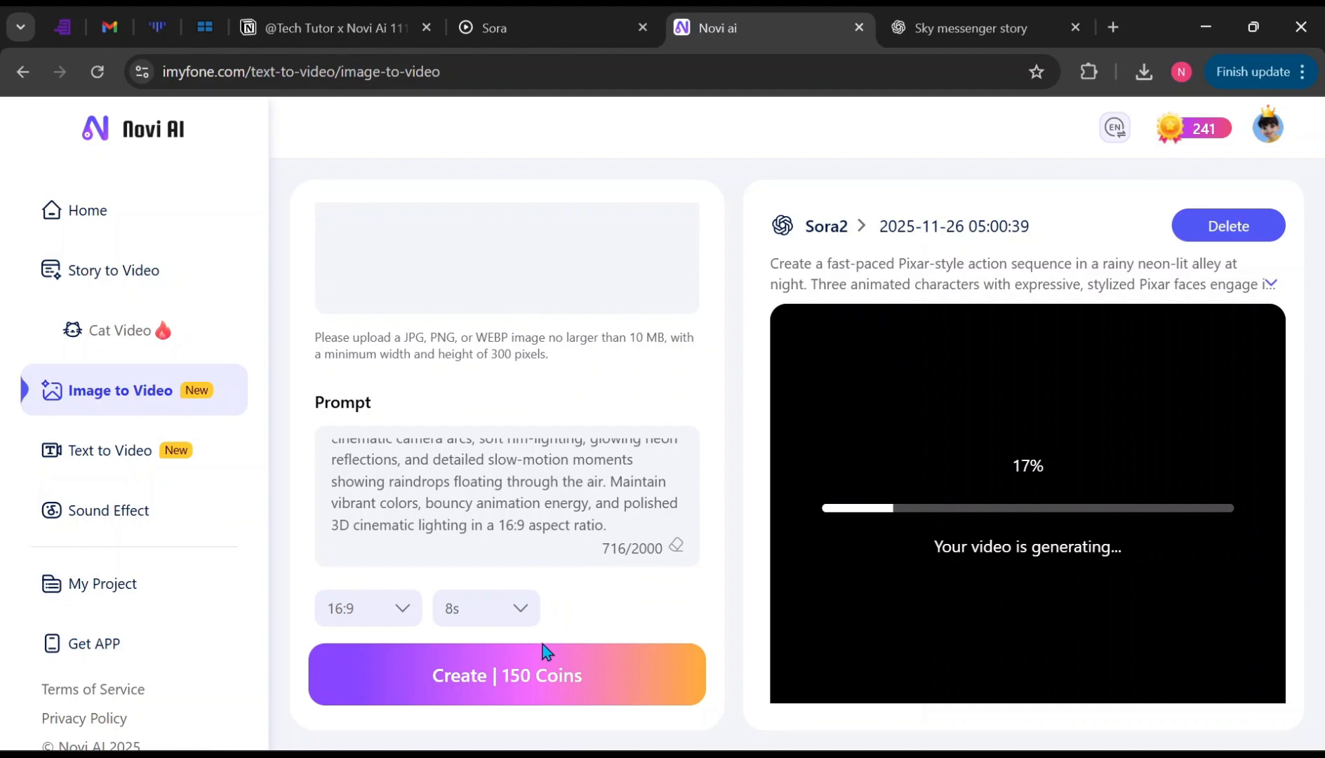
pyautogui.click(505, 674)
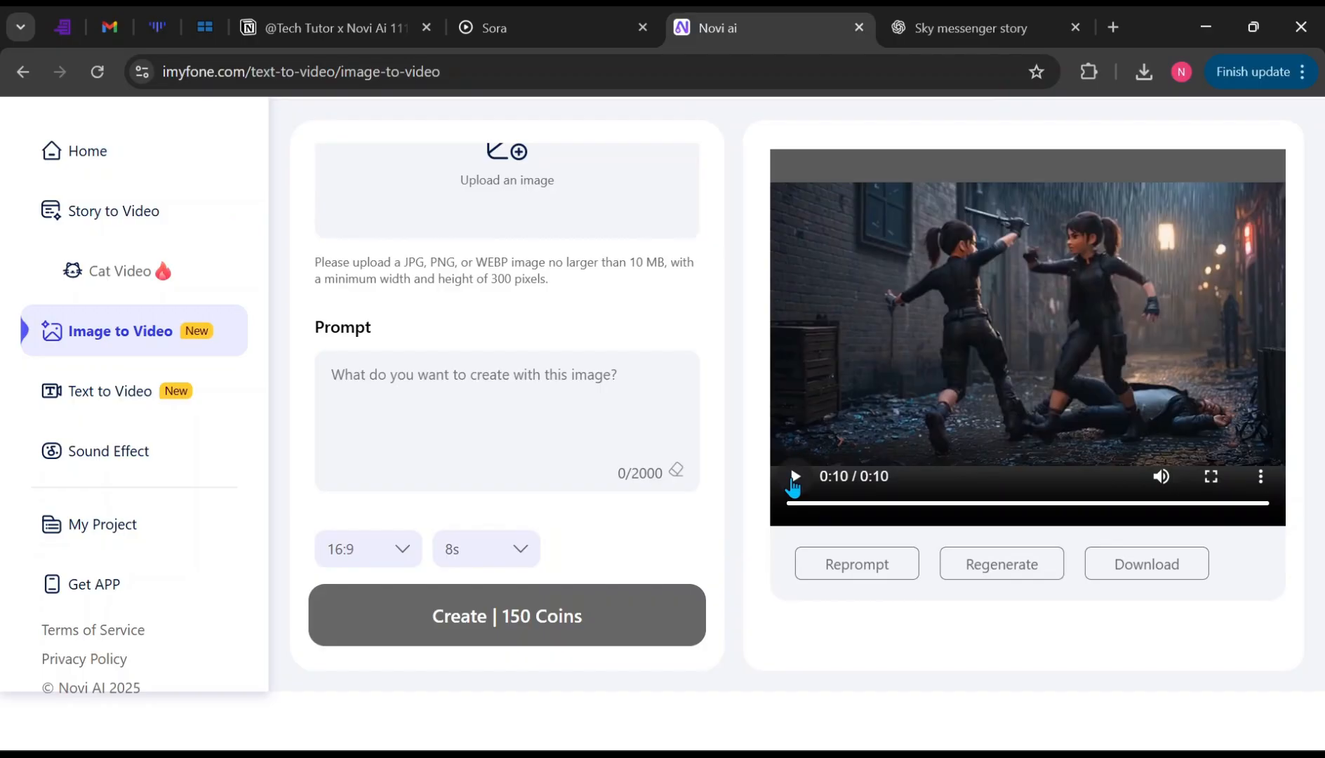
# Step: Play the finished 10-second Sora2 alley fight clip and scroll down
pyautogui.click(794, 476)
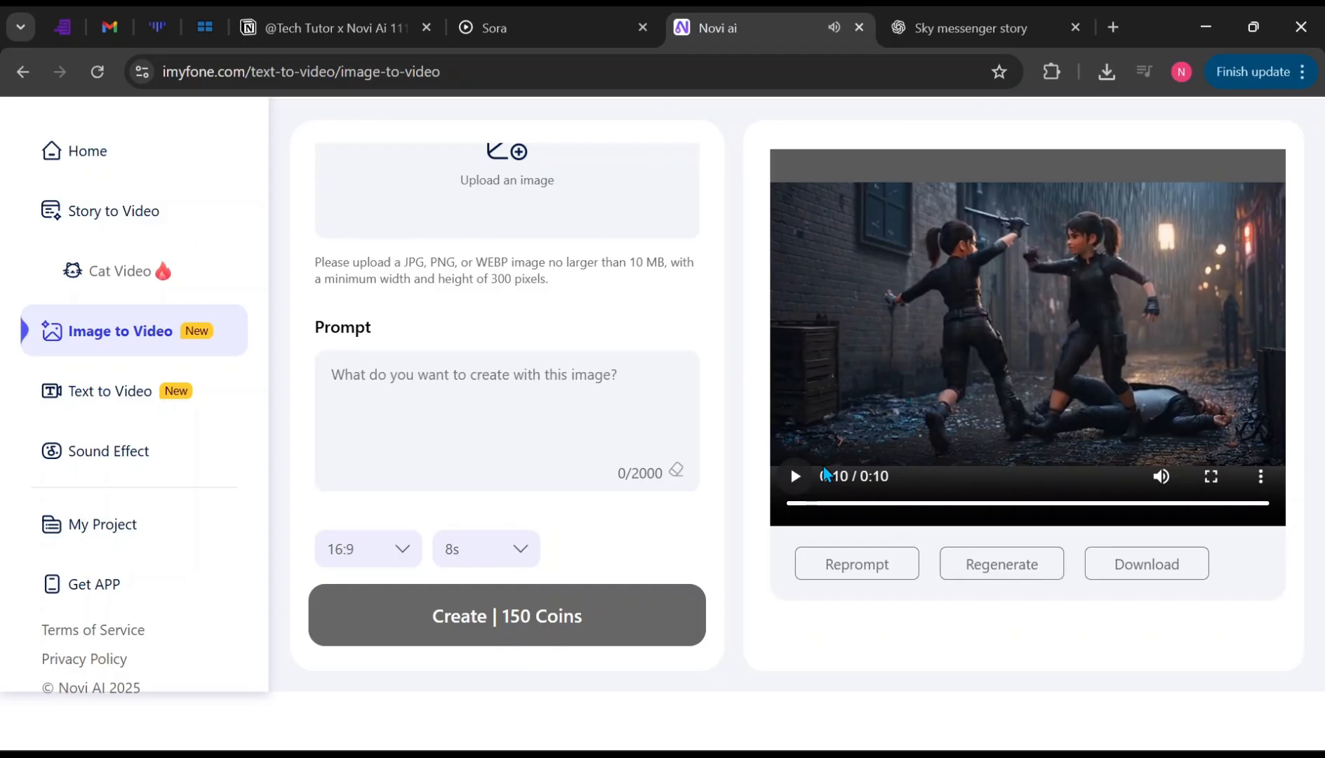
pyautogui.scroll(-3)
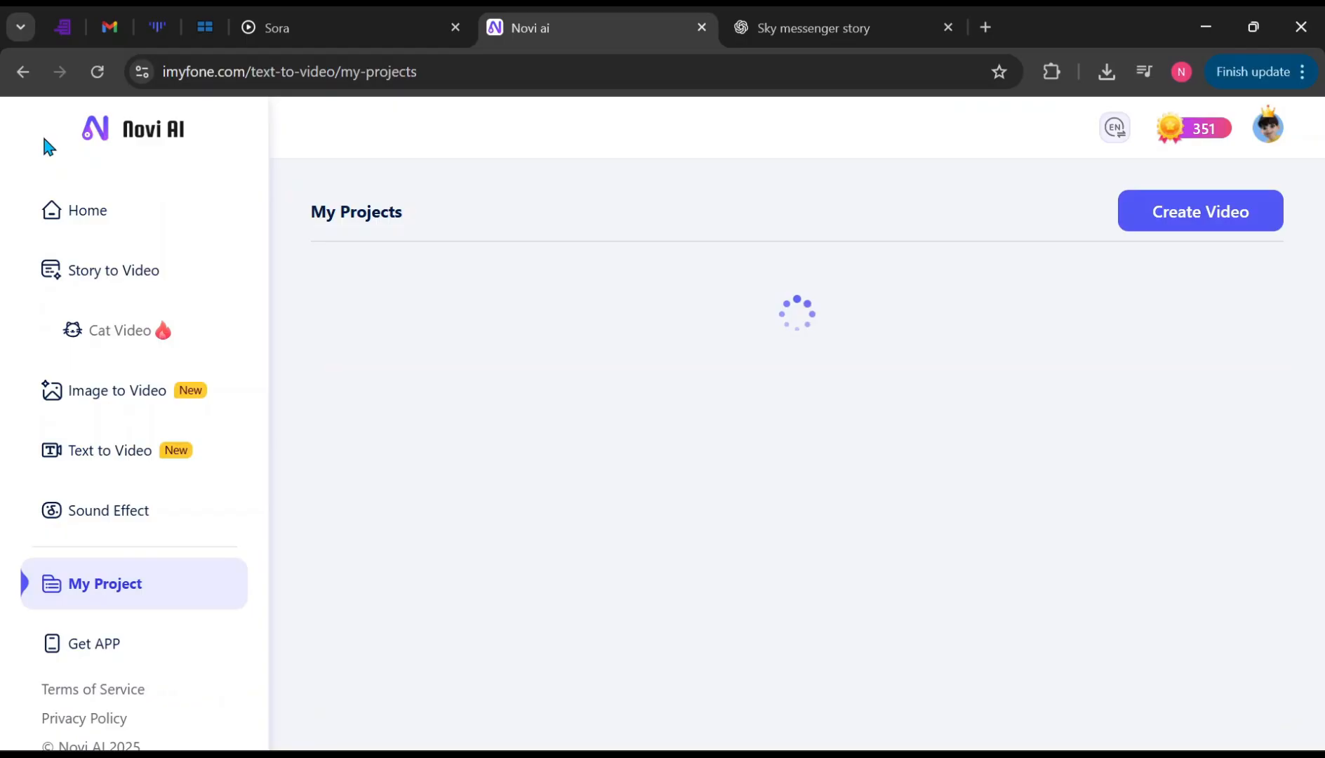
pyautogui.moveTo(7, 515)
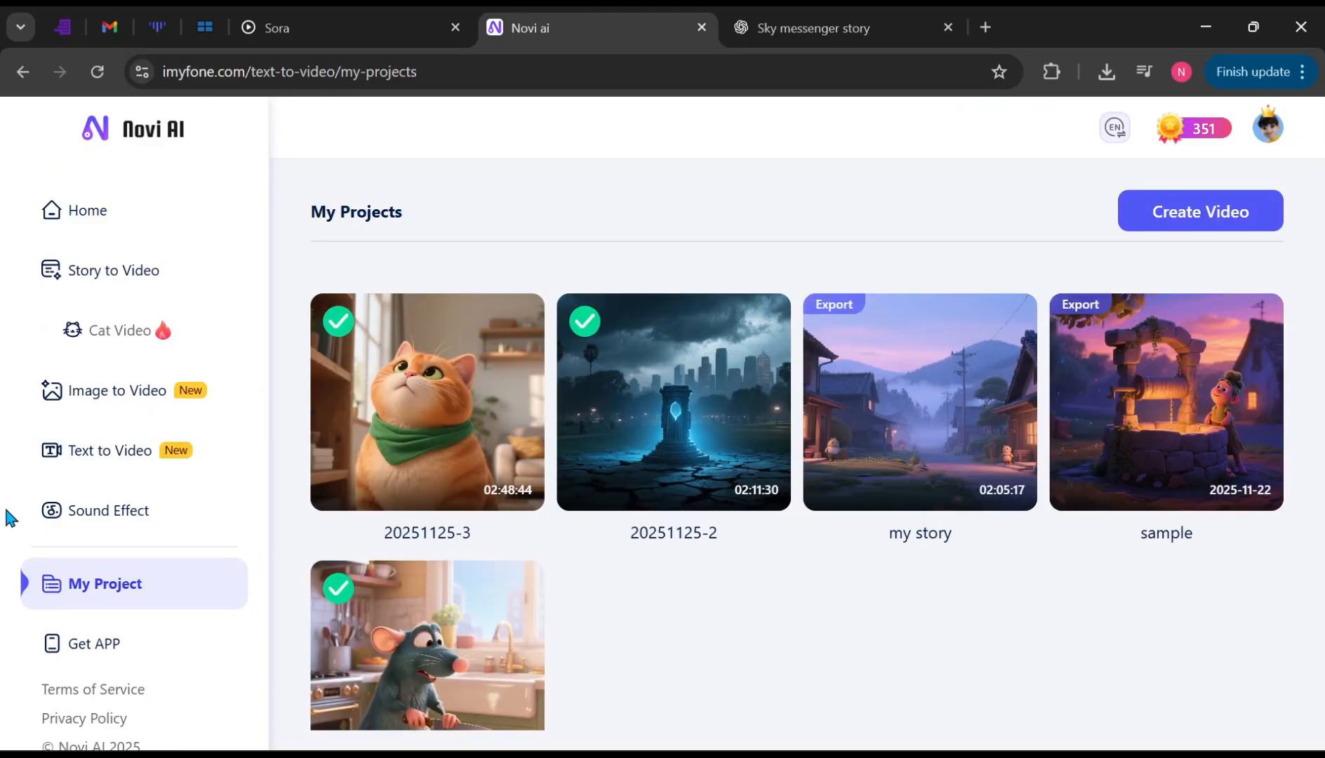
# Step: Open the Get APP page listing Android, iOS and Windows versions
pyautogui.click(95, 643)
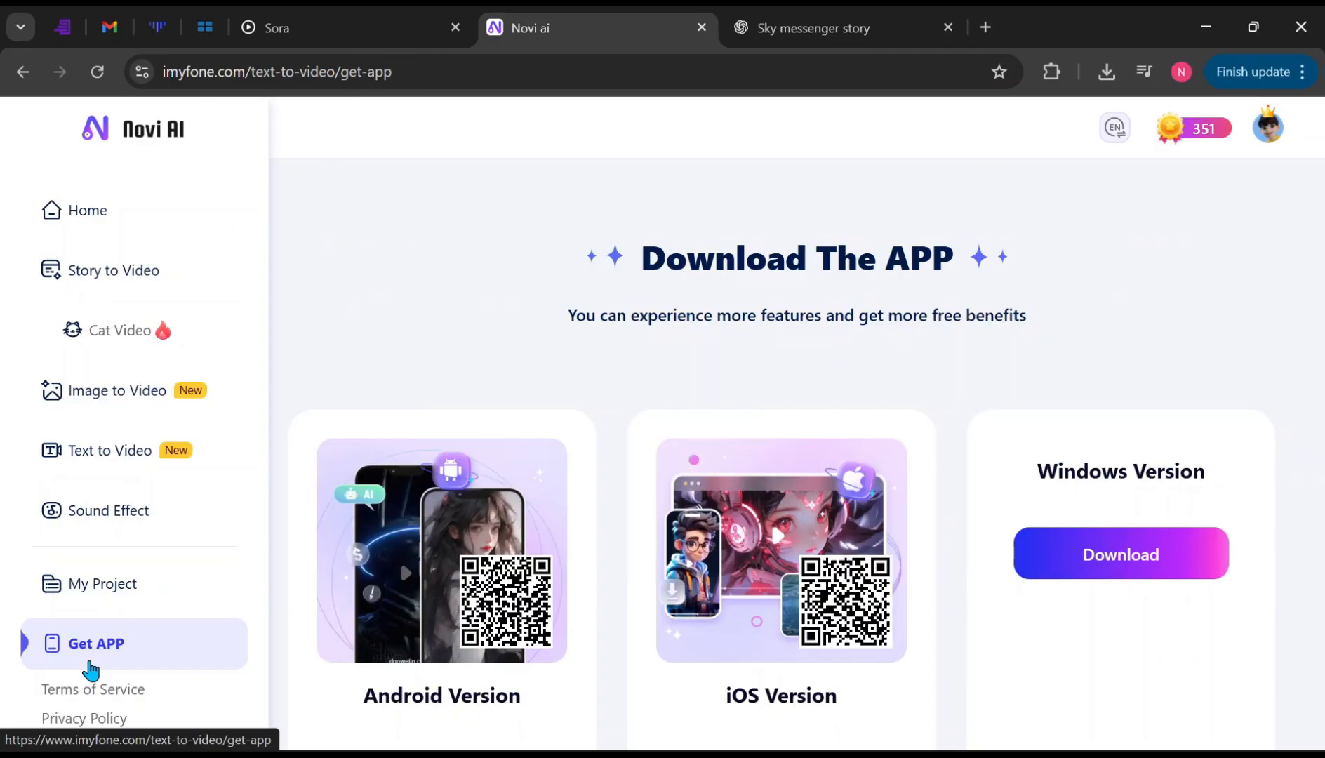